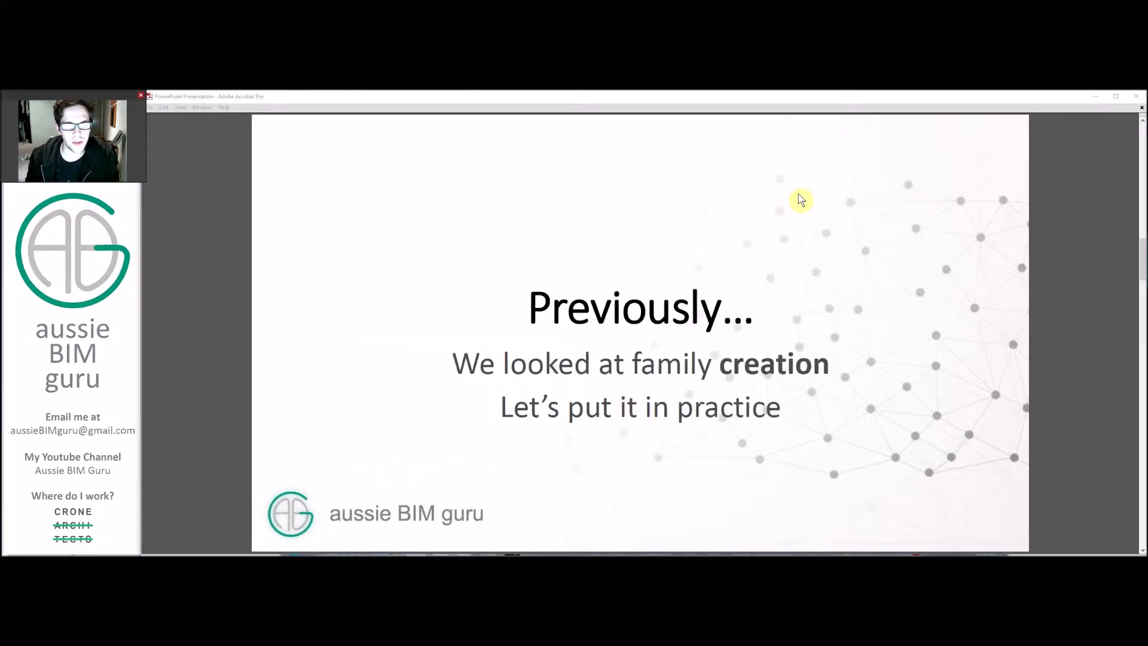
pyautogui.moveTo(760, 330)
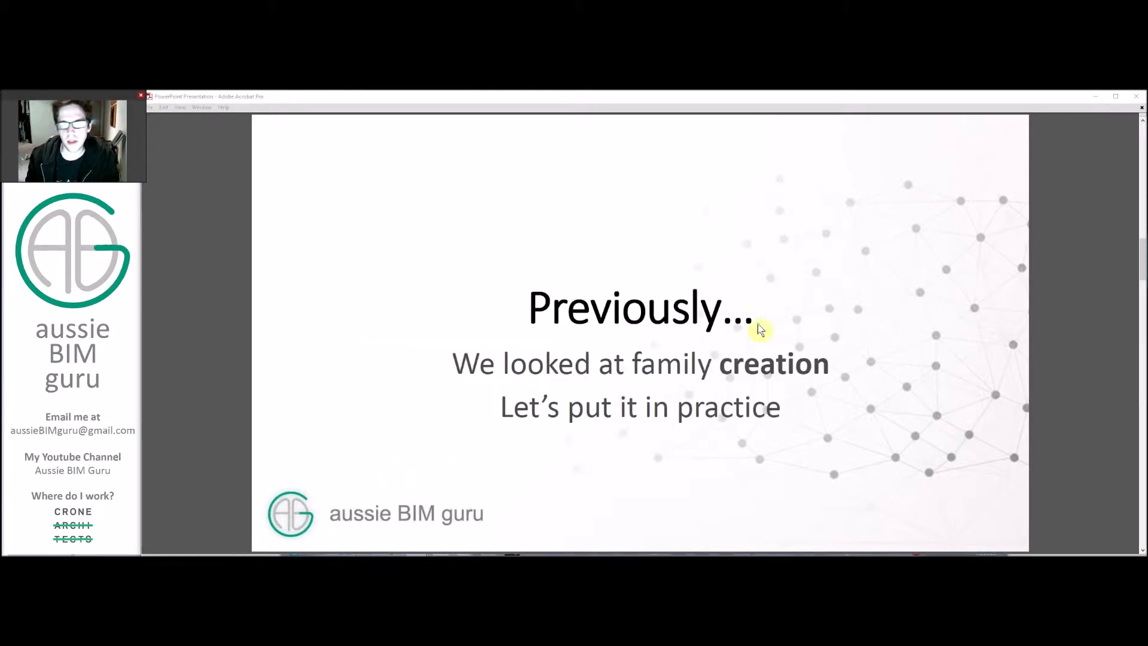
pyautogui.moveTo(816, 286)
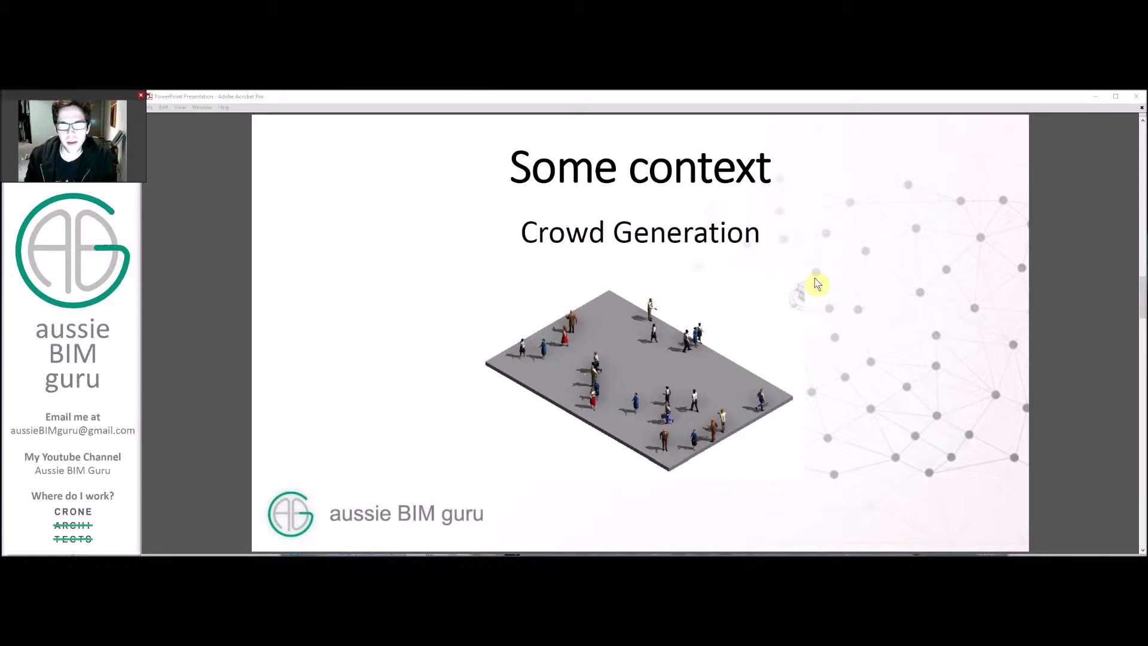
pyautogui.moveTo(817, 286)
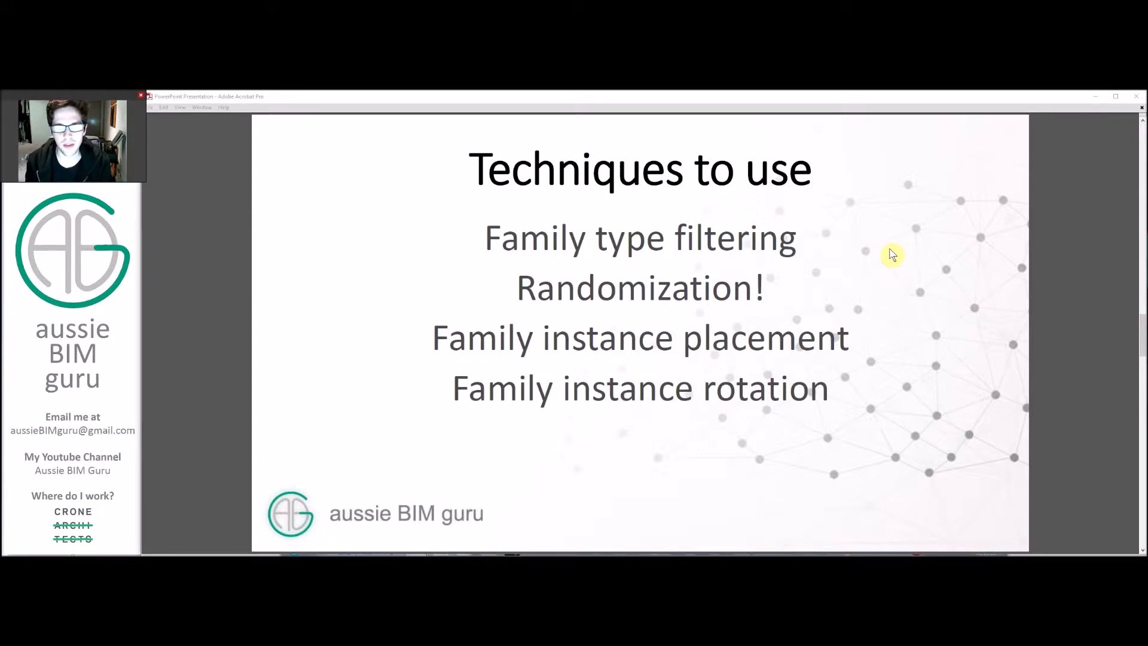
pyautogui.moveTo(886, 259)
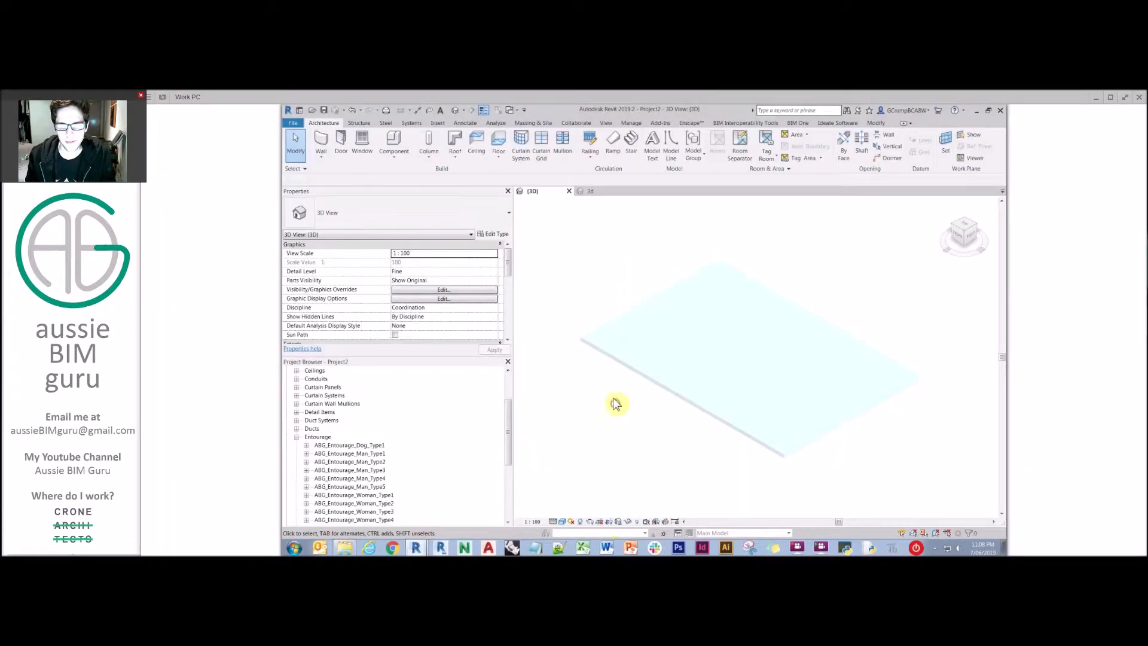
pyautogui.click(746, 352)
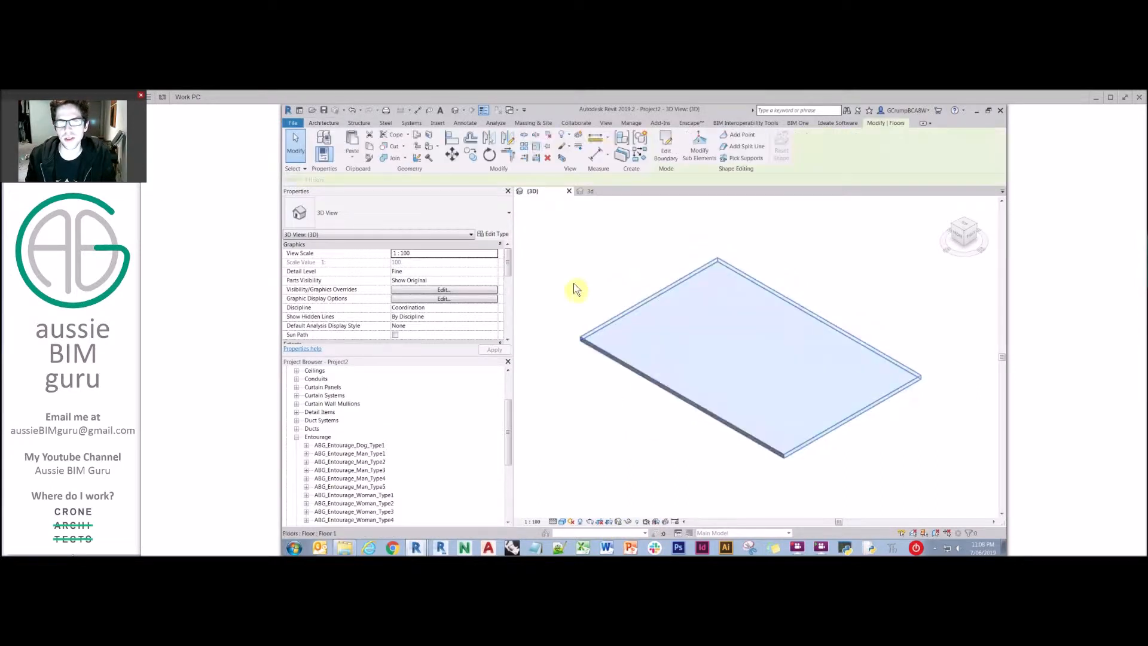
pyautogui.click(686, 280)
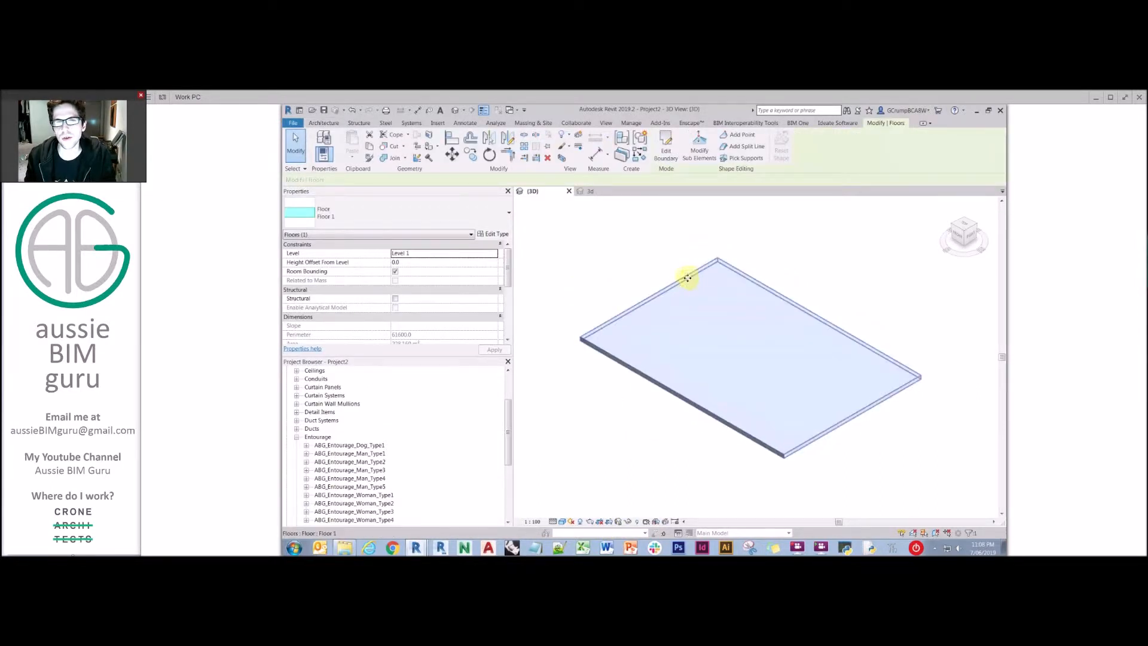
pyautogui.click(664, 145)
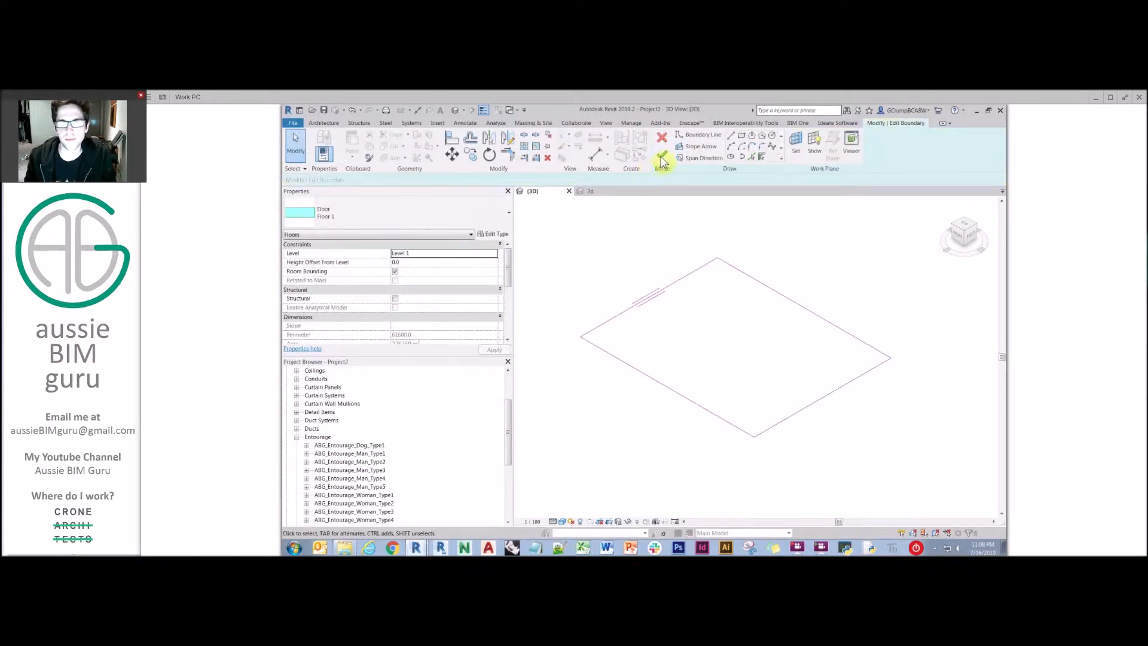
pyautogui.click(679, 136)
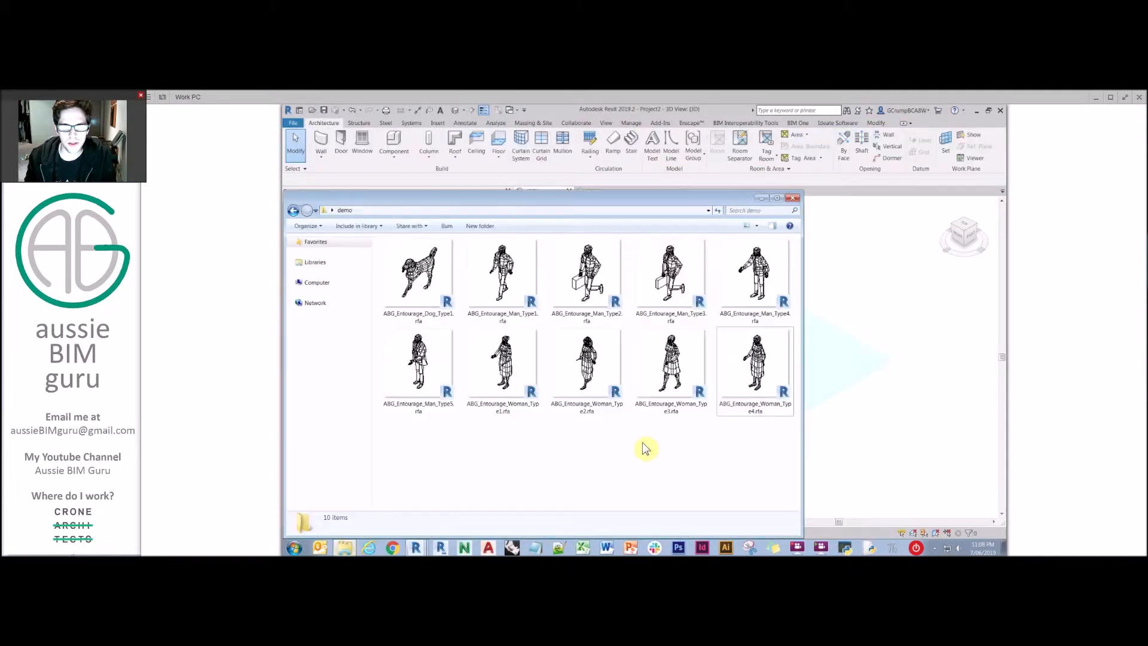
pyautogui.moveTo(438, 325)
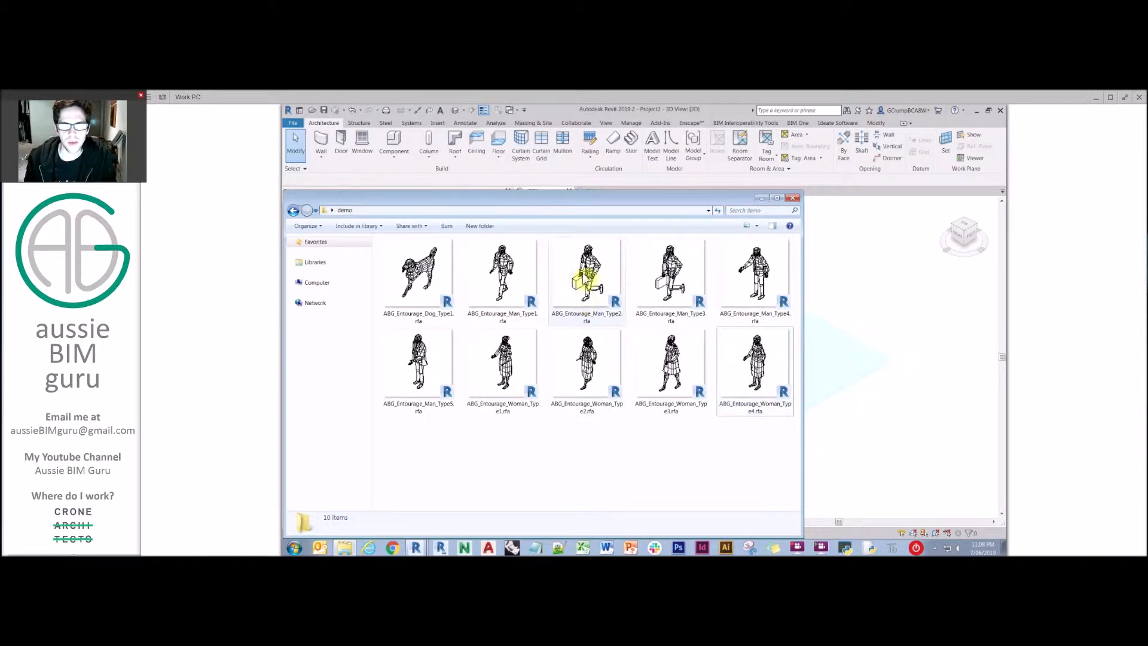
# Open ABG_Entourage_Man_Type2.rfa from the demo folder into Revit.
pyautogui.click(586, 275)
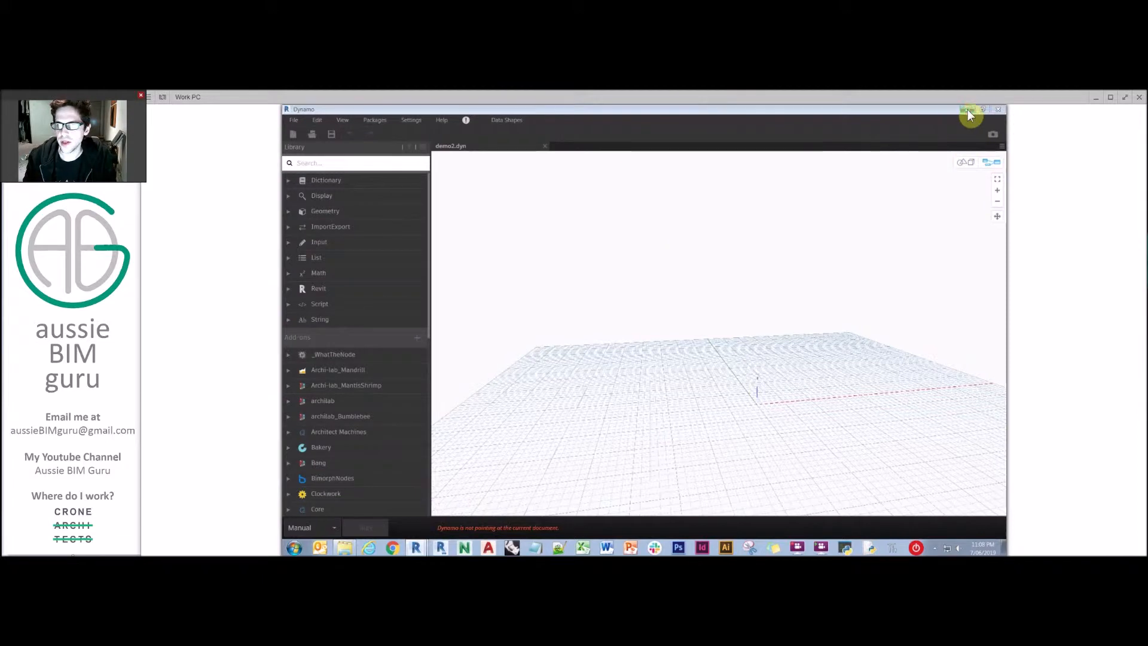
# Minimise Dynamo, select the imported figure geometry in the 3D view, then deselect it.
pyautogui.click(969, 110)
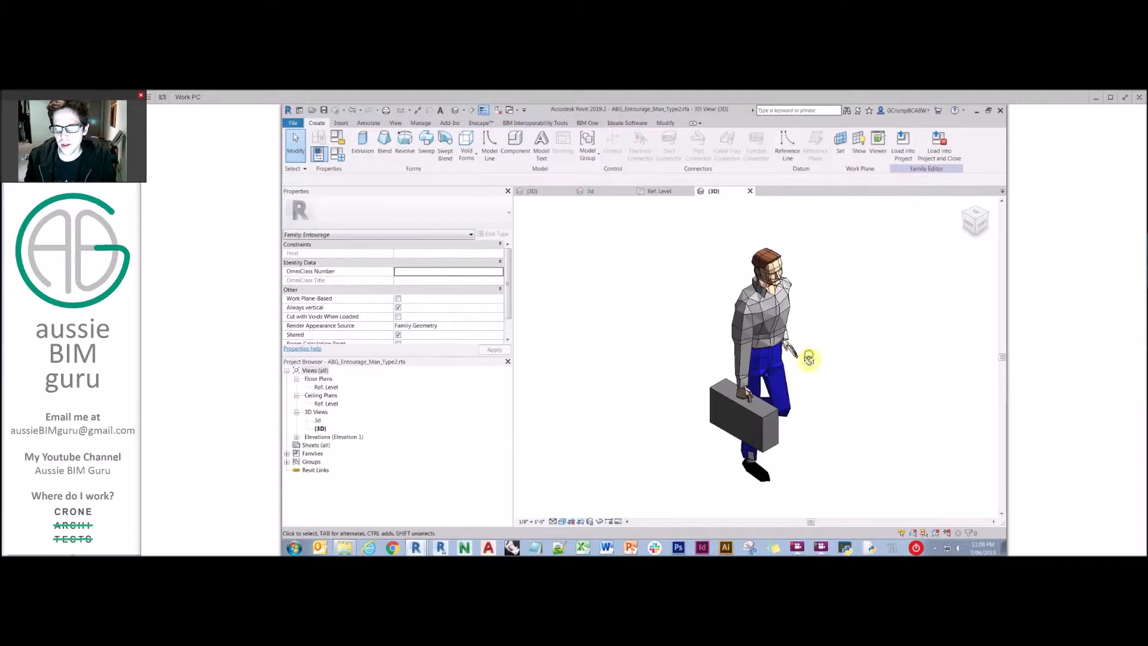
pyautogui.click(765, 366)
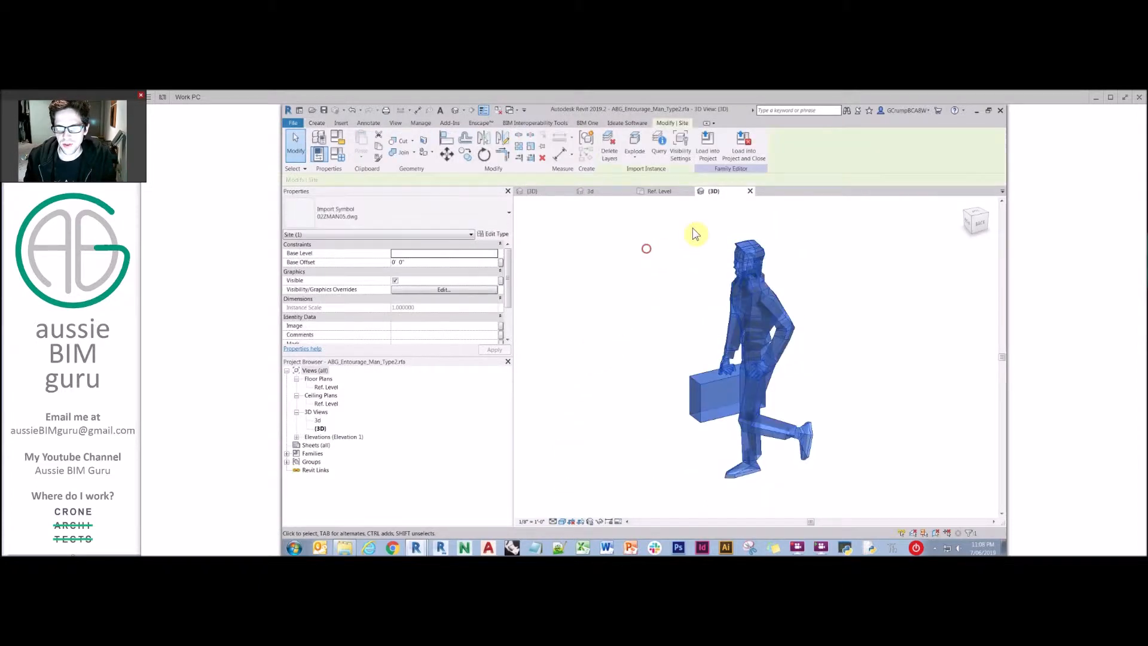
pyautogui.click(658, 192)
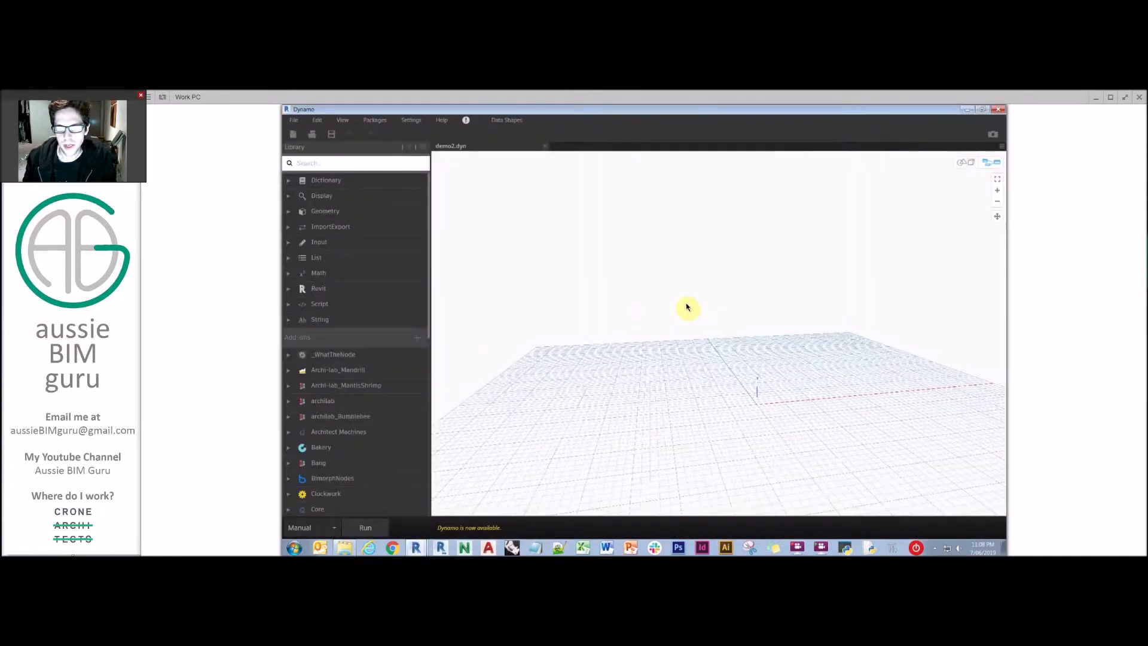
pyautogui.moveTo(553, 287)
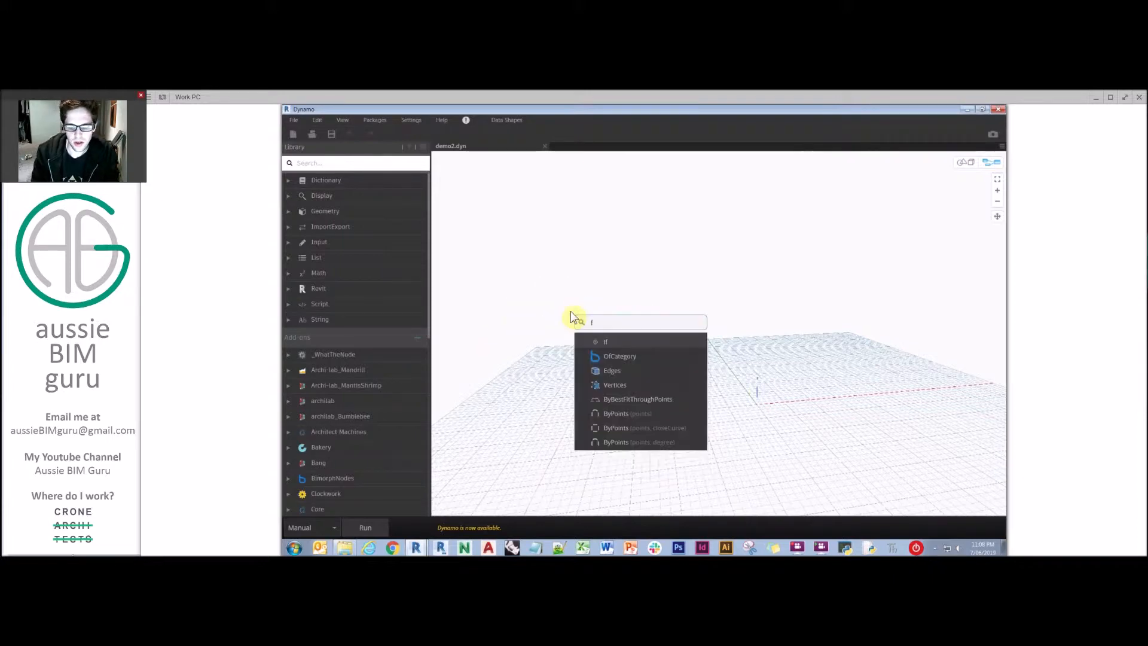
# Place FamilyType.ByCategory via 'family type' search, then search the library for All Family Types Of Category.
pyautogui.write('family type of category')
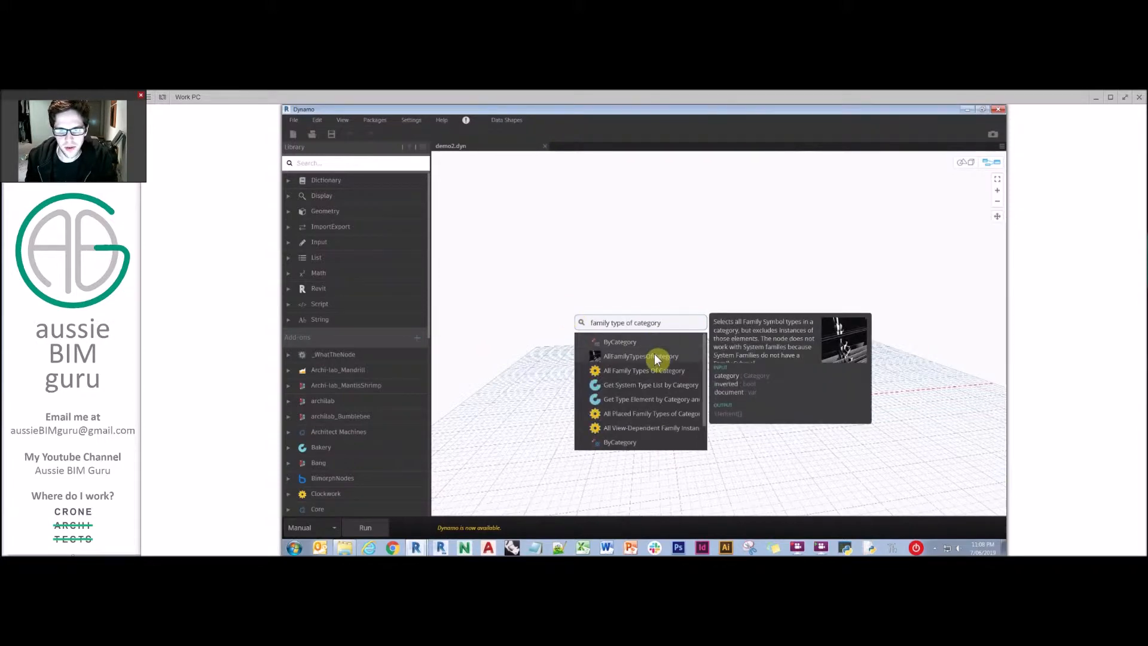
pyautogui.moveTo(650, 359)
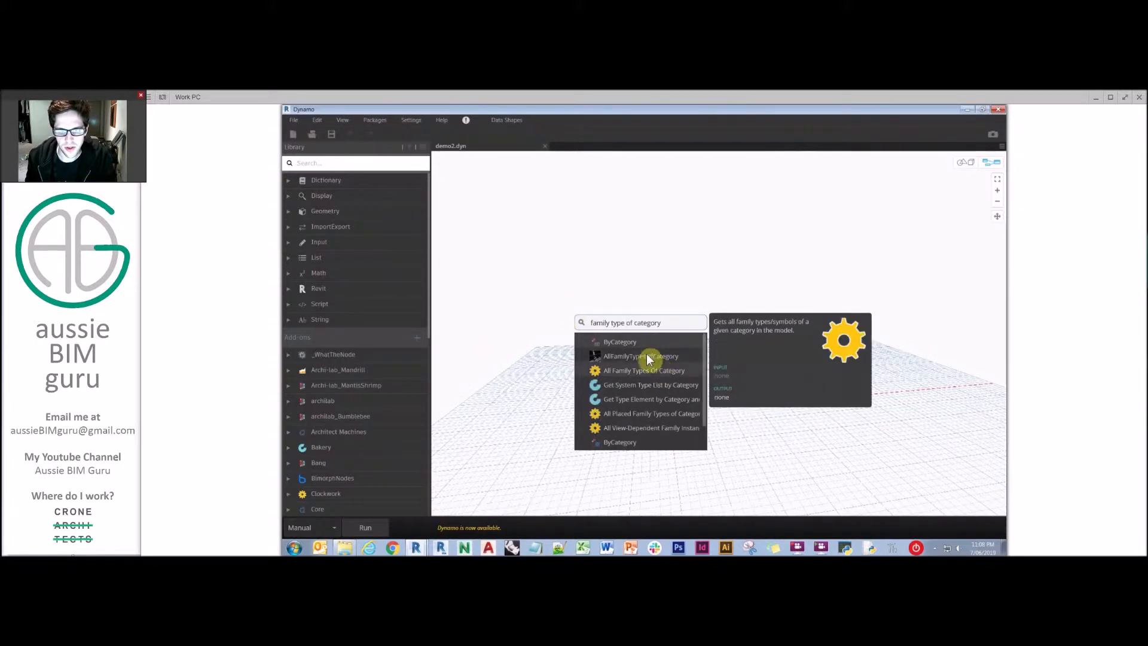
pyautogui.moveTo(619, 342)
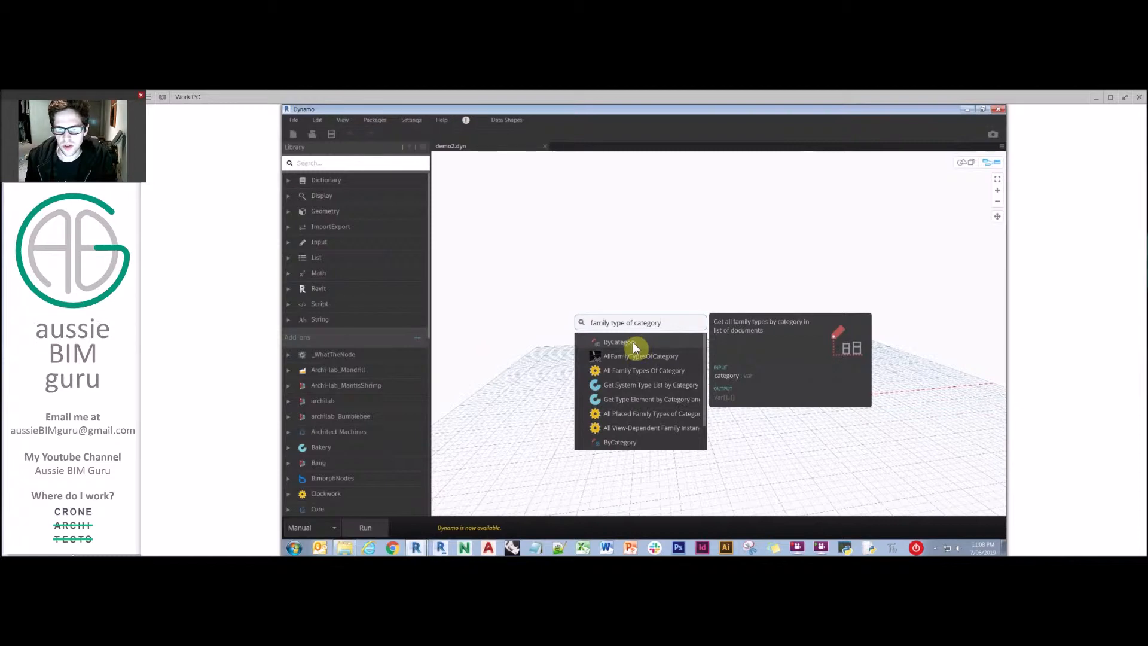
pyautogui.click(620, 341)
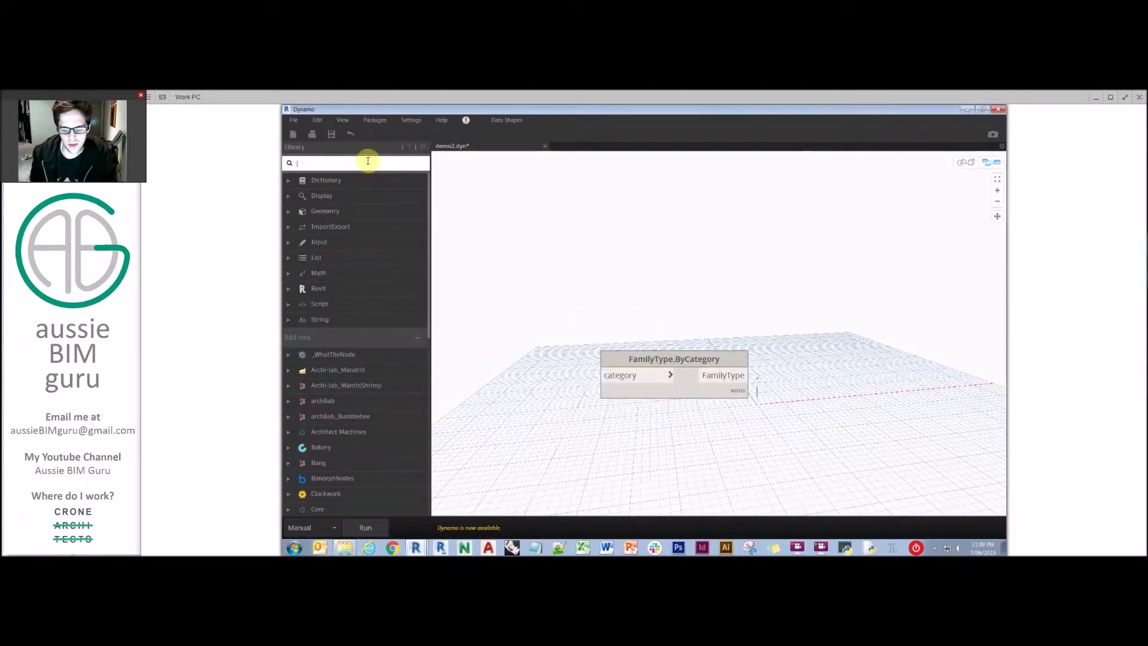
pyautogui.write('family typ t')
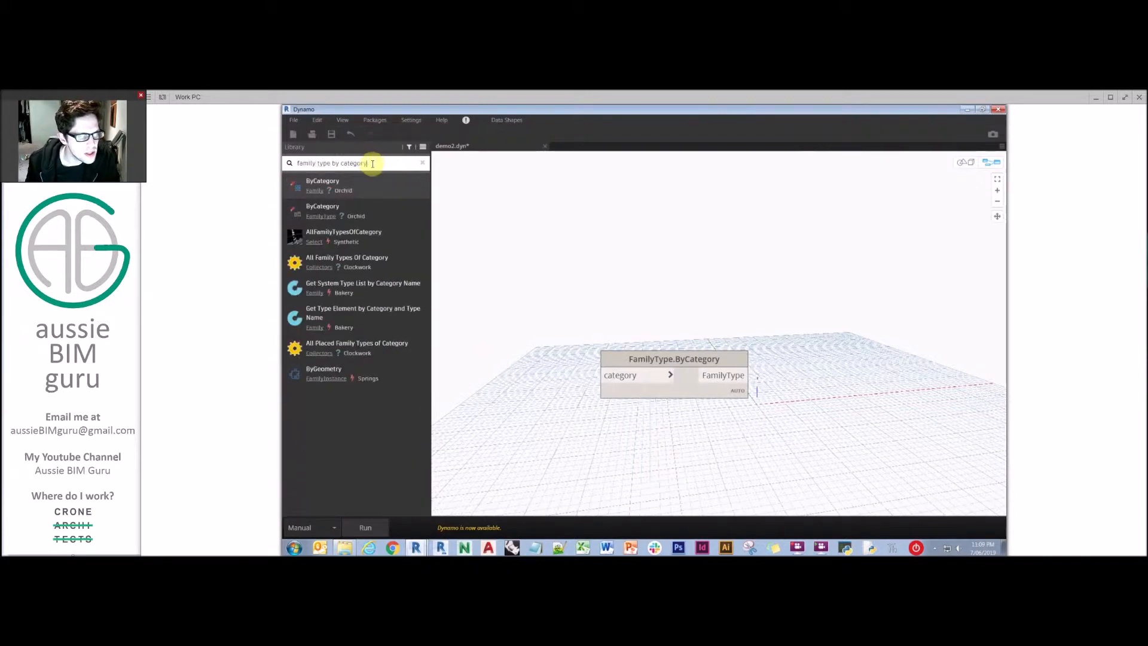
pyautogui.moveTo(372, 213)
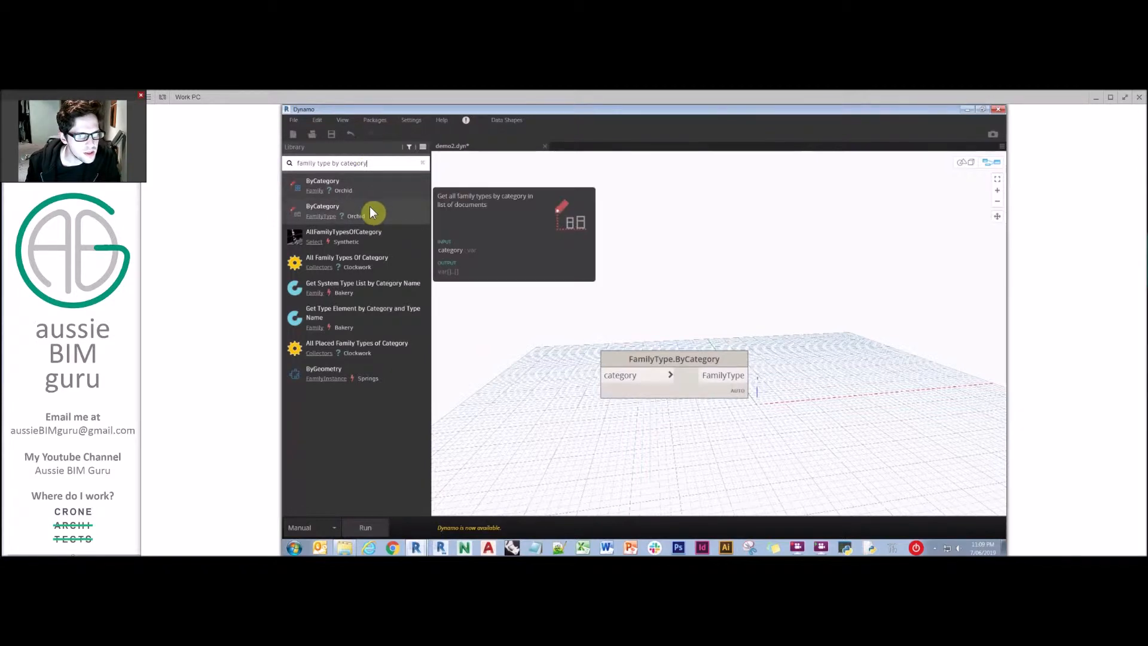
pyautogui.moveTo(359, 262)
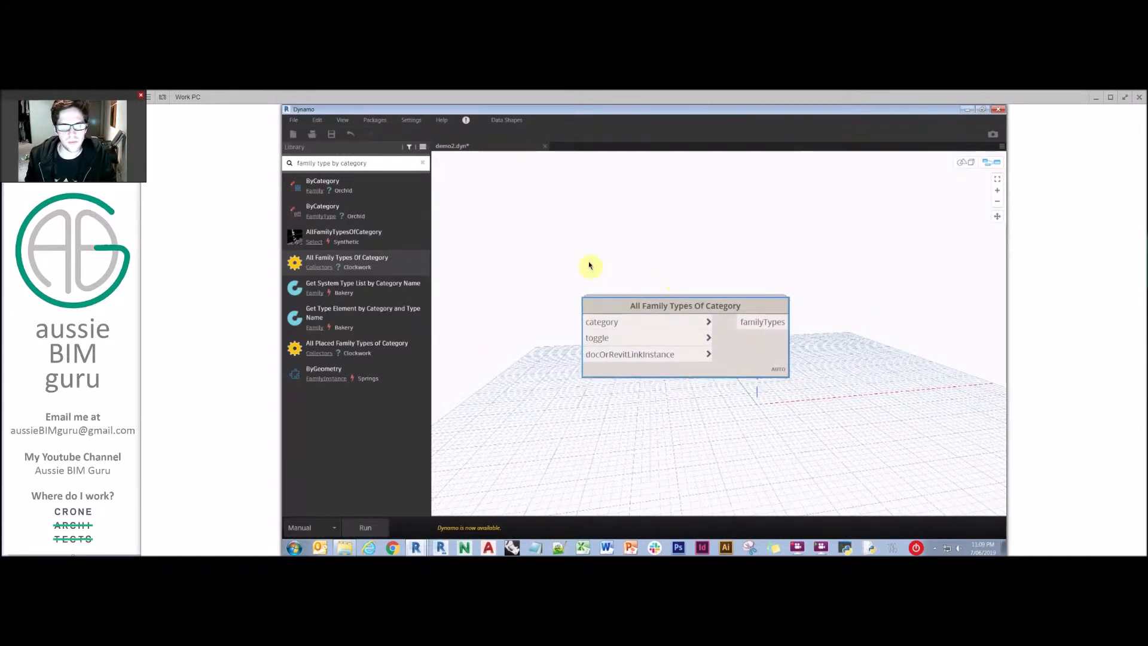
pyautogui.moveTo(586, 239)
pyautogui.write('e')
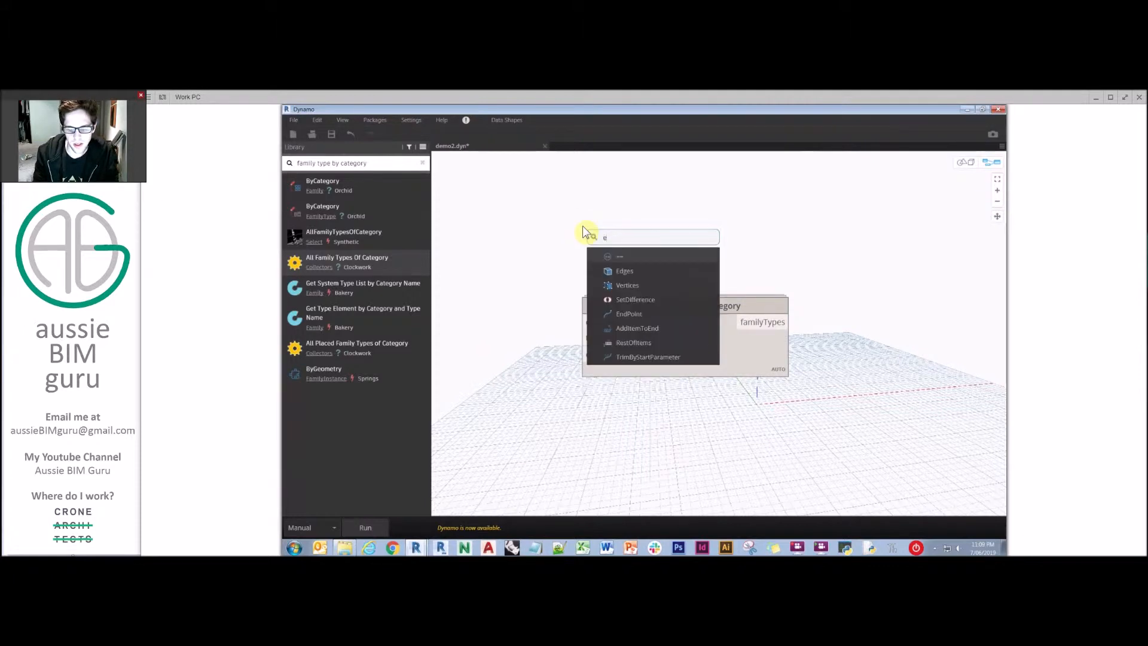
# Add a Categories node set to Entourage and a Boolean True node for the family-types inputs.
pyautogui.write('ate')
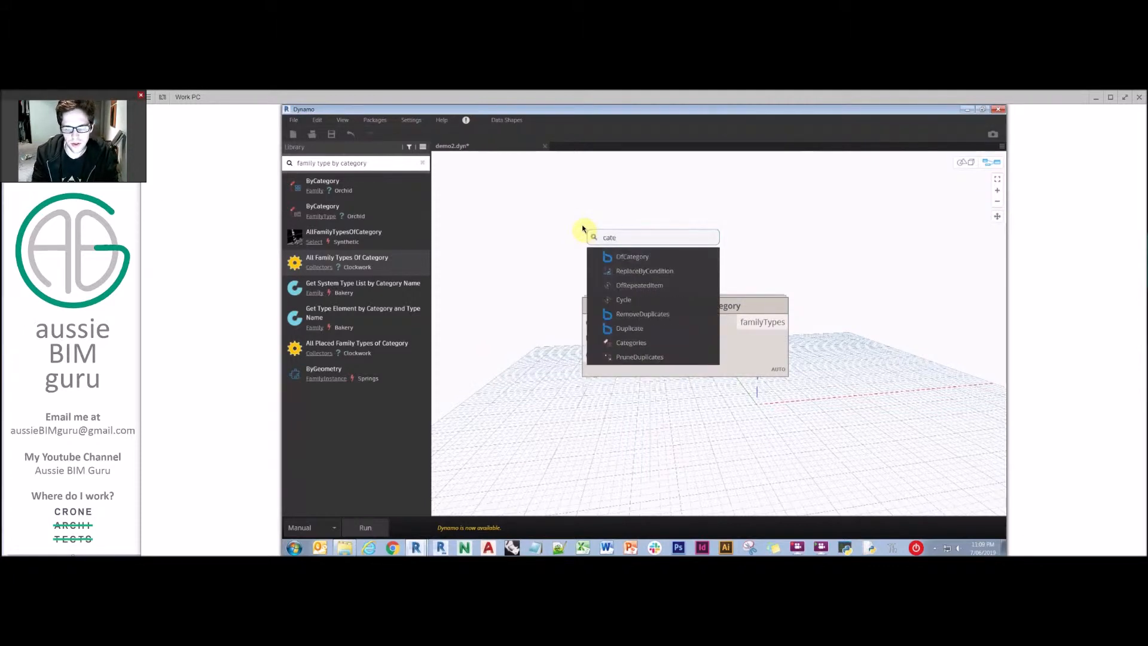
pyautogui.click(632, 342)
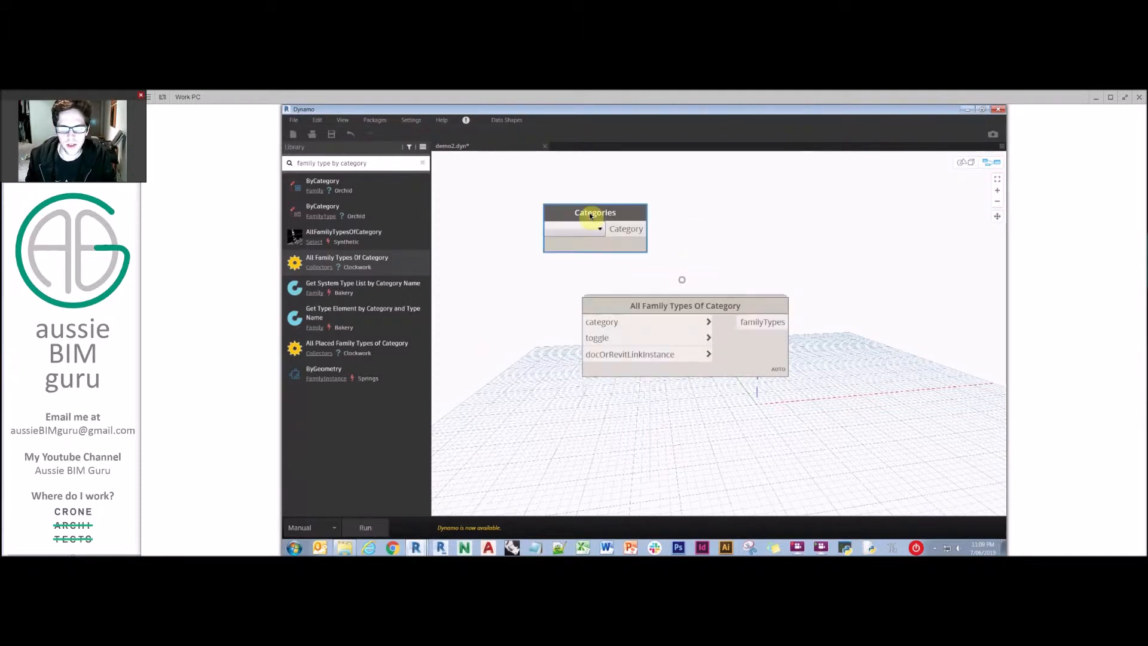
pyautogui.click(599, 228)
pyautogui.write('bo')
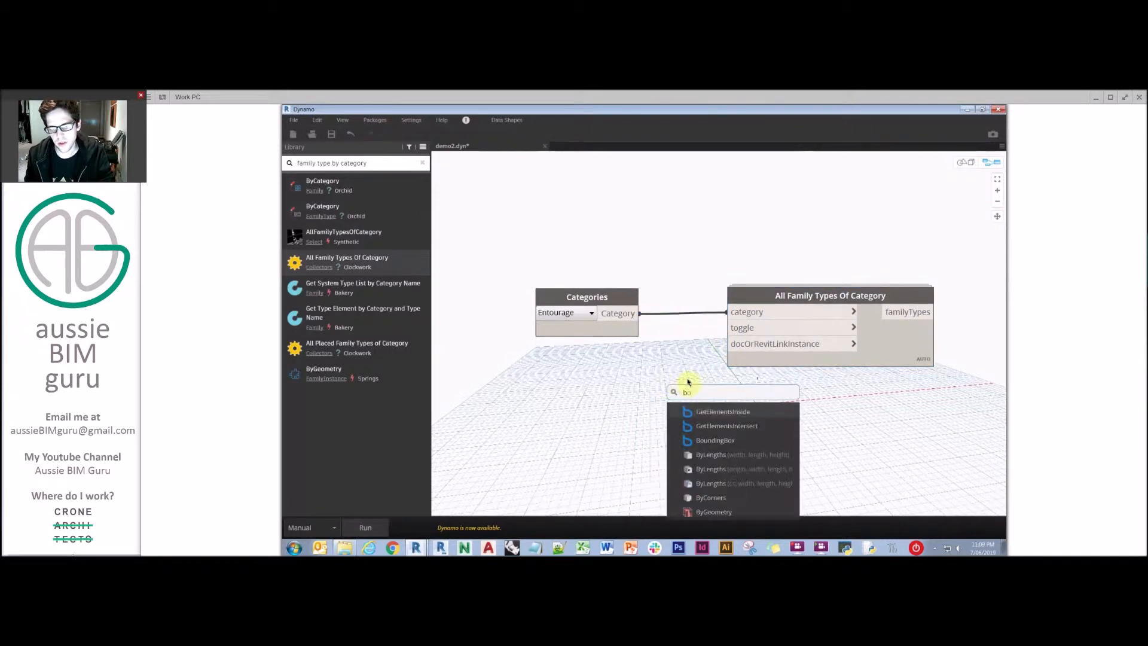
pyautogui.click(714, 411)
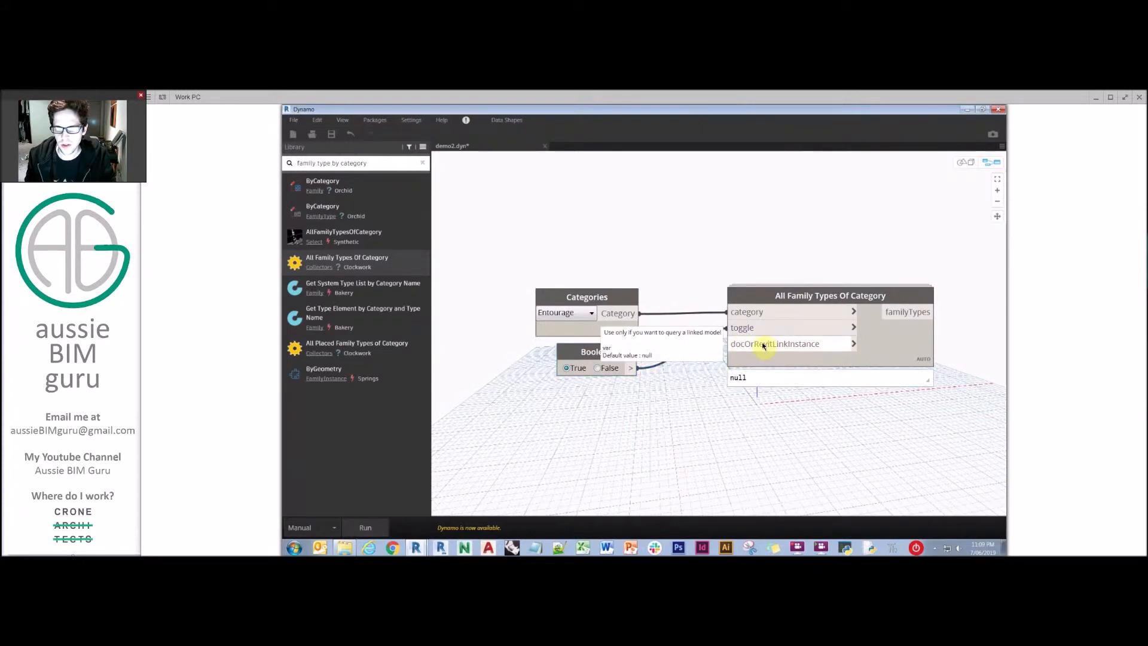
# Add Document.Current to the document input and run the graph to list the entourage family types.
pyautogui.rightClick(693, 409)
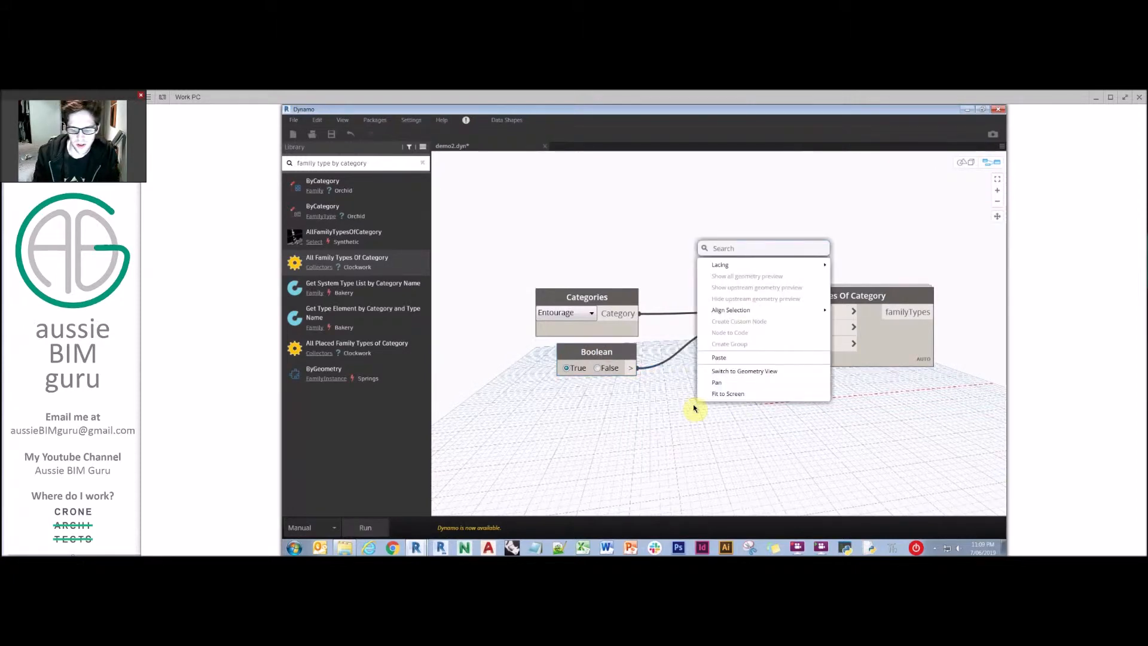
pyautogui.write('cur')
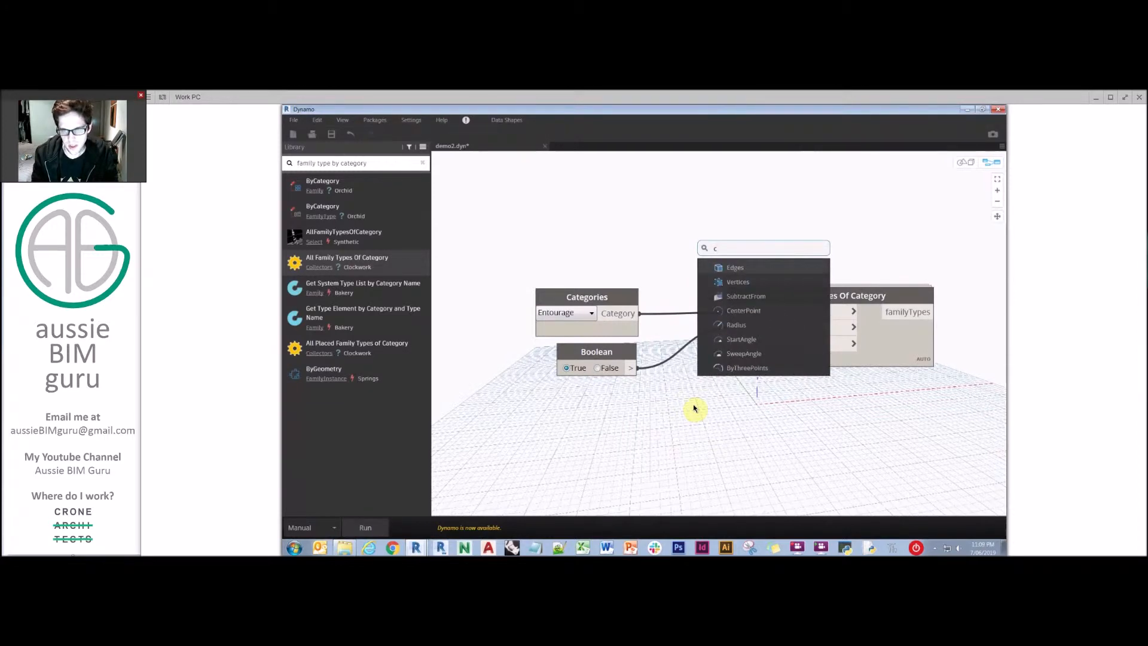
pyautogui.write('urrent')
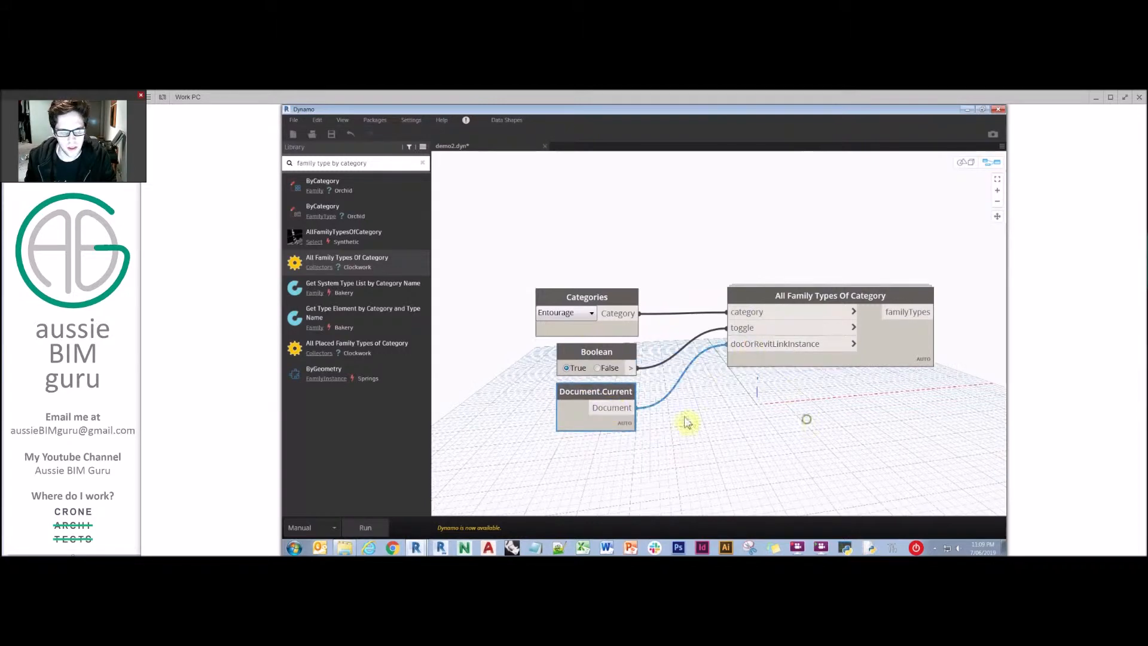
pyautogui.click(365, 527)
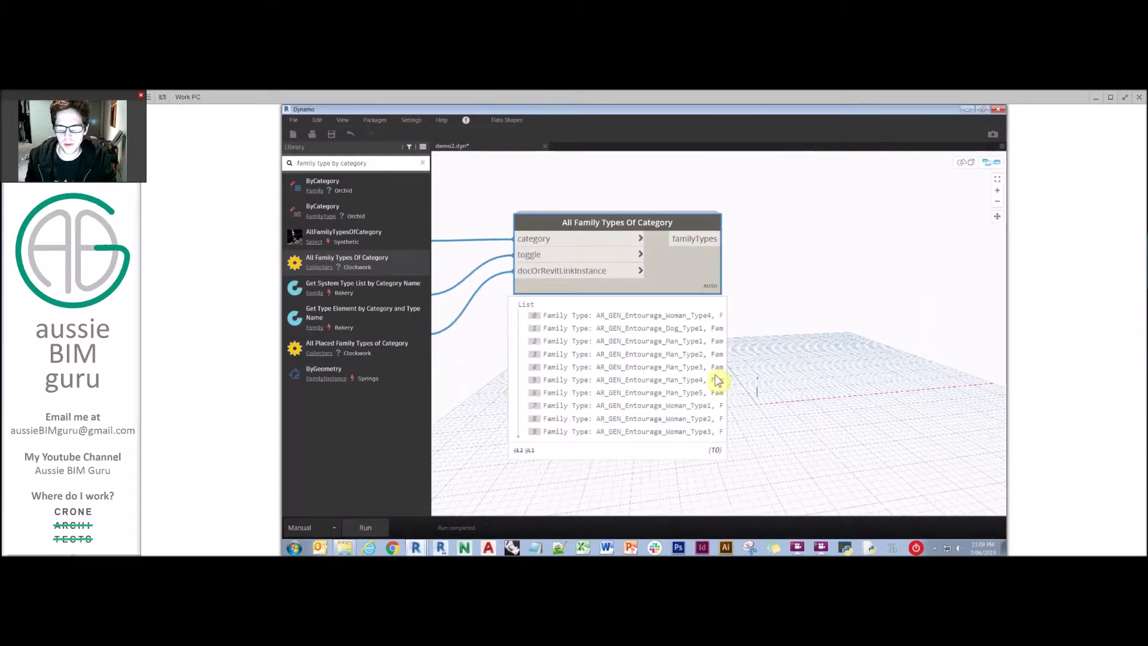
pyautogui.click(617, 428)
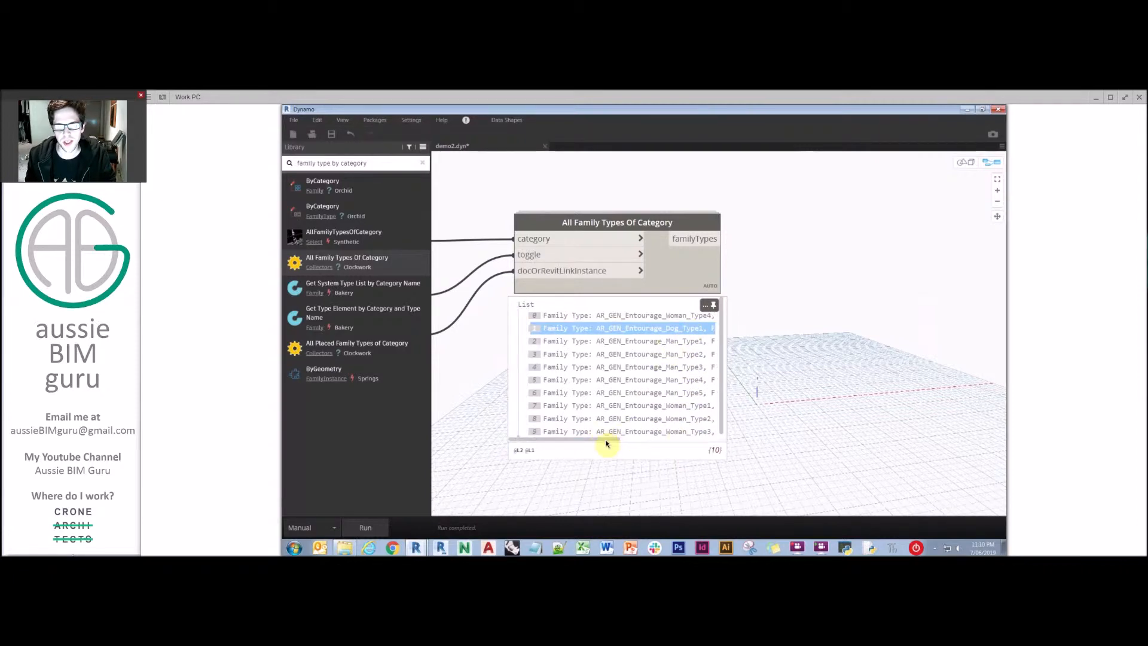
pyautogui.moveTo(650, 367)
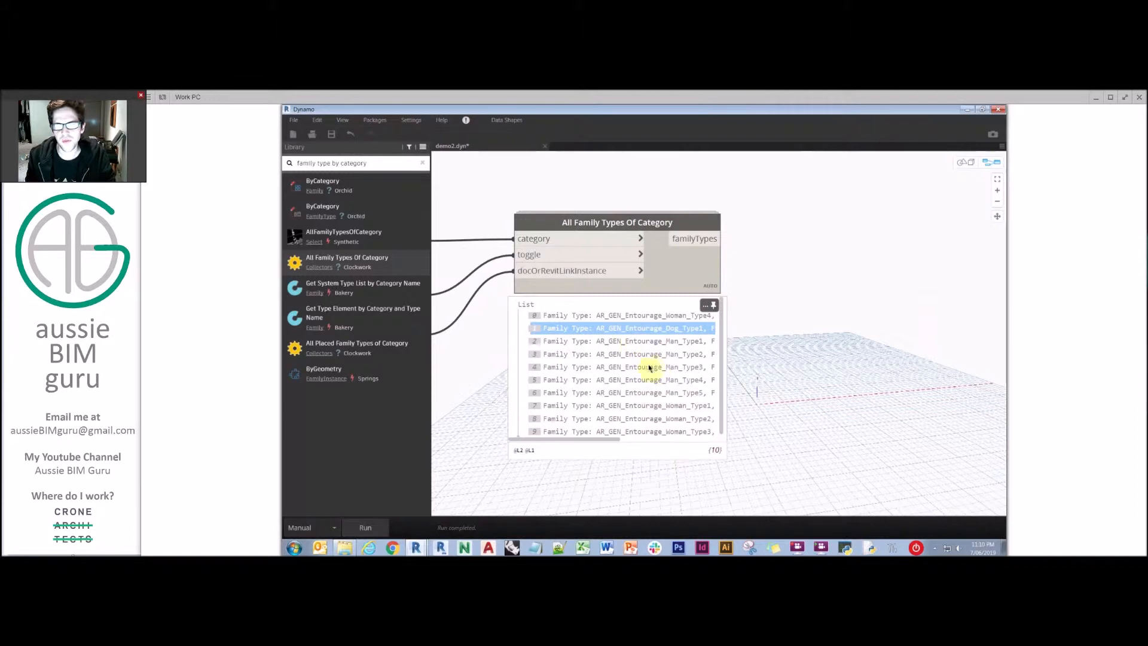
pyautogui.moveTo(677, 337)
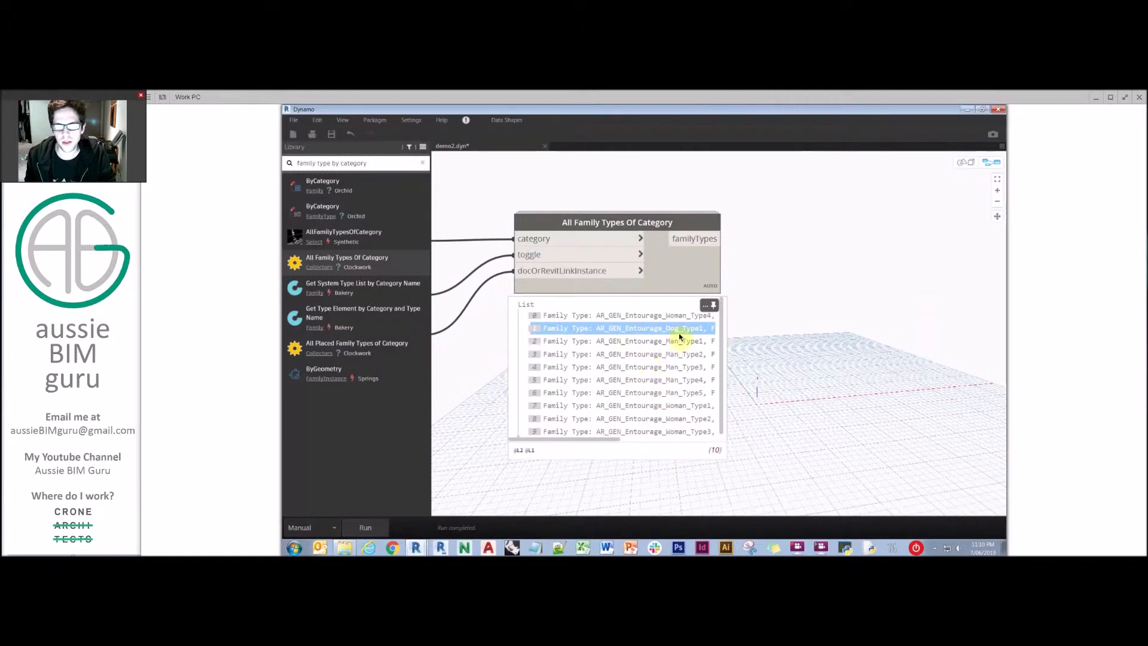
pyautogui.moveTo(681, 315)
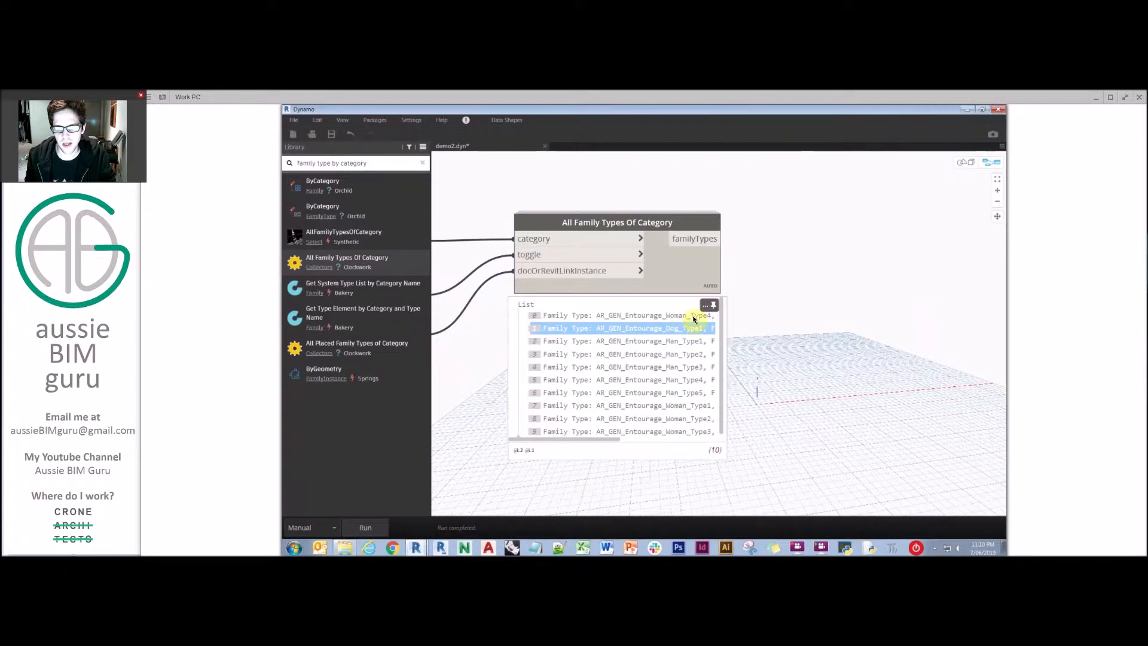
pyautogui.moveTo(686, 316)
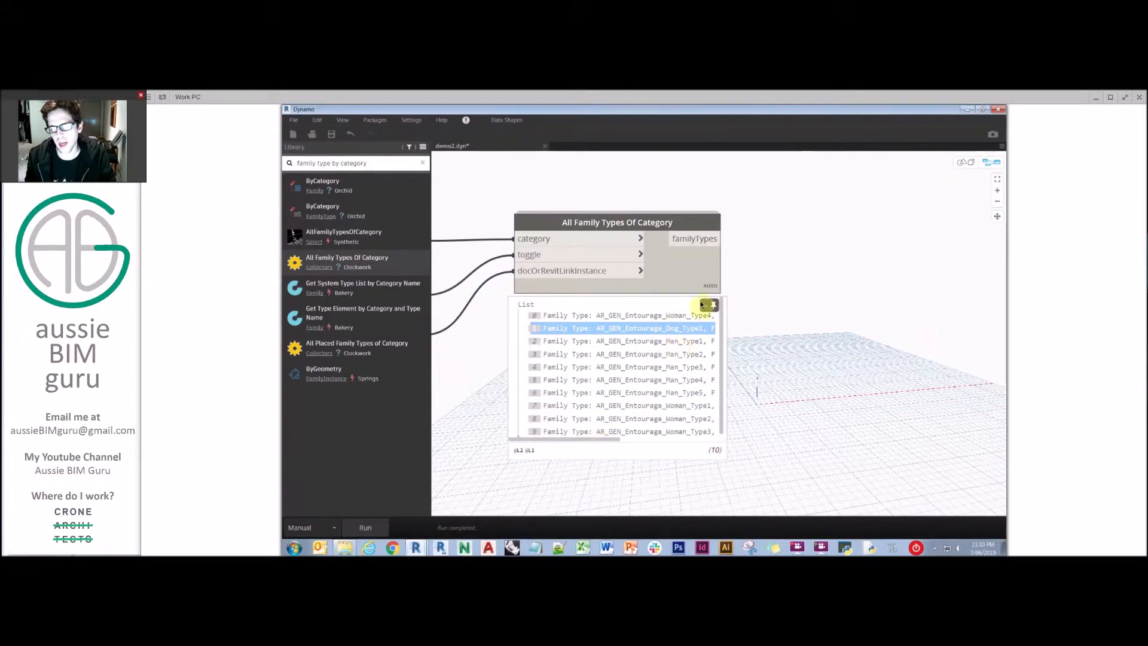
pyautogui.click(706, 304)
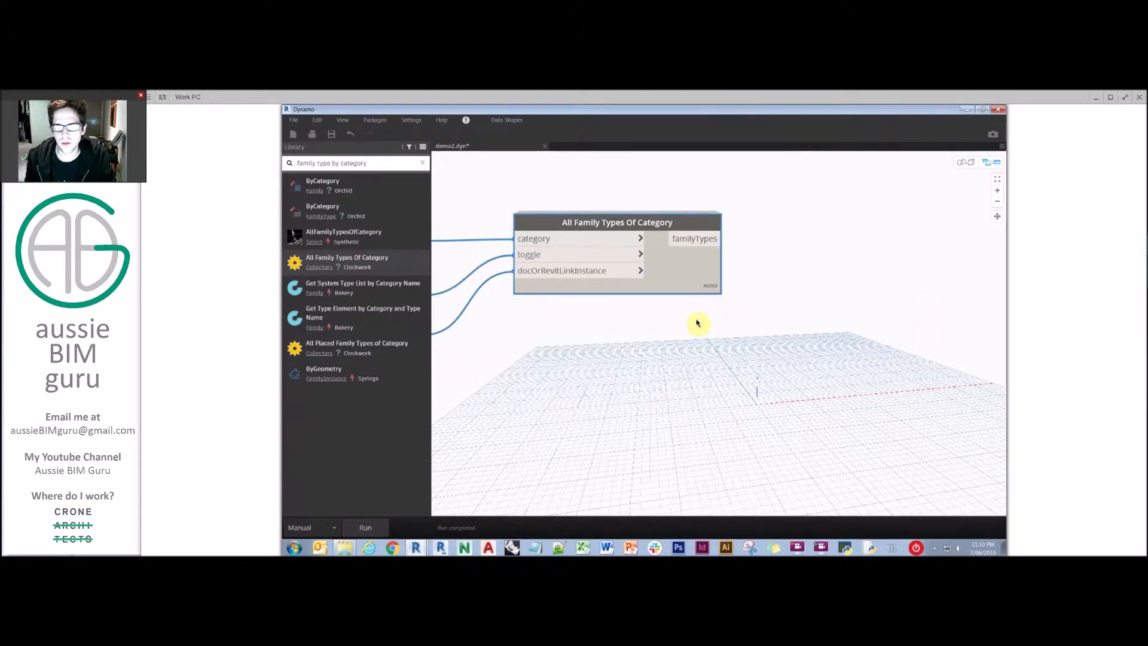
# Add a FamilyType.Name node reading each entourage family type's name.
pyautogui.rightClick(721, 320)
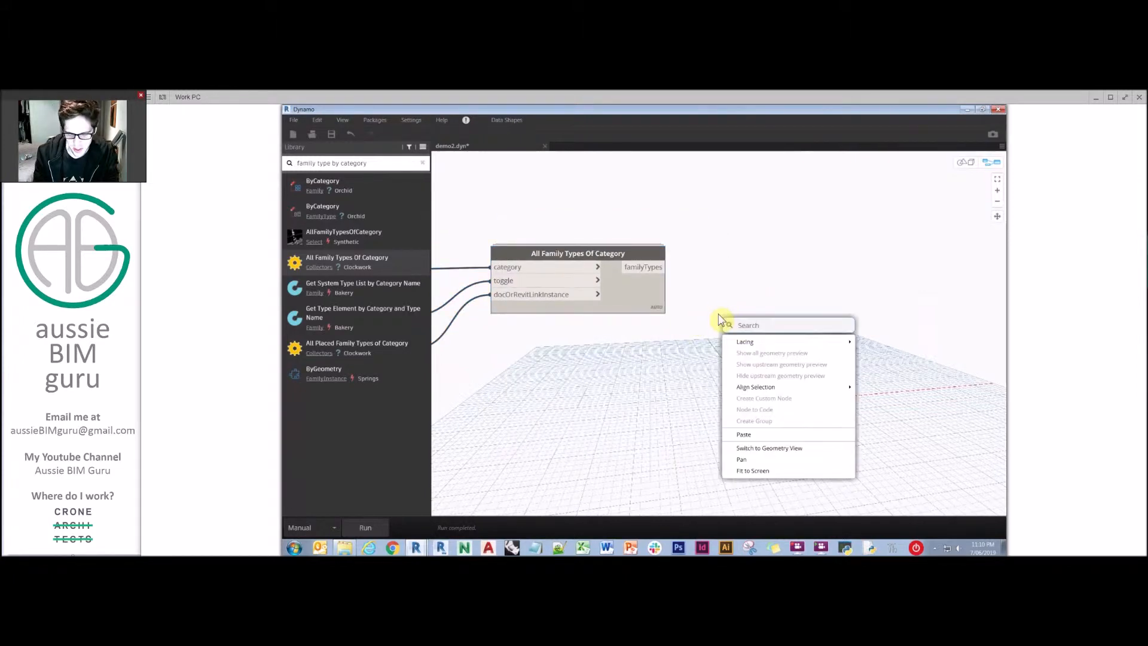
pyautogui.write('type name')
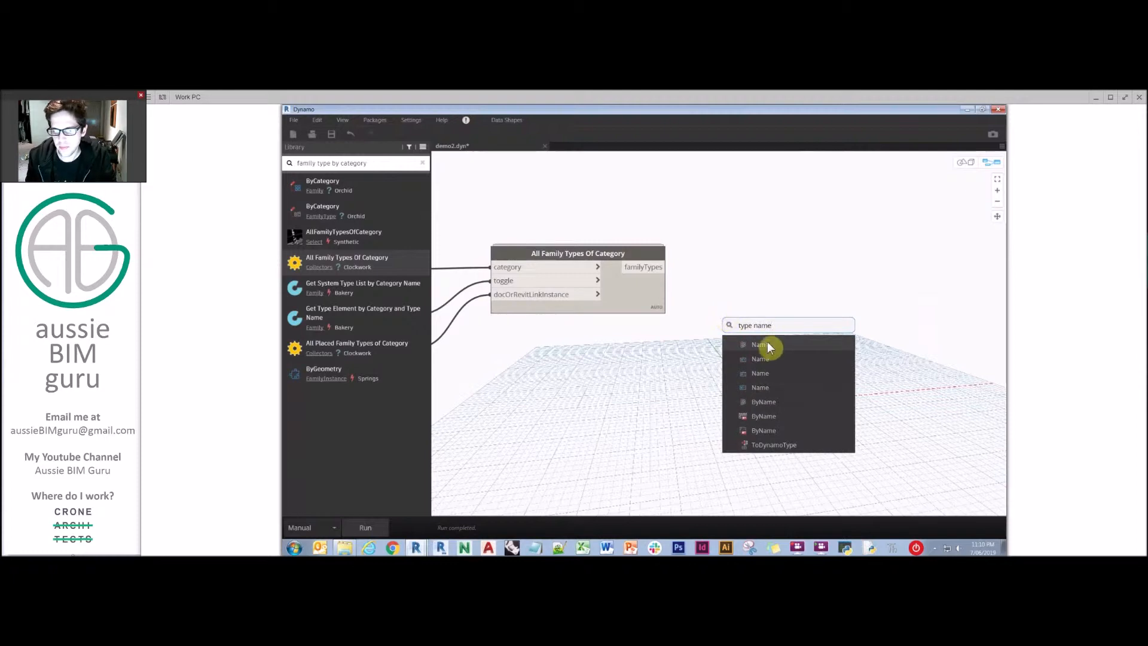
pyautogui.moveTo(769, 374)
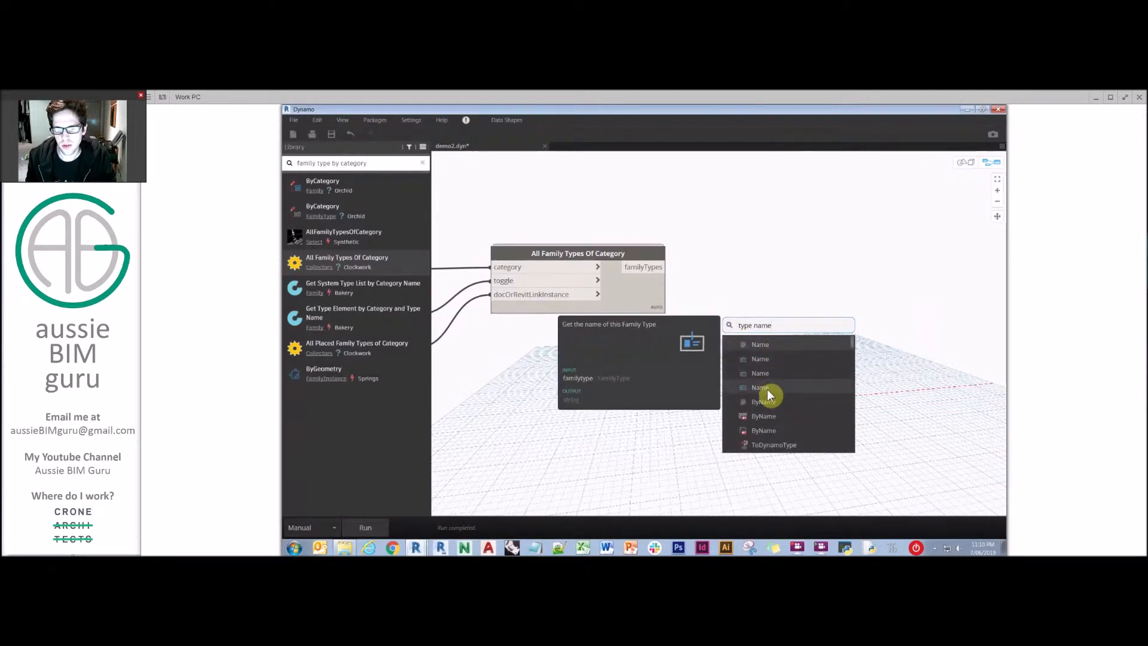
pyautogui.click(759, 387)
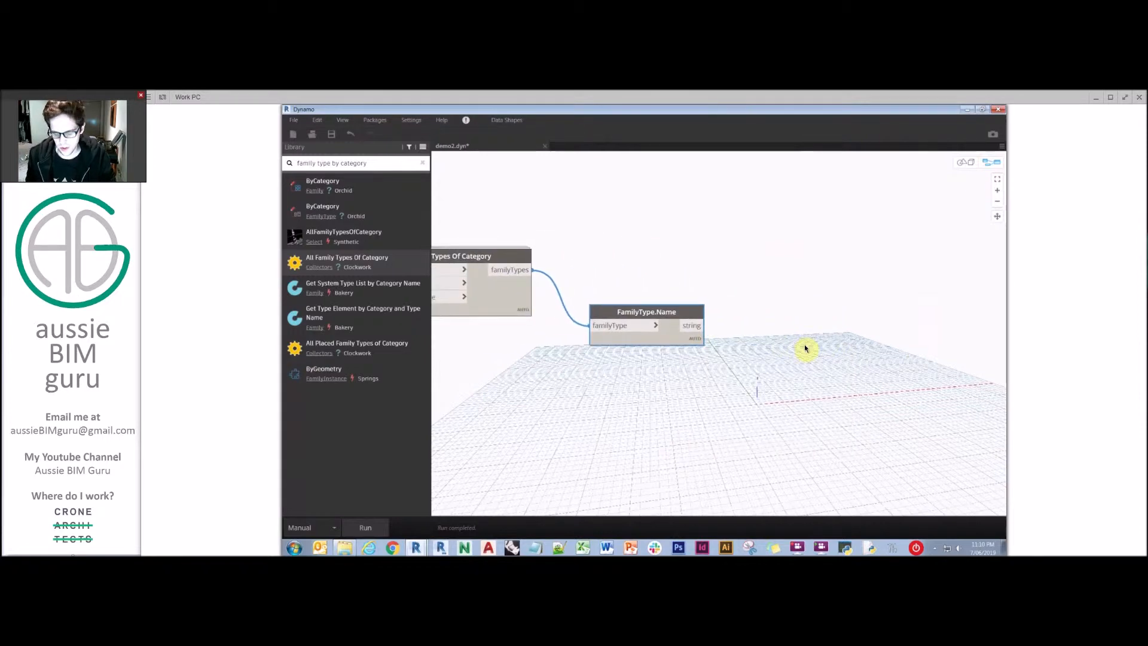
# Add String.Contains with a search String and a Boolean for ignoreCase, fed by the type names.
pyautogui.write('string c')
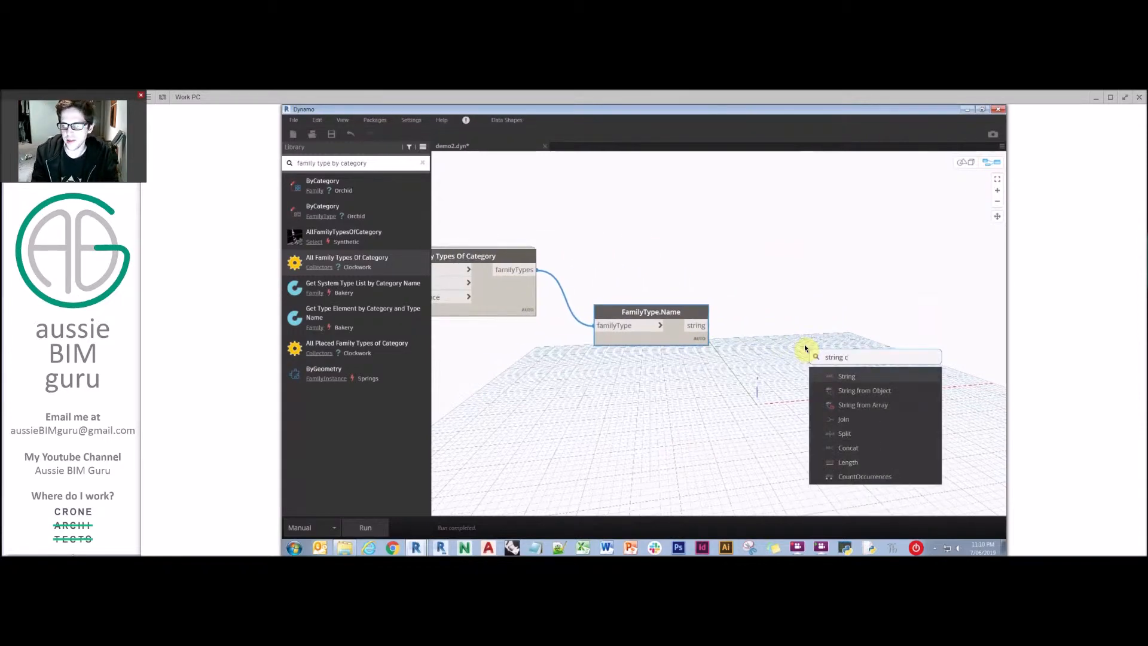
pyautogui.write('ontains')
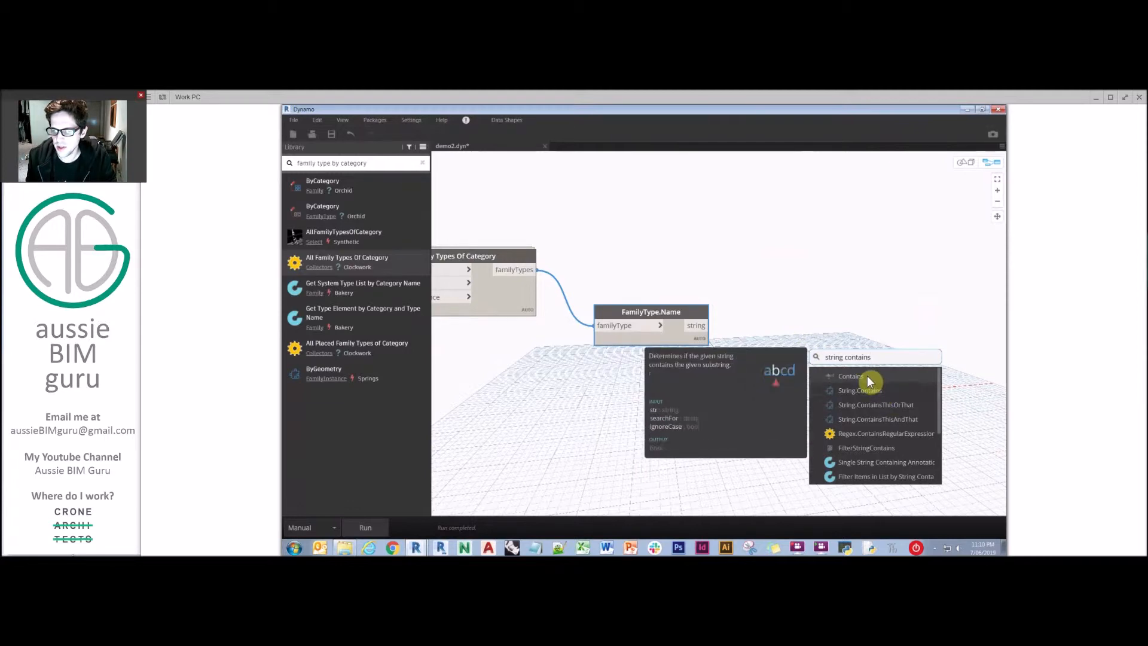
pyautogui.click(858, 390)
pyautogui.write('true')
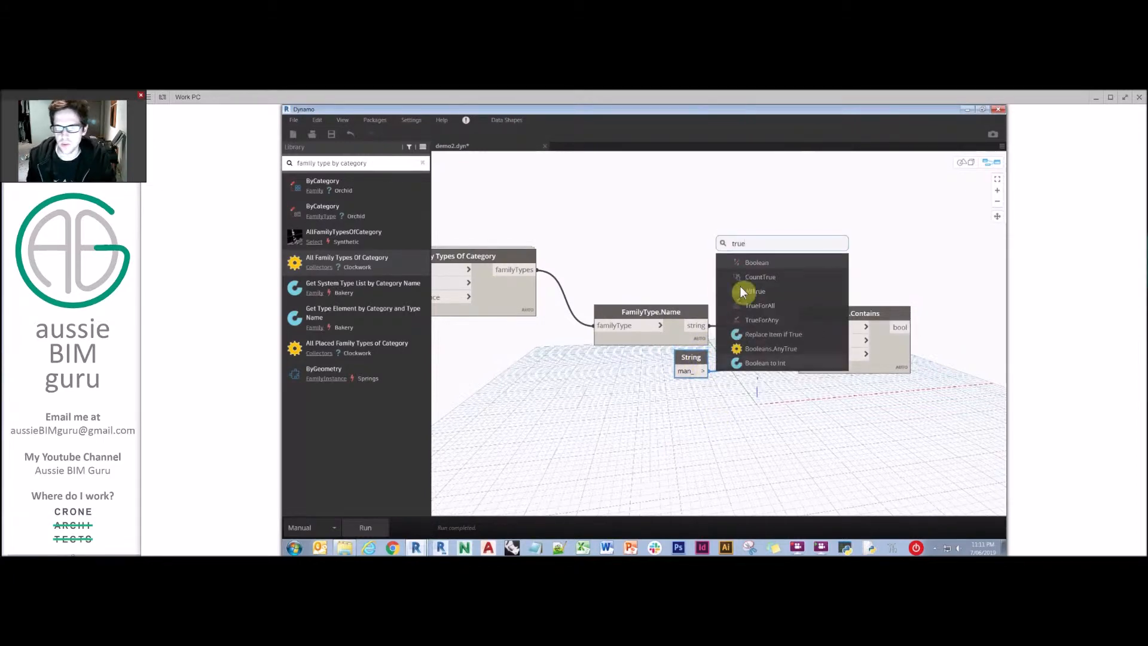
pyautogui.click(755, 262)
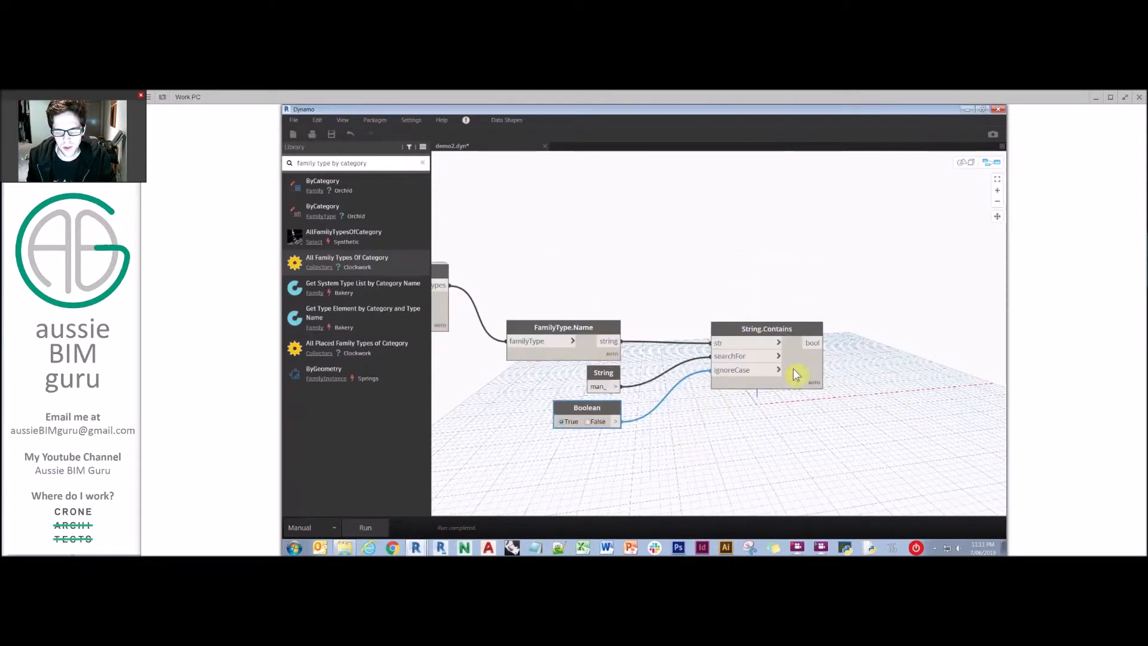
pyautogui.moveTo(813, 377)
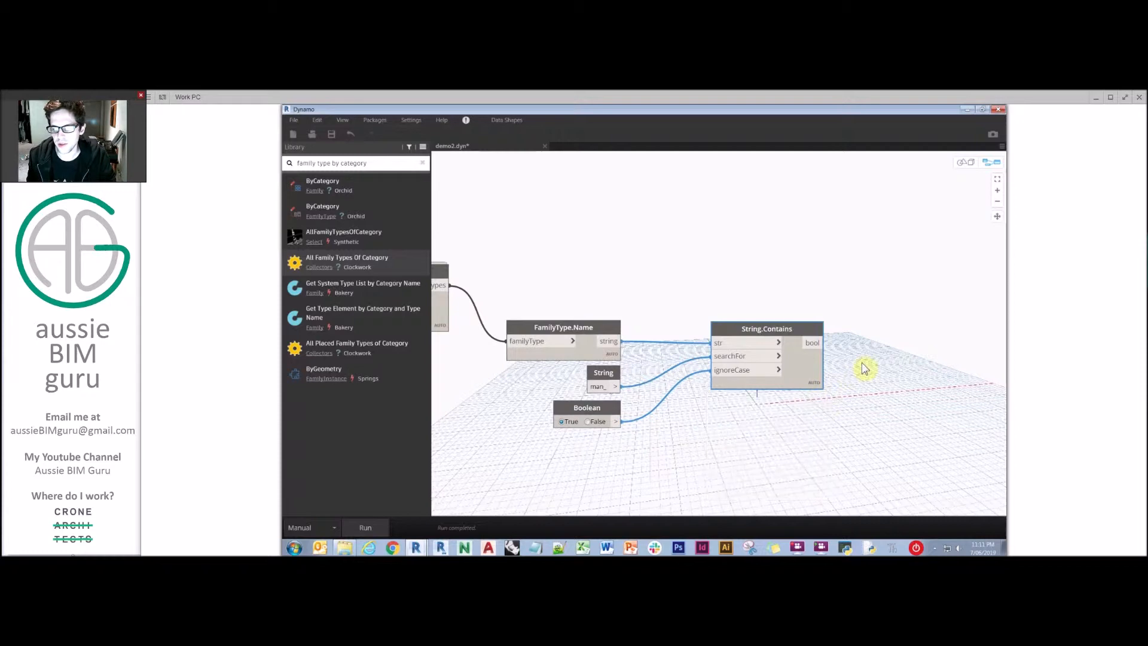
# Add List.FilterByBoolMask taking the family types as list and String.Contains results as mask.
pyautogui.rightClick(866, 369)
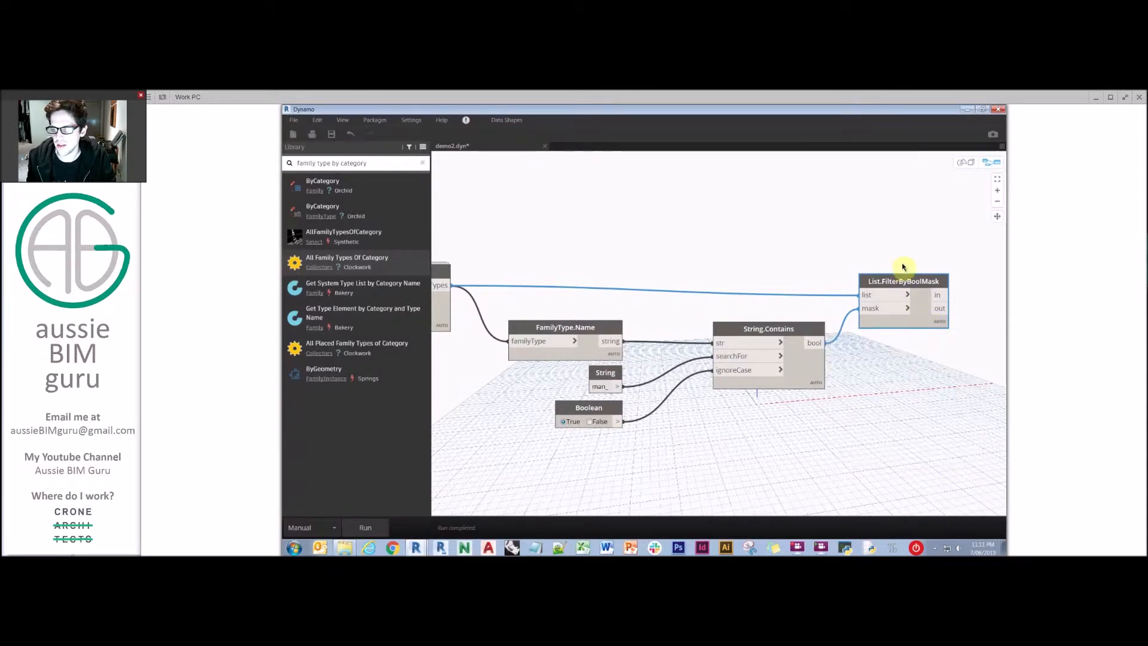
pyautogui.scroll(-3)
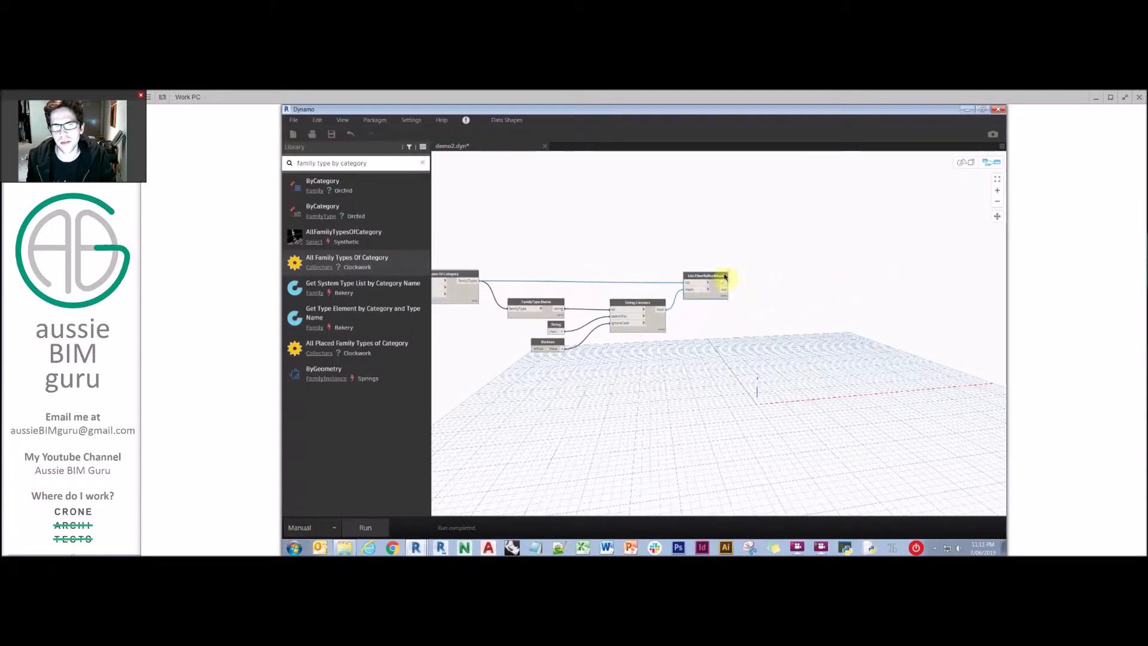
pyautogui.moveTo(752, 302)
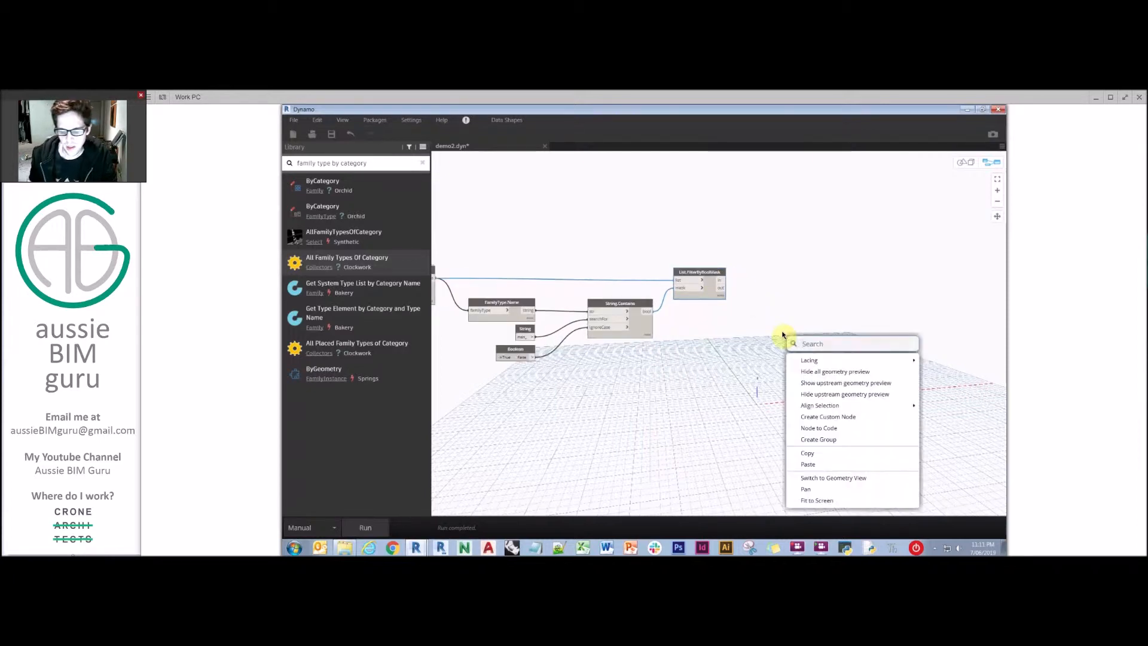
# Place an Integer Slider and set its range to 0–30 in steps of 1.
pyautogui.write('integer')
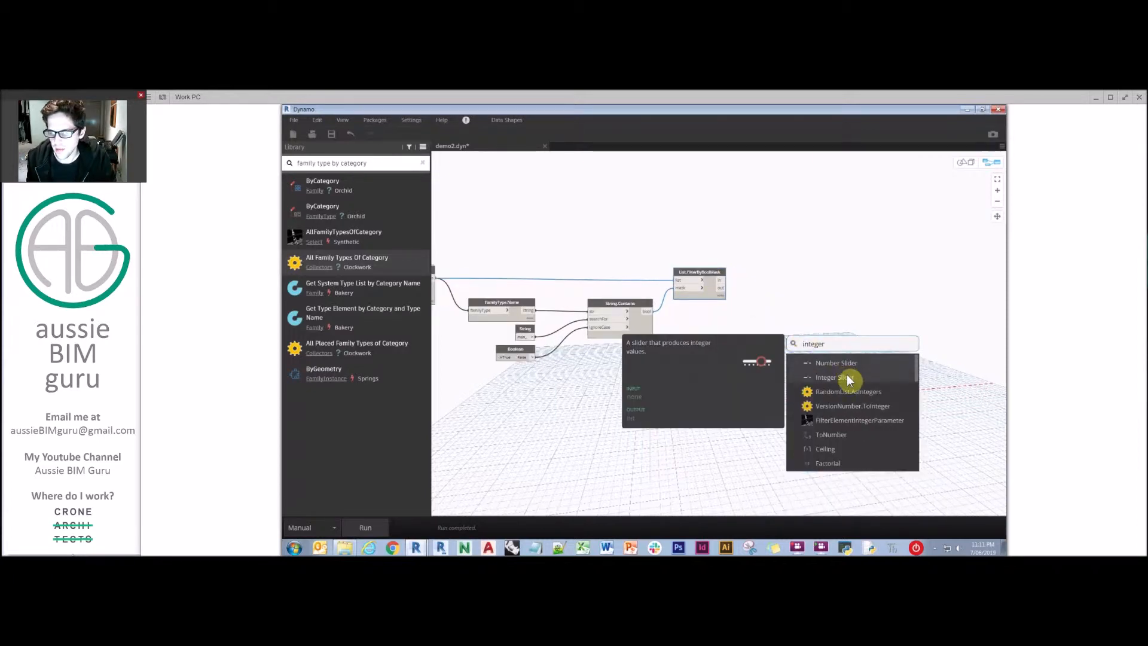
pyautogui.click(827, 377)
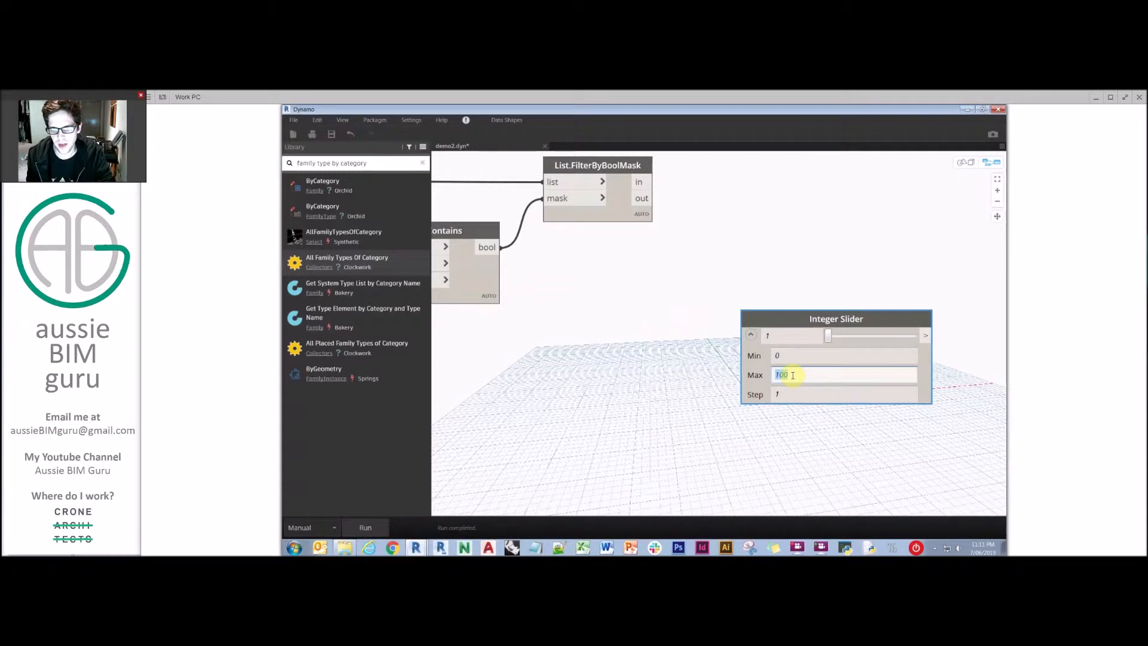
pyautogui.write('30')
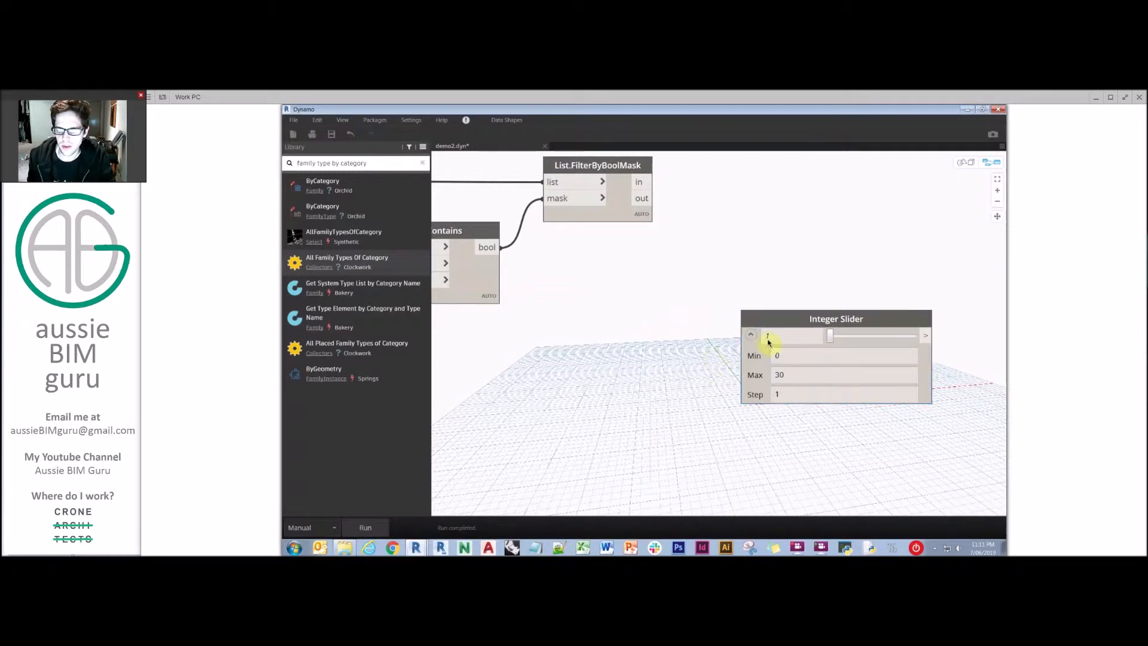
pyautogui.click(749, 335)
pyautogui.write('r')
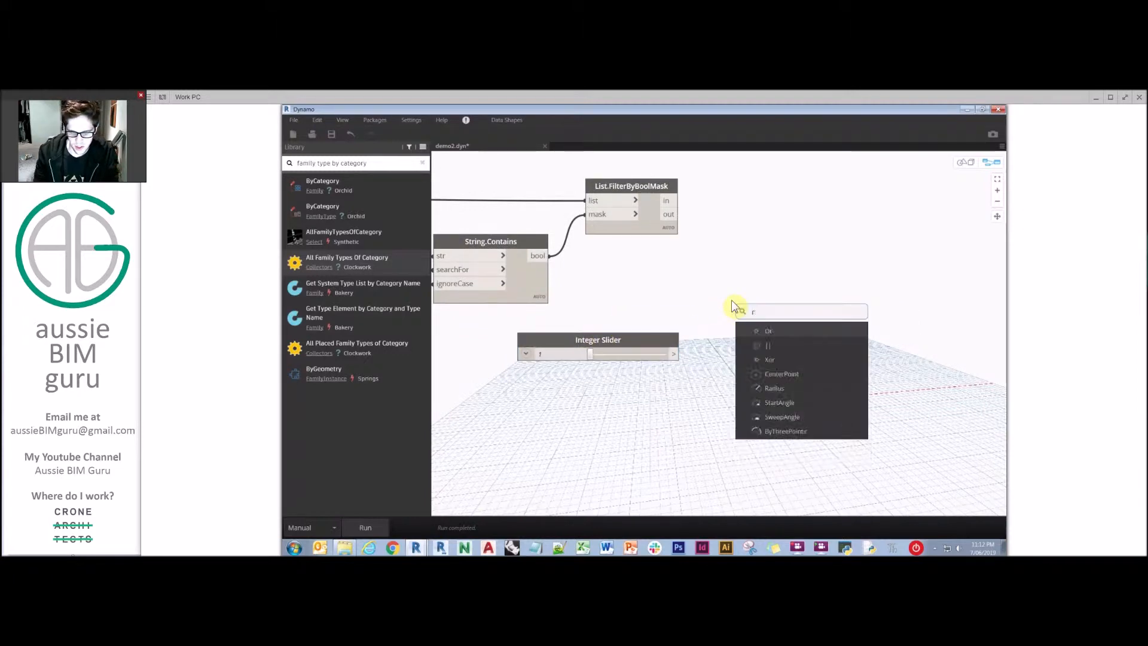
# Place Sequence.RandomNumbers and a Code Block of 0; wired to its Min input.
pyautogui.write('andom list')
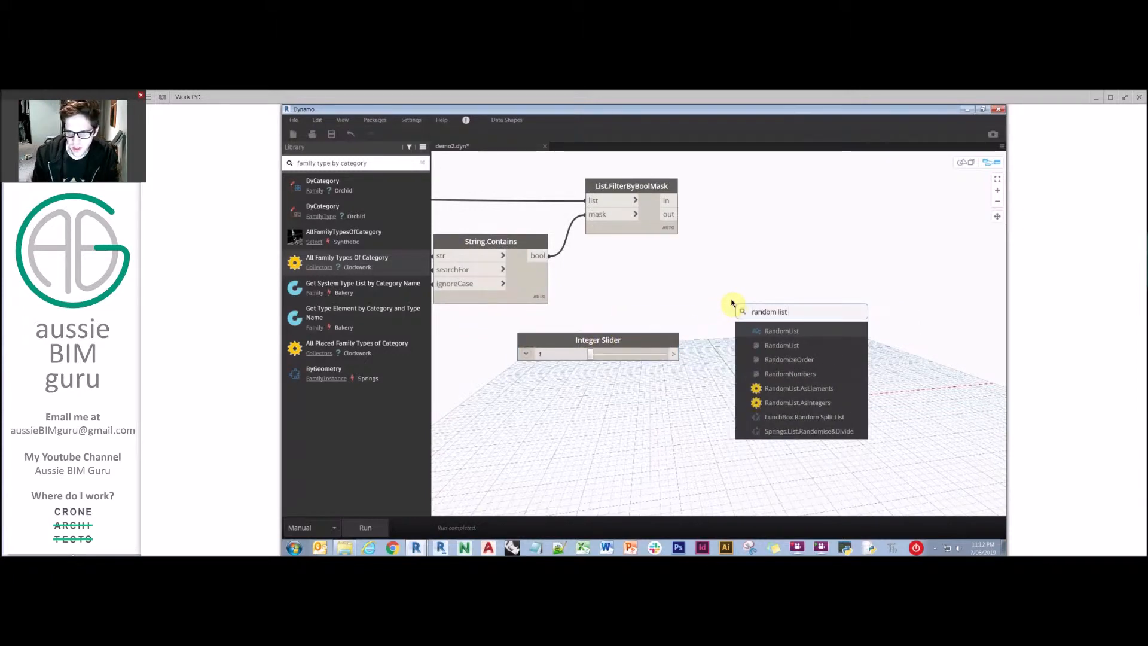
pyautogui.click(831, 370)
pyautogui.write('random numbers')
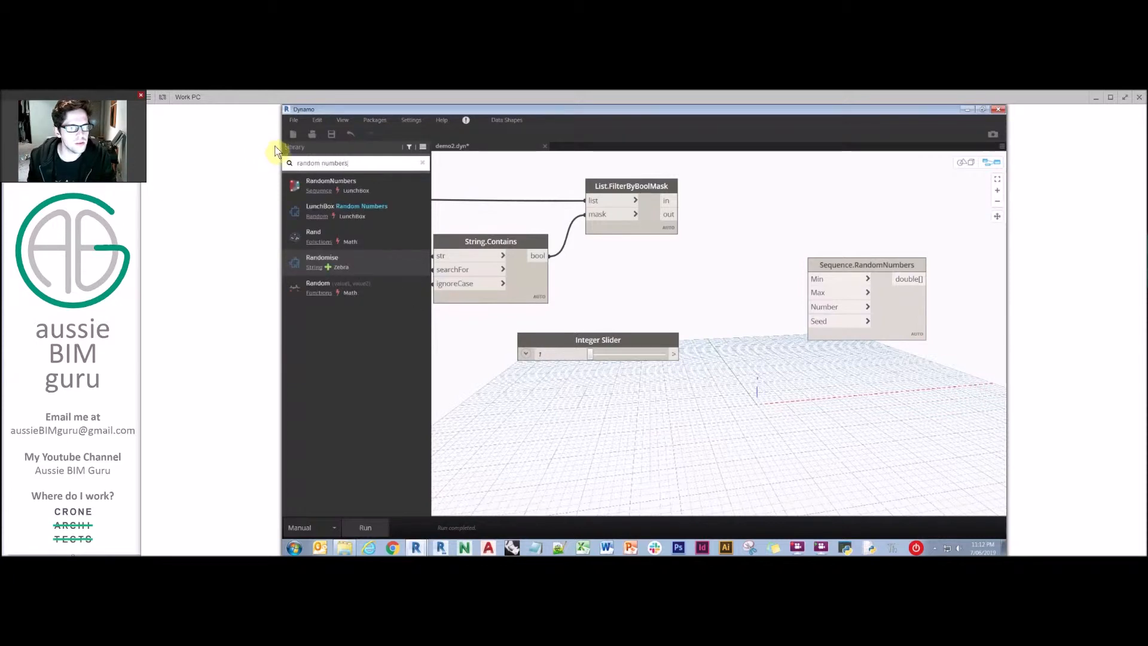
pyautogui.moveTo(375, 191)
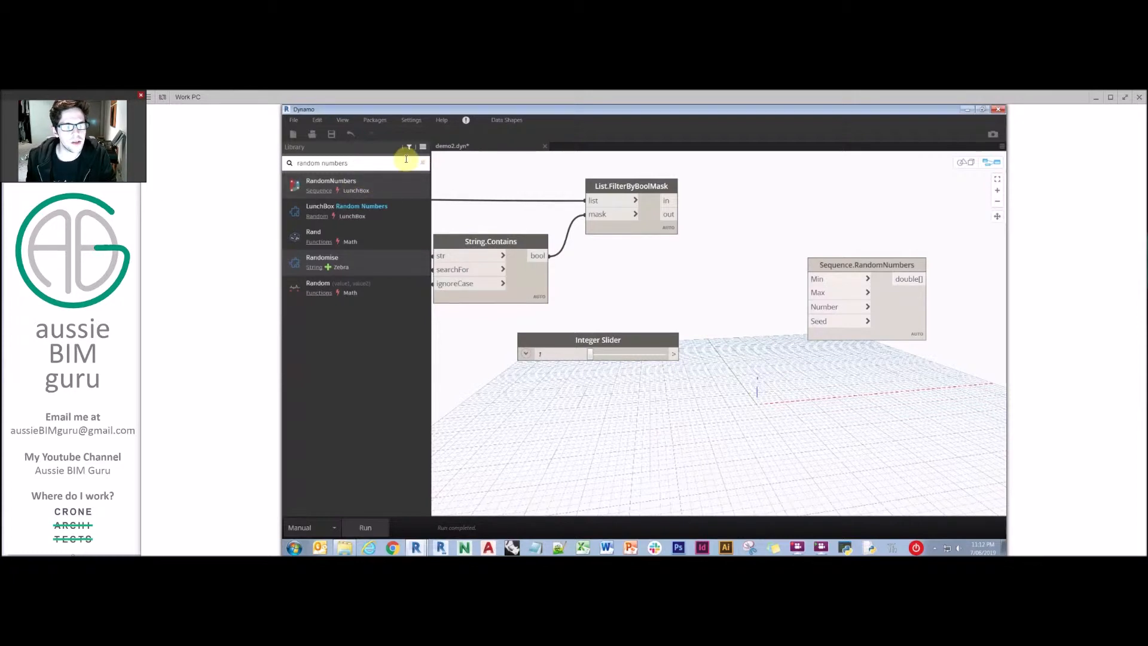
pyautogui.click(422, 163)
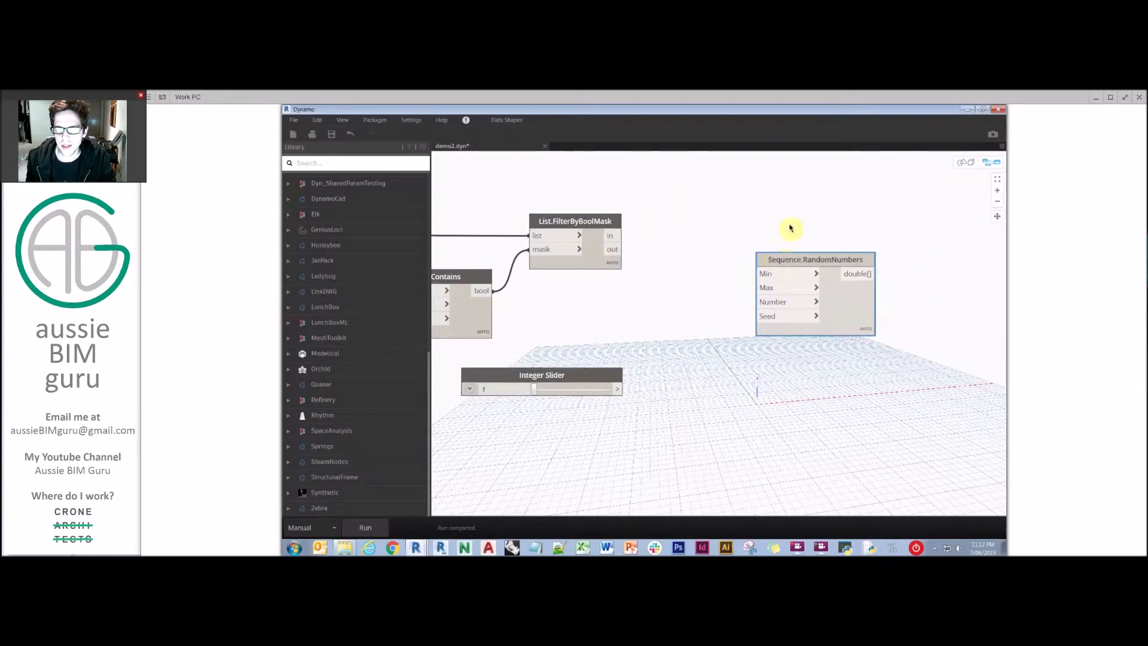
pyautogui.doubleClick(713, 213)
pyautogui.write('0;')
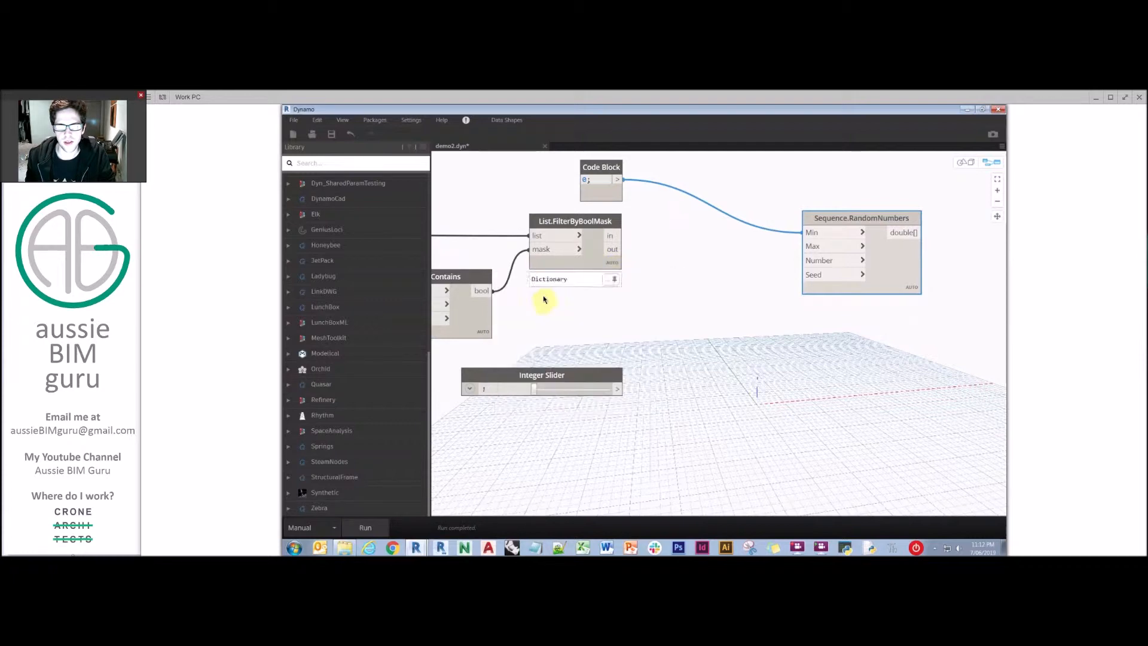
# Feed List.Count minus one (Code Block x-1;) into Max and two Integer Sliders into Number and Seed.
pyautogui.rightClick(661, 266)
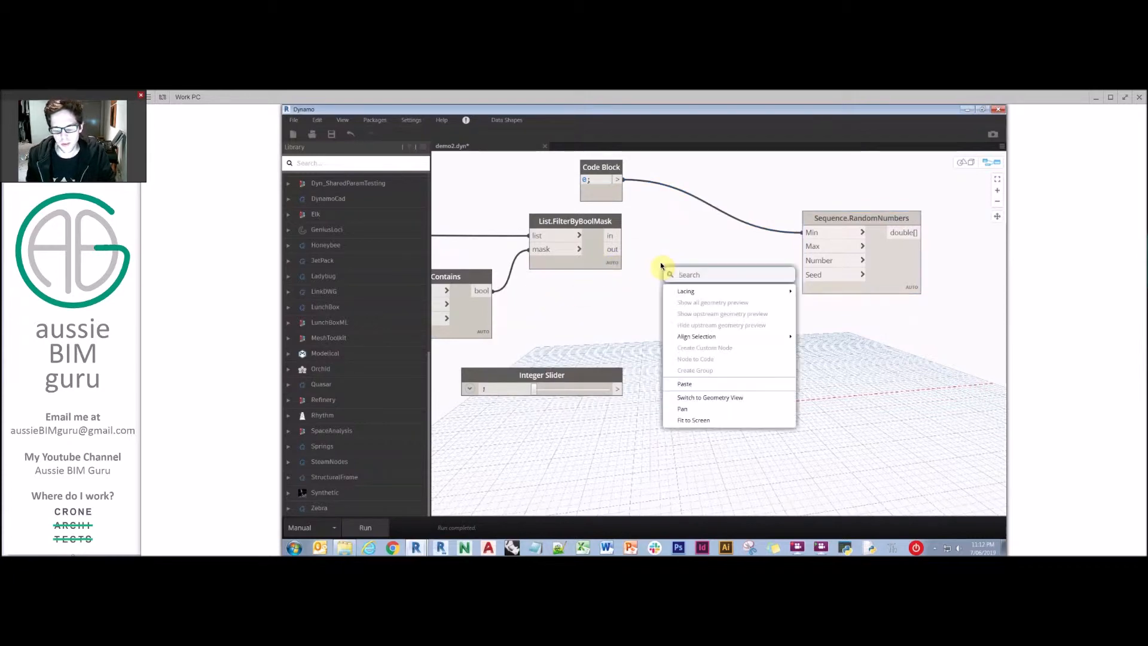
pyautogui.write('count')
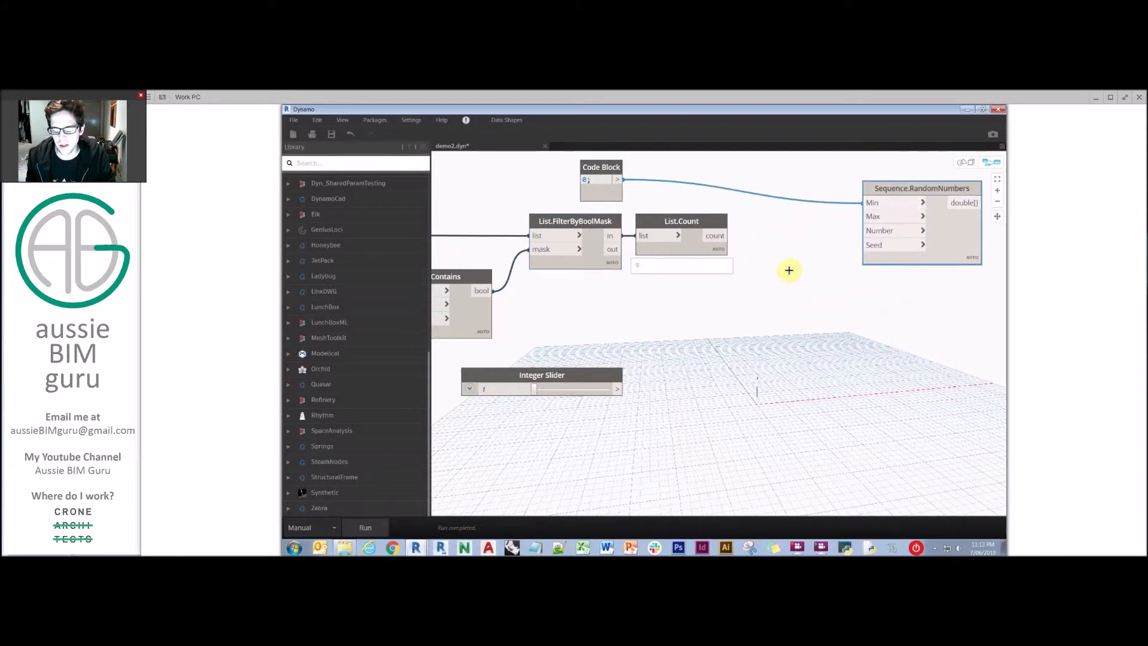
pyautogui.doubleClick(760, 279)
pyautogui.write('x-1;')
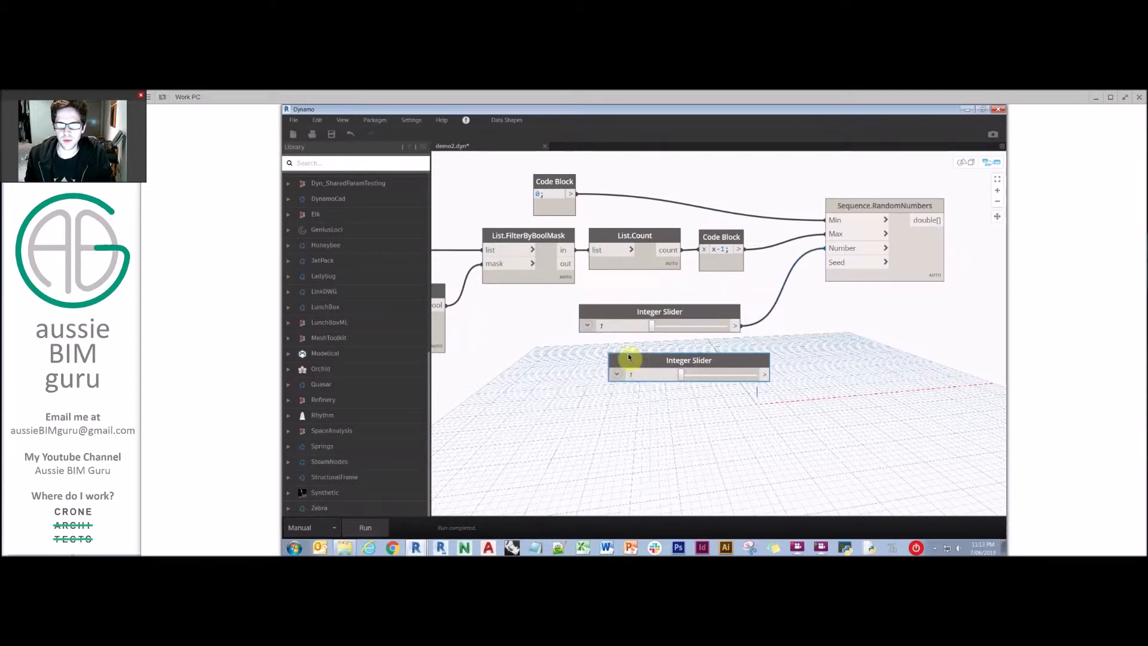
pyautogui.click(617, 374)
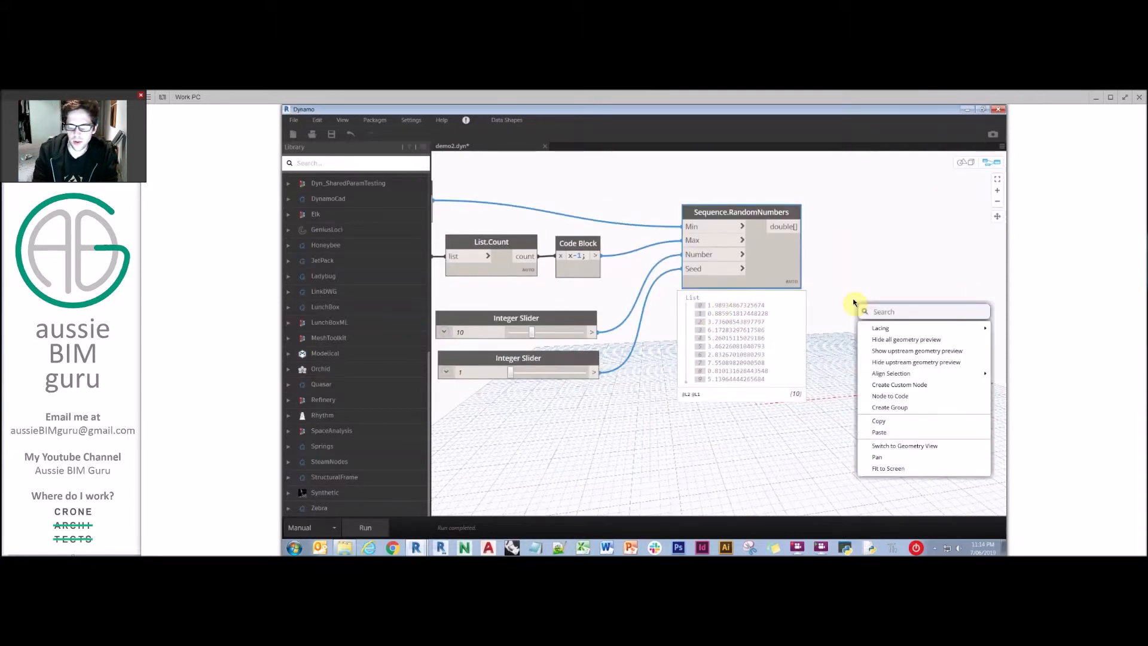
# Add Math.Round after Sequence.RandomNumbers feeding the index of List.GetItemAtIndex.
pyautogui.write('round')
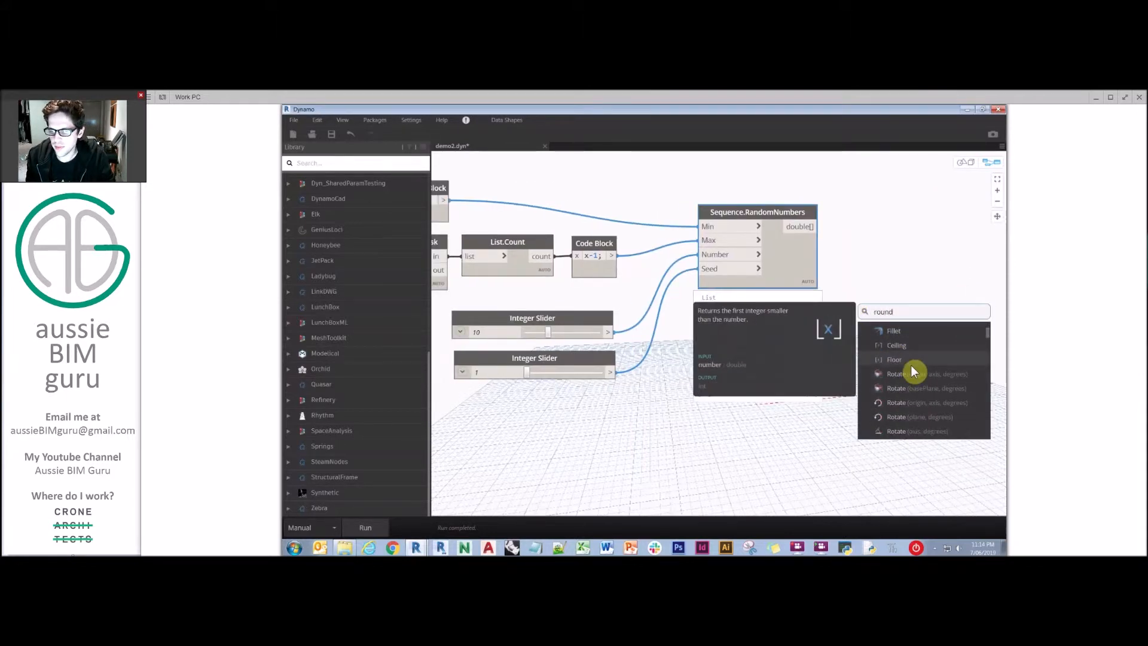
pyautogui.click(894, 359)
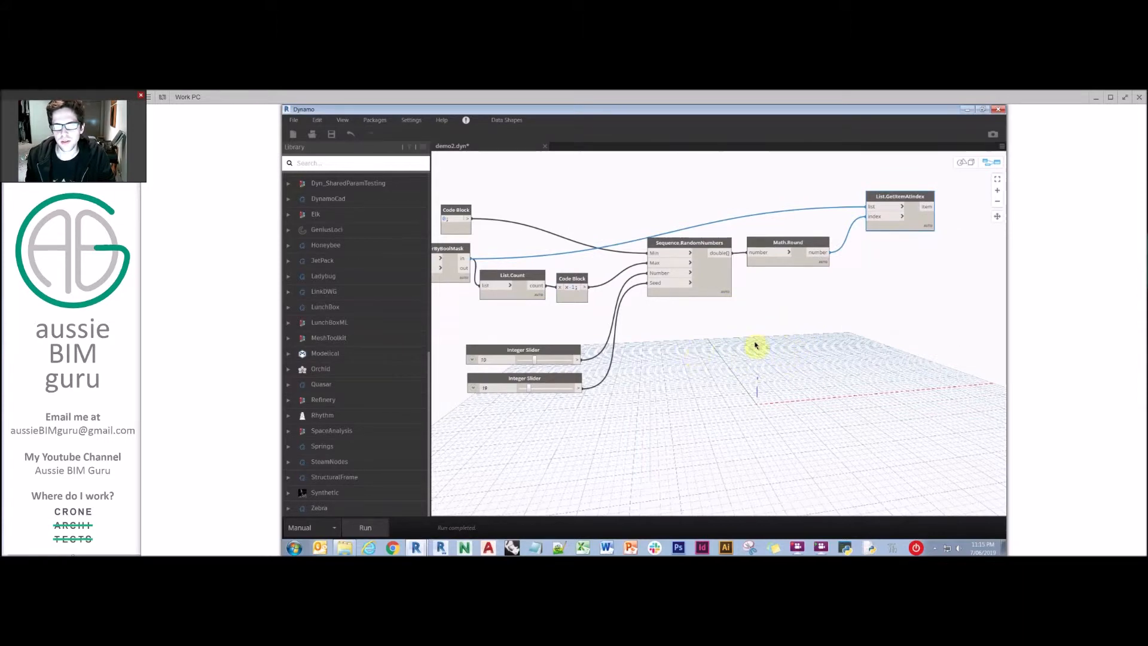
# Add a Select Model Element node and pick the floor in Revit.
pyautogui.rightClick(758, 348)
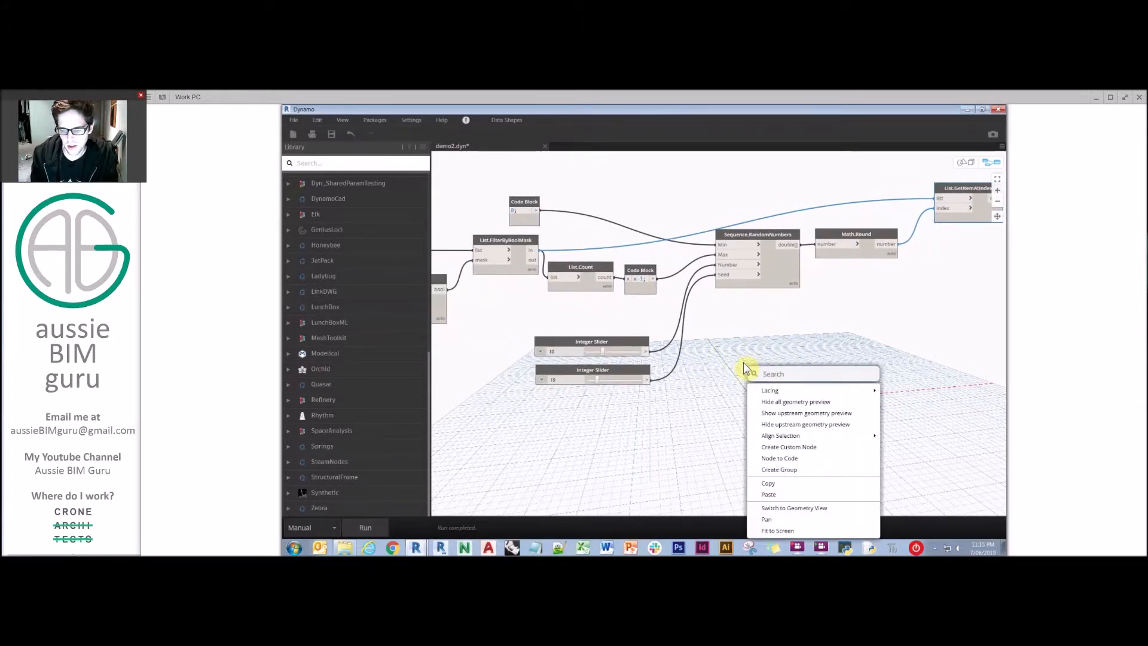
pyautogui.write('model el')
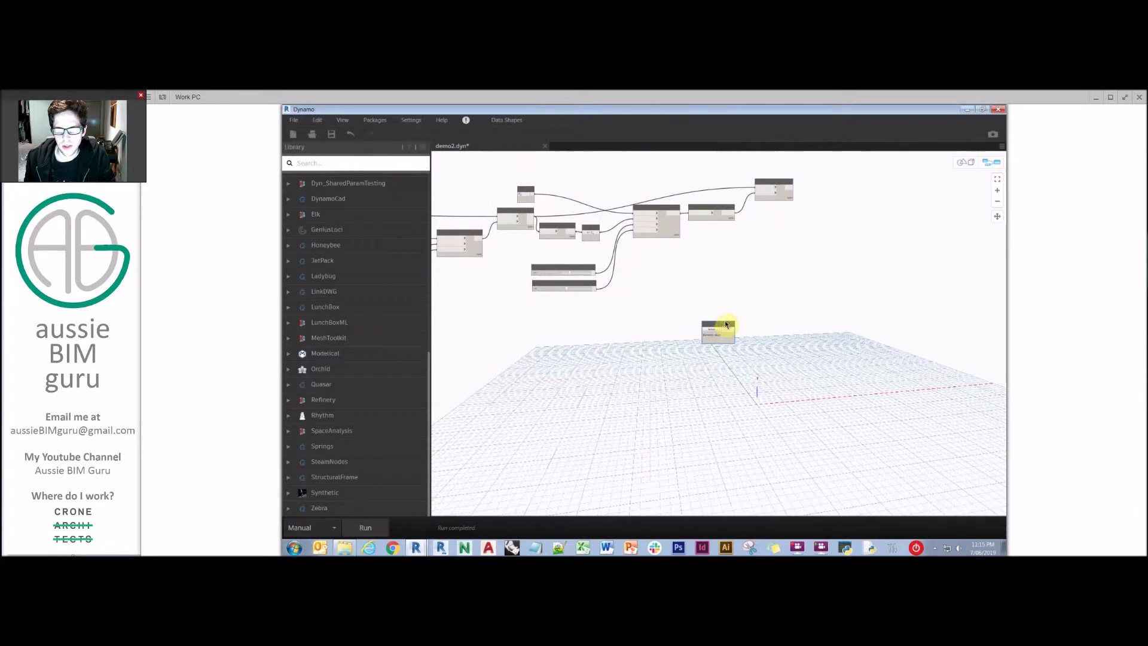
# Add a Surface.PointAtParameter node fed by the picked element.
pyautogui.rightClick(696, 311)
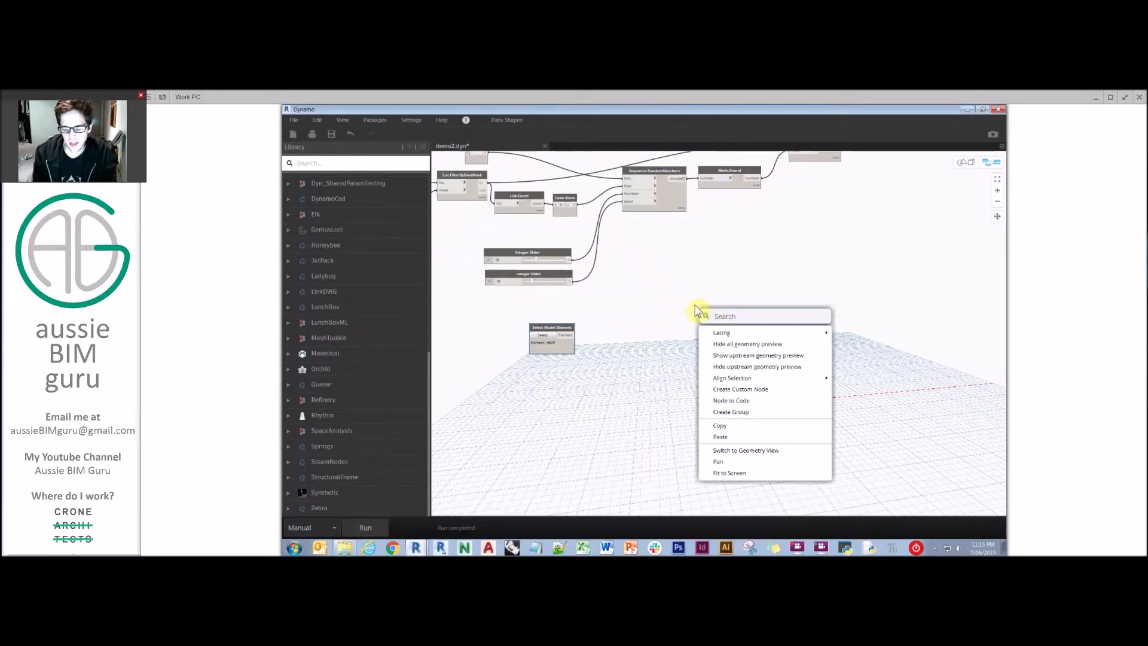
pyautogui.write('parameter at pl')
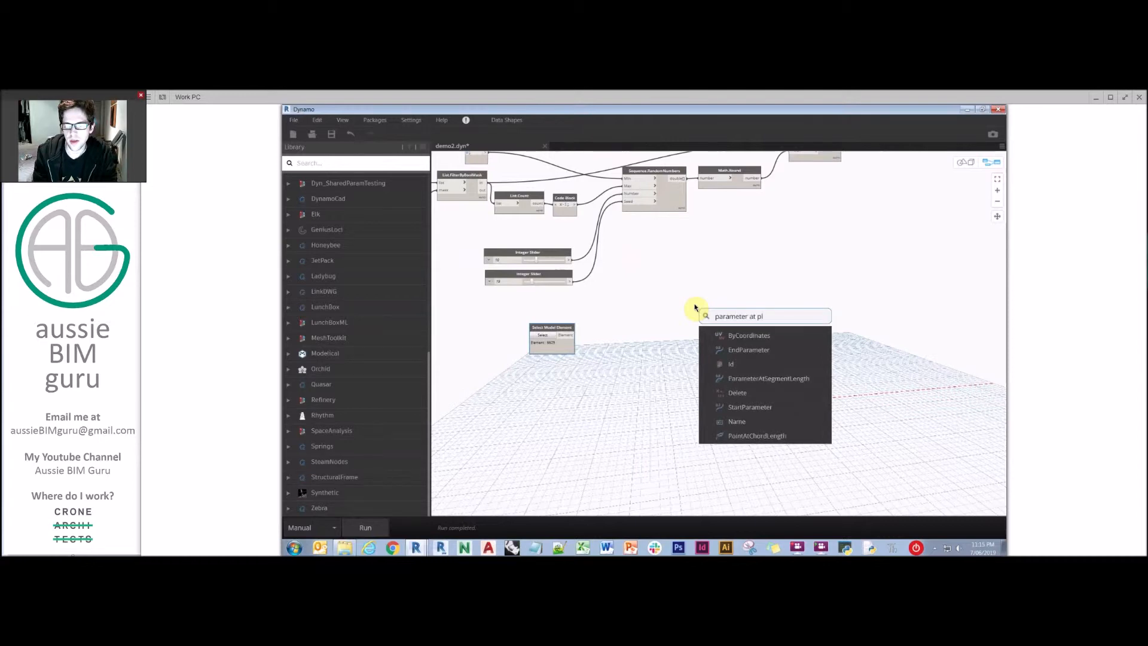
pyautogui.write('oint')
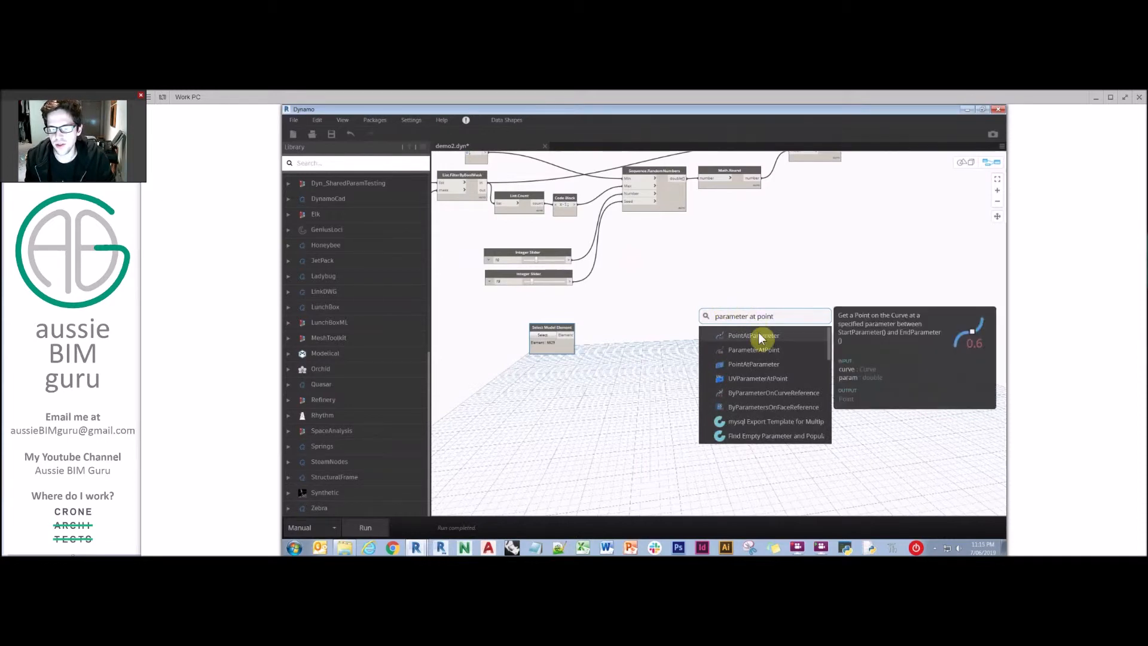
pyautogui.moveTo(757, 379)
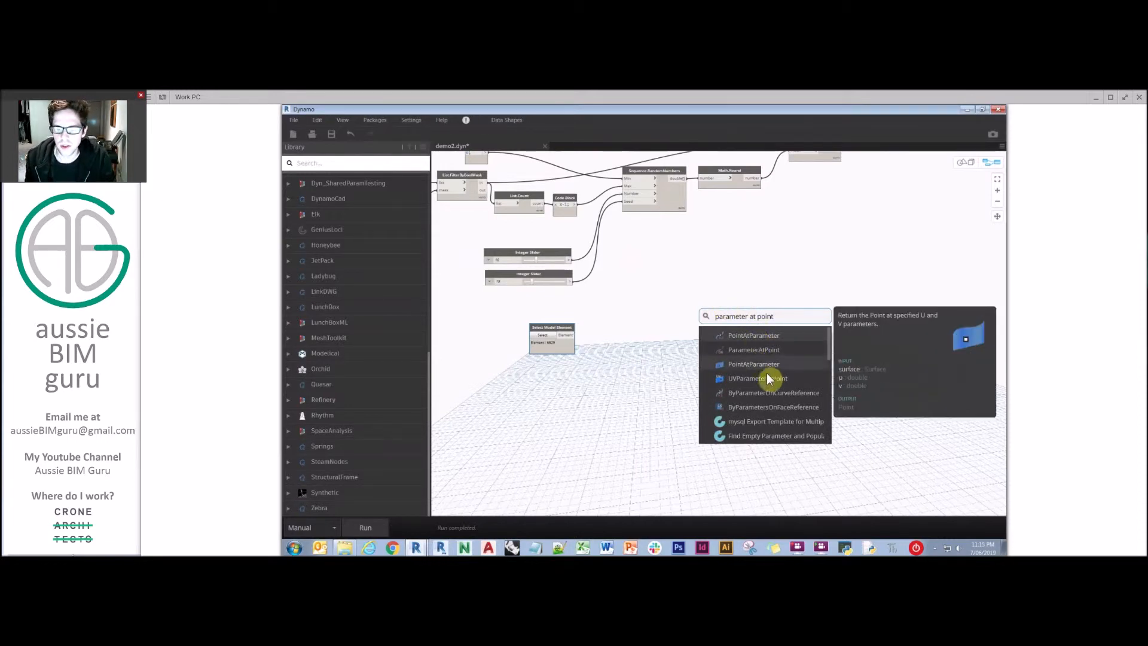
pyautogui.moveTo(769, 364)
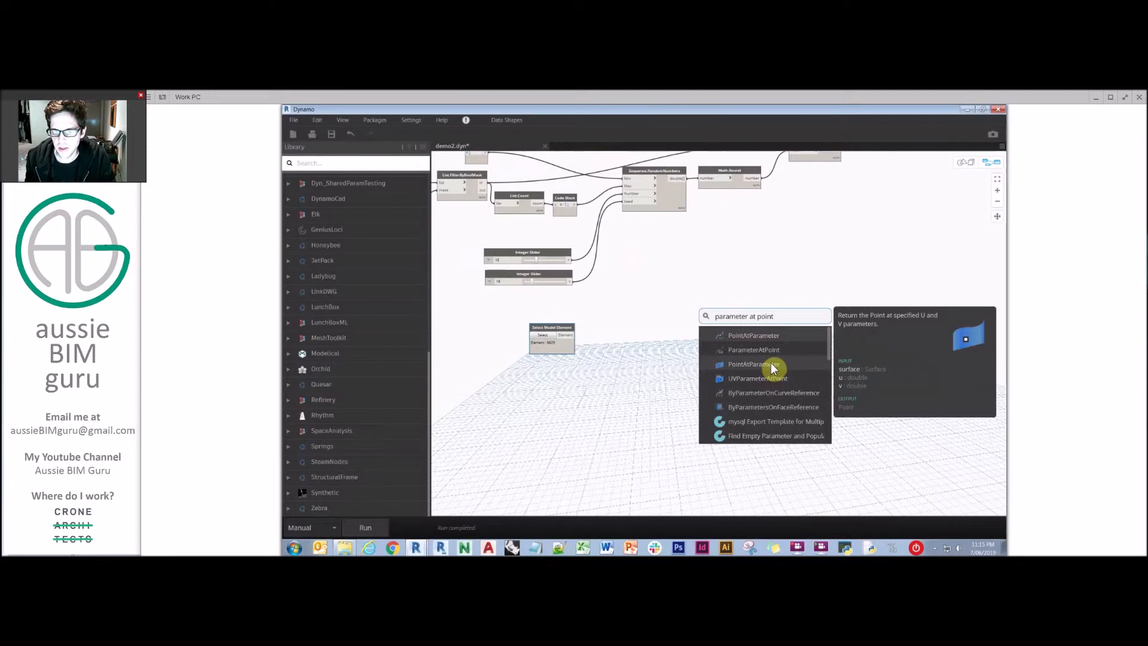
pyautogui.click(752, 363)
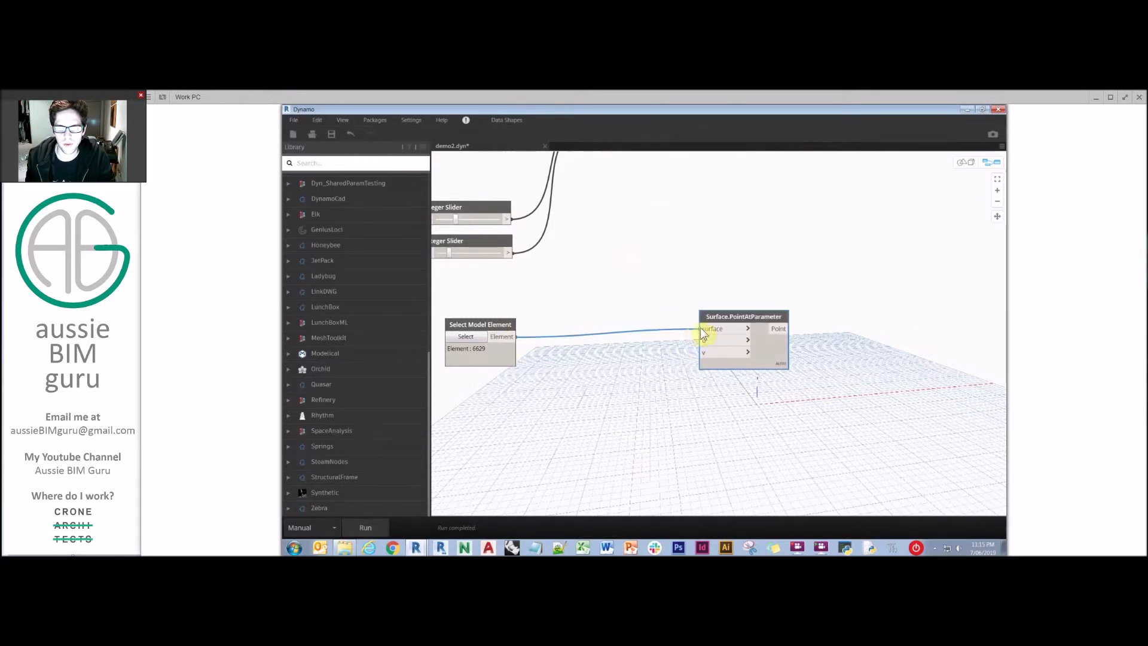
# Add a HostObject.TopSurface node via search 'top surface', then clear the library search.
pyautogui.rightClick(578, 343)
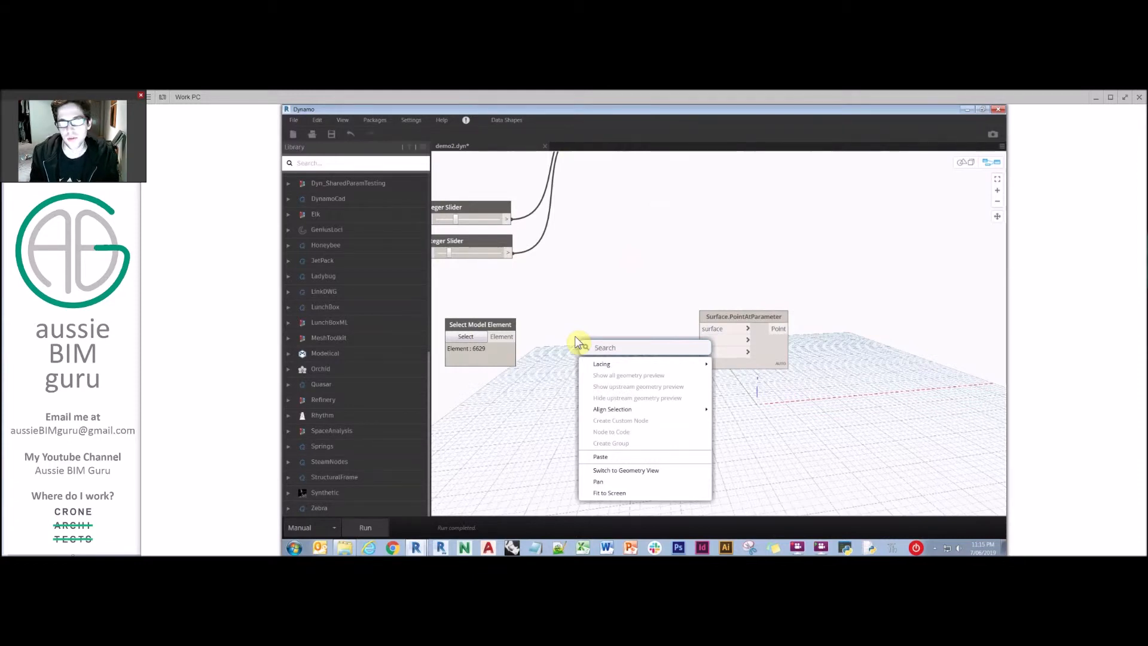
pyautogui.write('top')
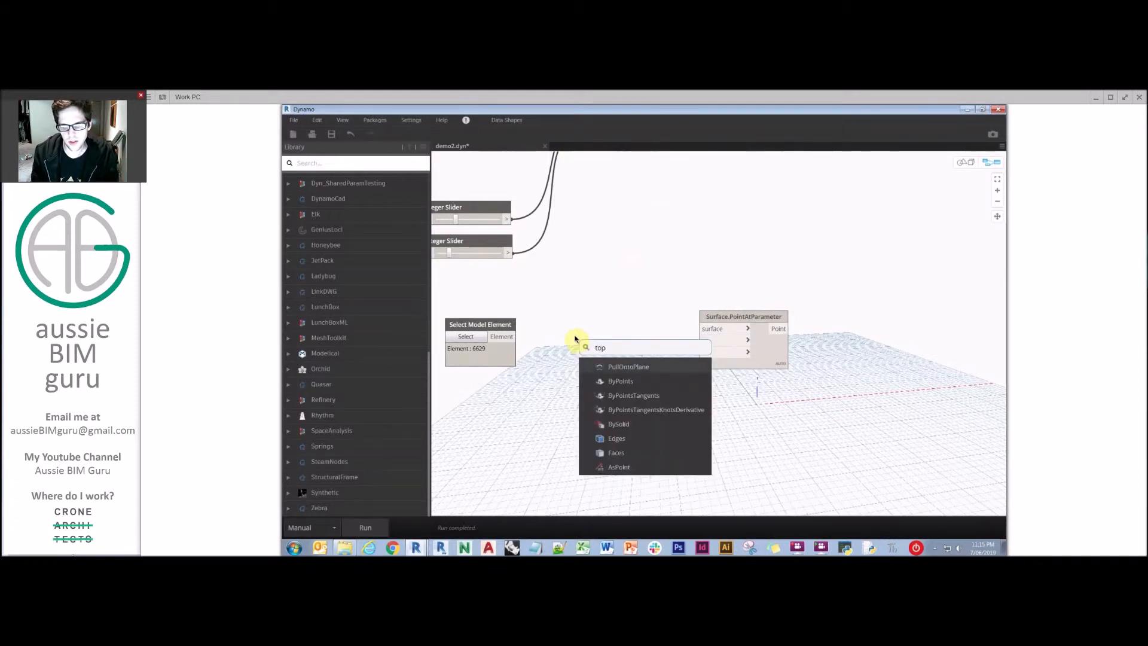
pyautogui.write('surface')
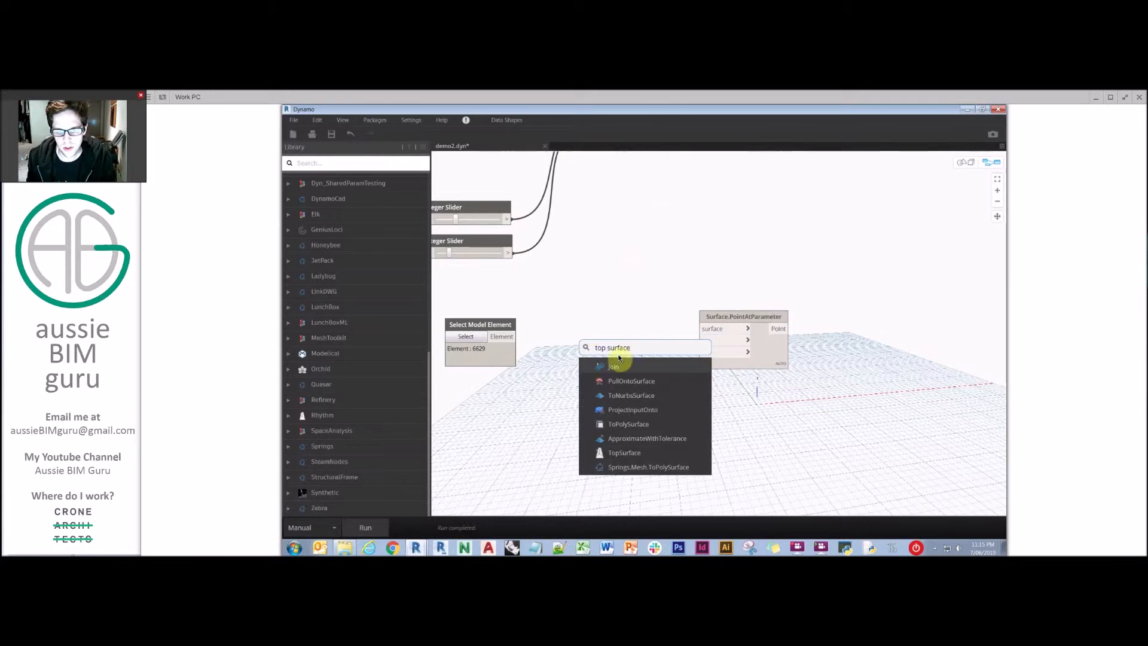
pyautogui.click(624, 452)
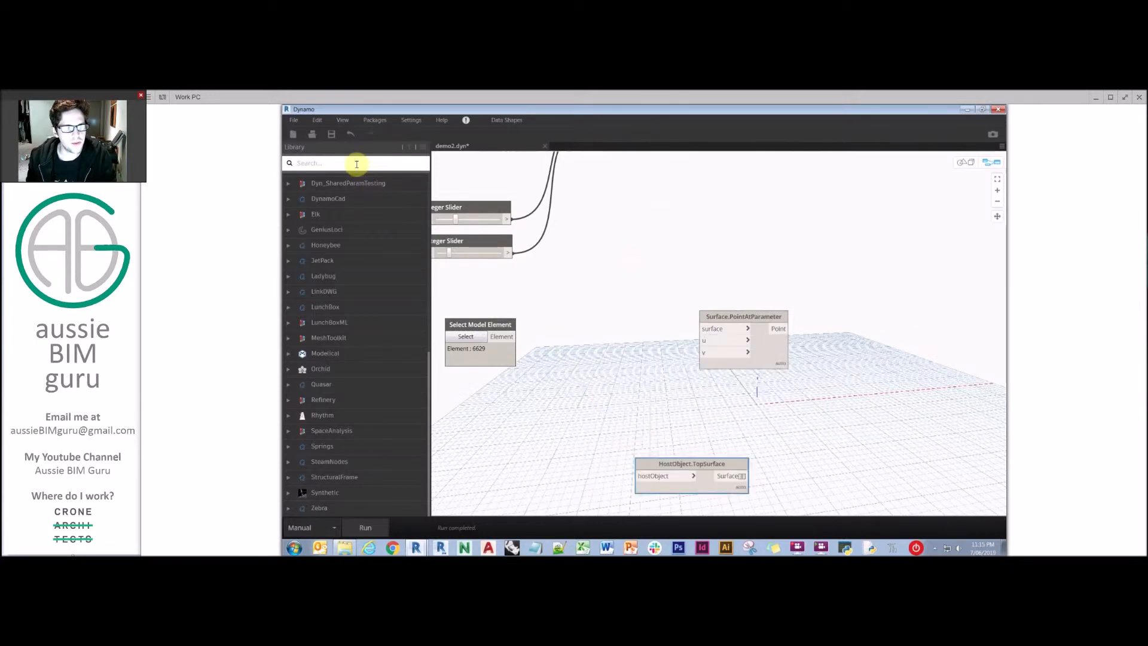
pyautogui.write('top surface')
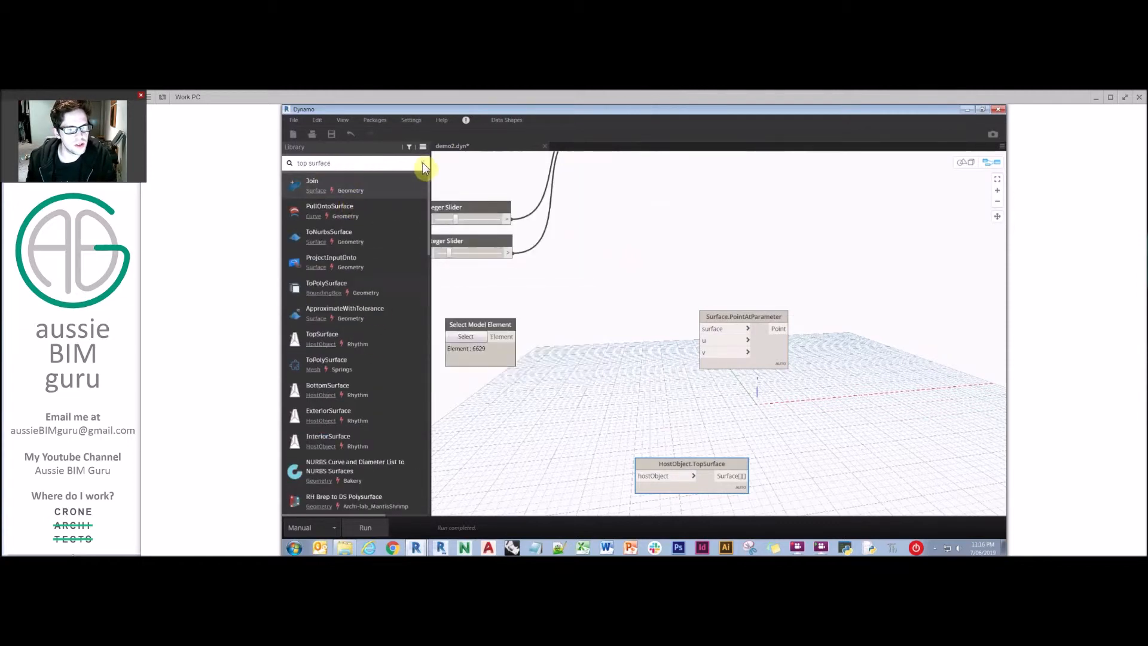
pyautogui.moveTo(407, 156)
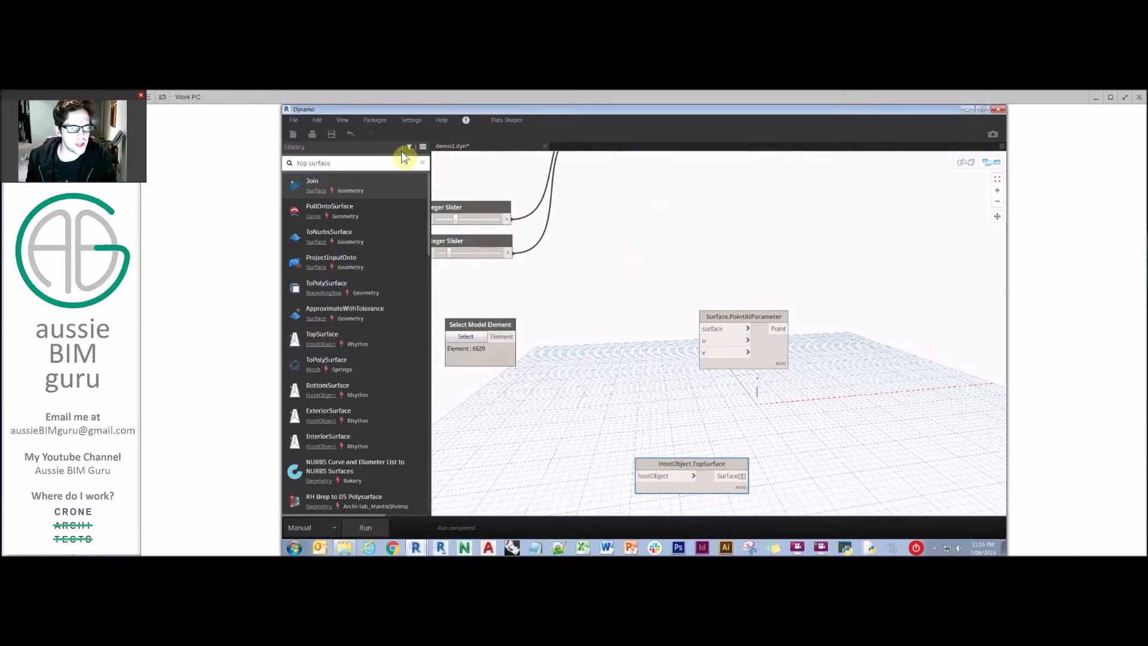
pyautogui.click(422, 162)
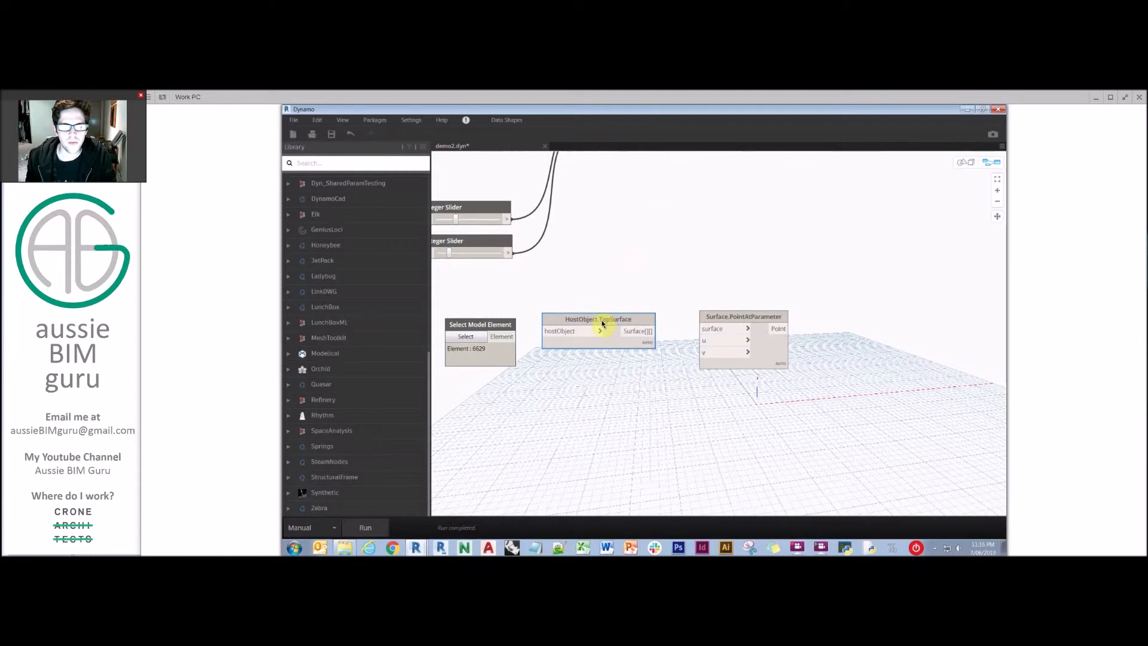
pyautogui.moveTo(562, 303)
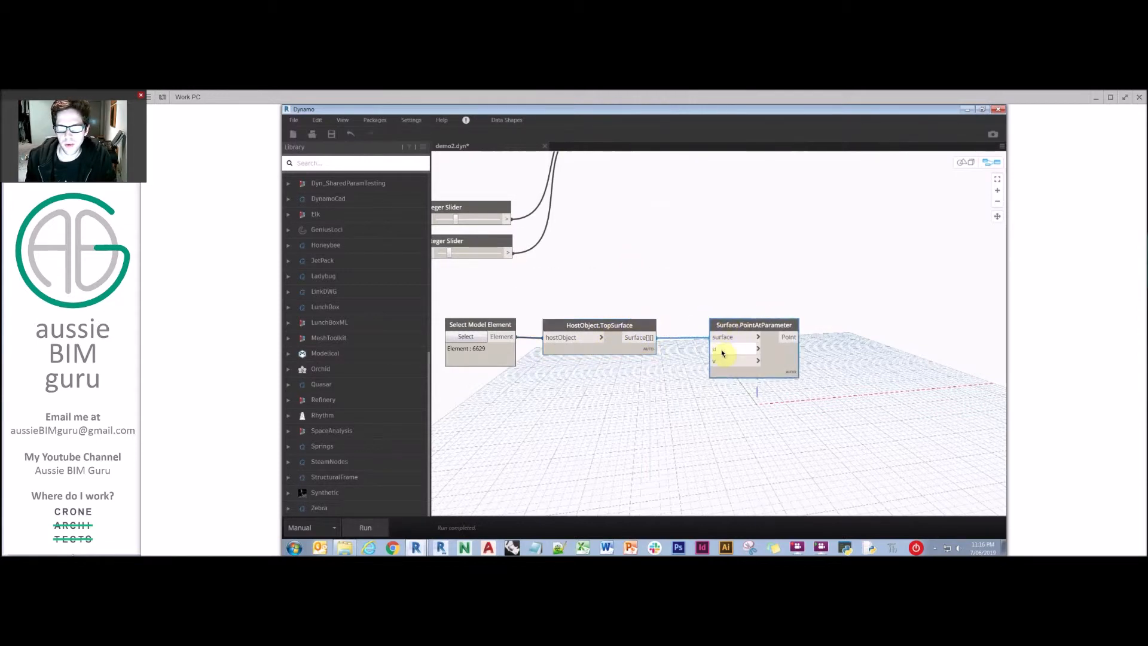
# Wire Select Model Element through HostObject.TopSurface into Surface.PointAtParameter.
pyautogui.click(481, 324)
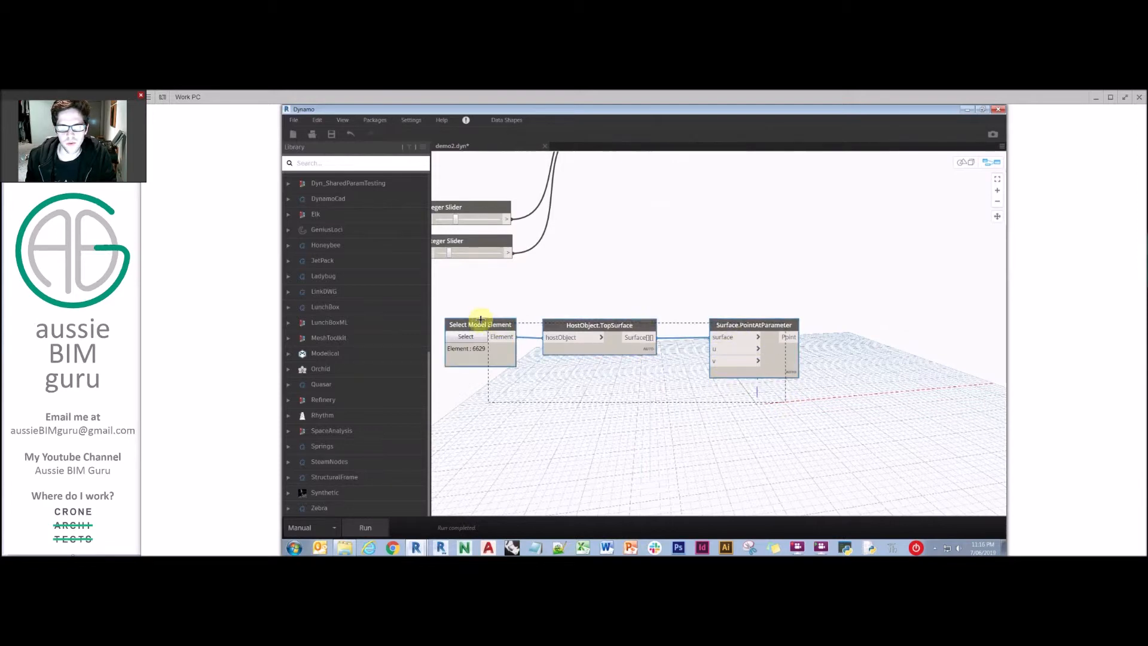
# Reposition the element, top-surface and surface-point chain beside the random-number nodes.
pyautogui.scroll(-3)
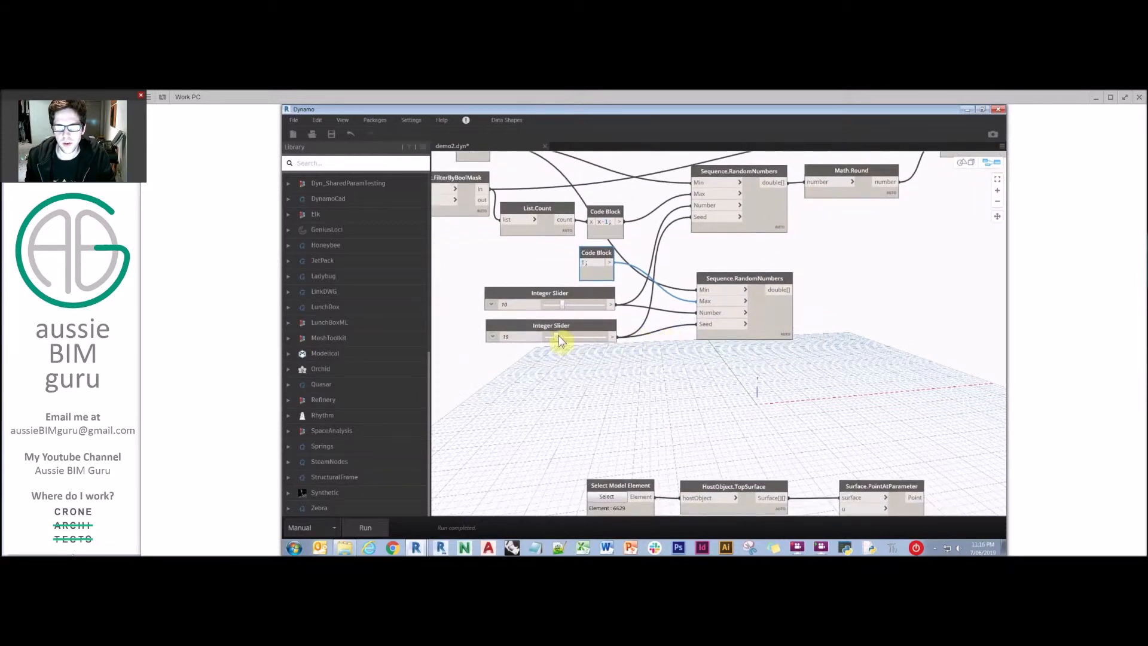
pyautogui.moveTo(620, 367)
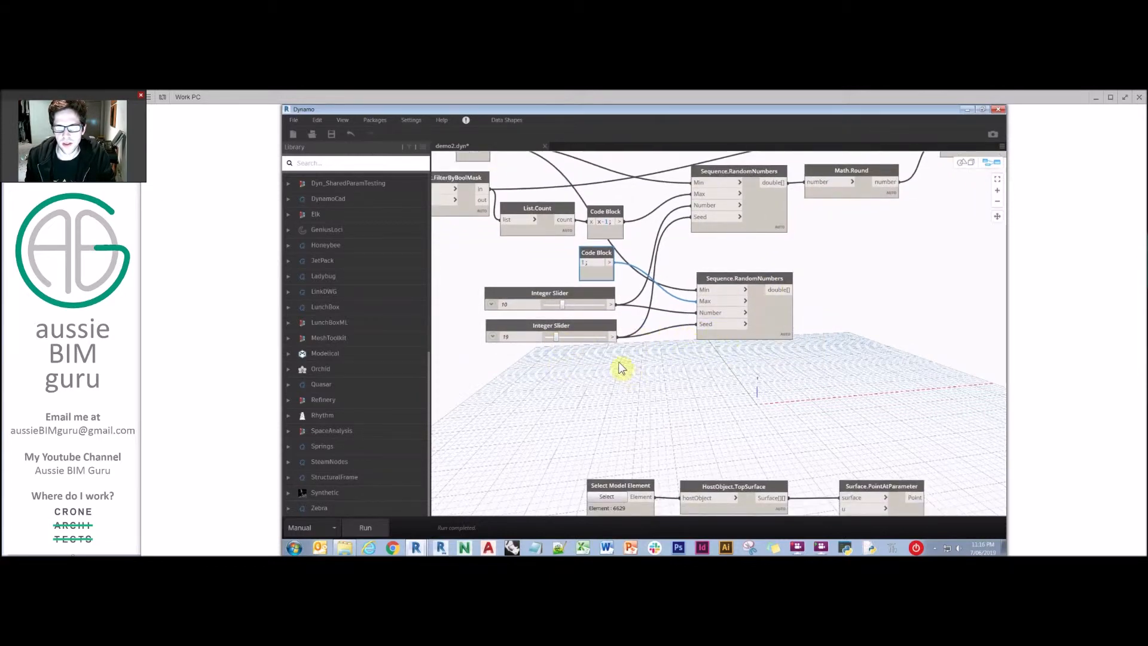
pyautogui.moveTo(556, 373)
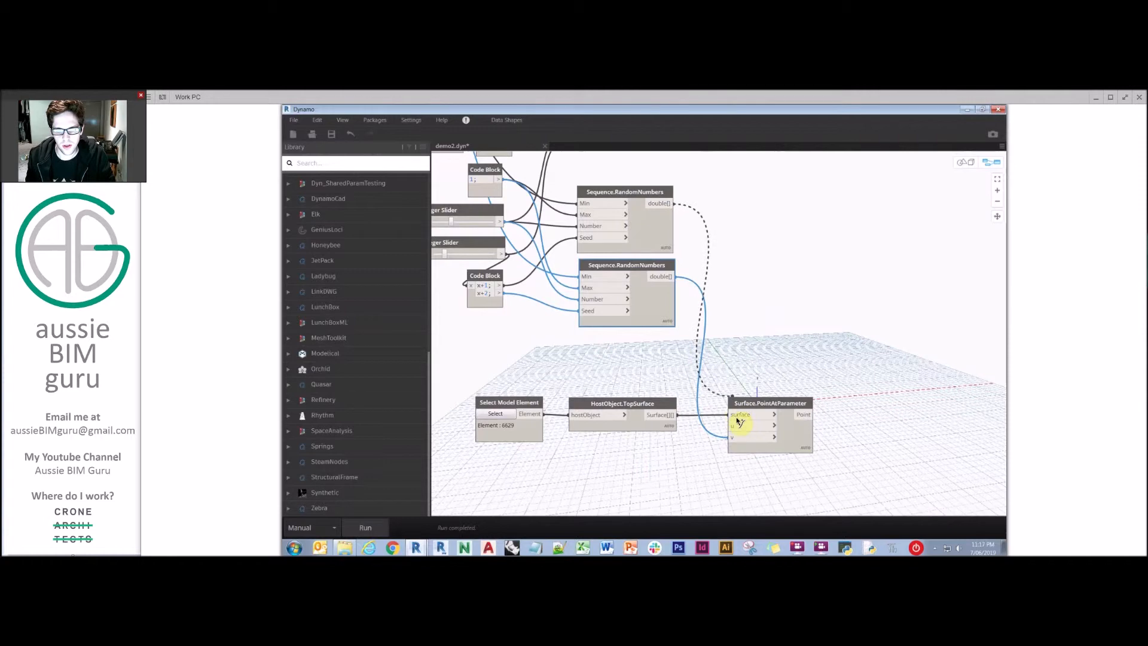
# Generate random points on the floor surface and view them in the background 3D preview.
pyautogui.rightClick(769, 425)
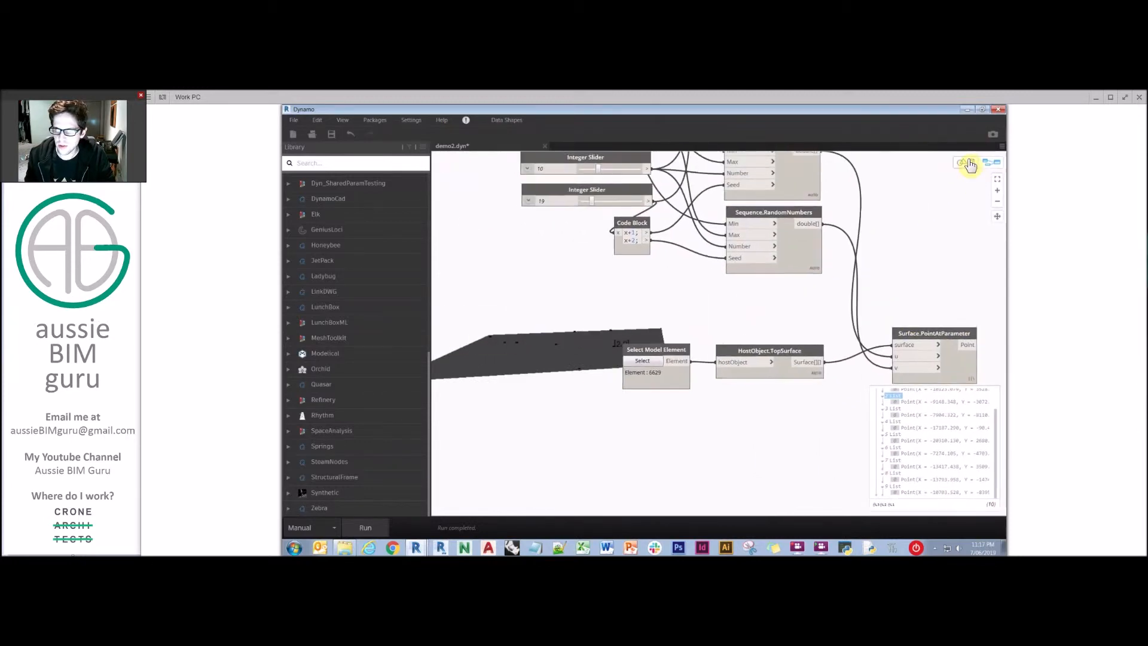
pyautogui.click(966, 163)
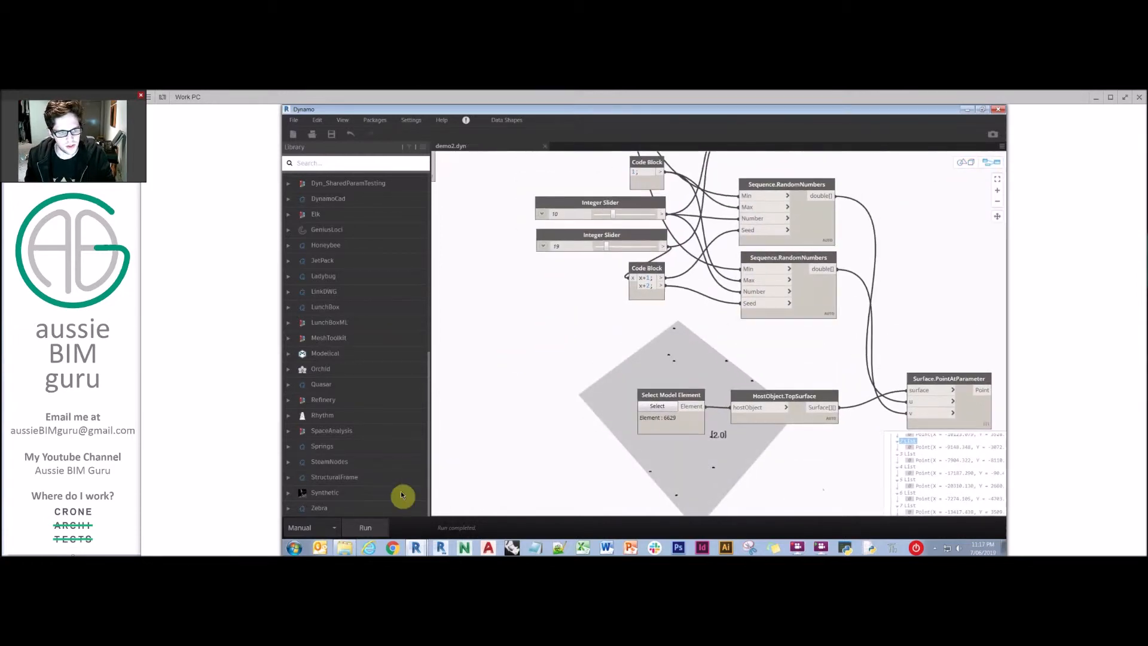
pyautogui.click(334, 527)
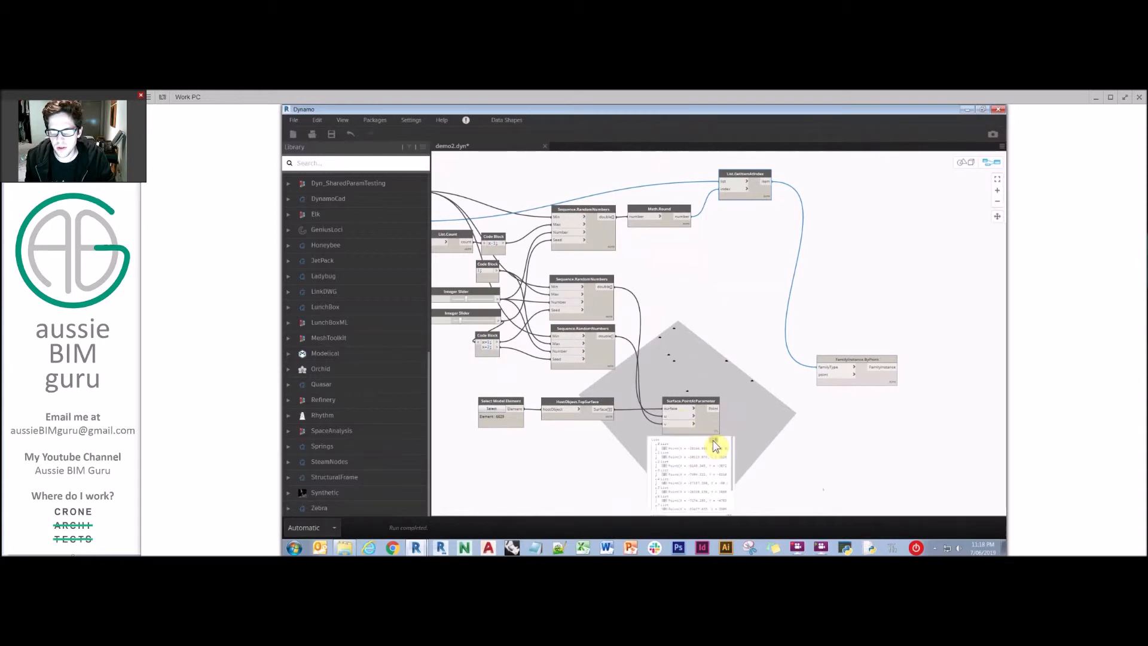
# Add a List.Flatten node via search 'flatt' to the placement graph.
pyautogui.write('flatt')
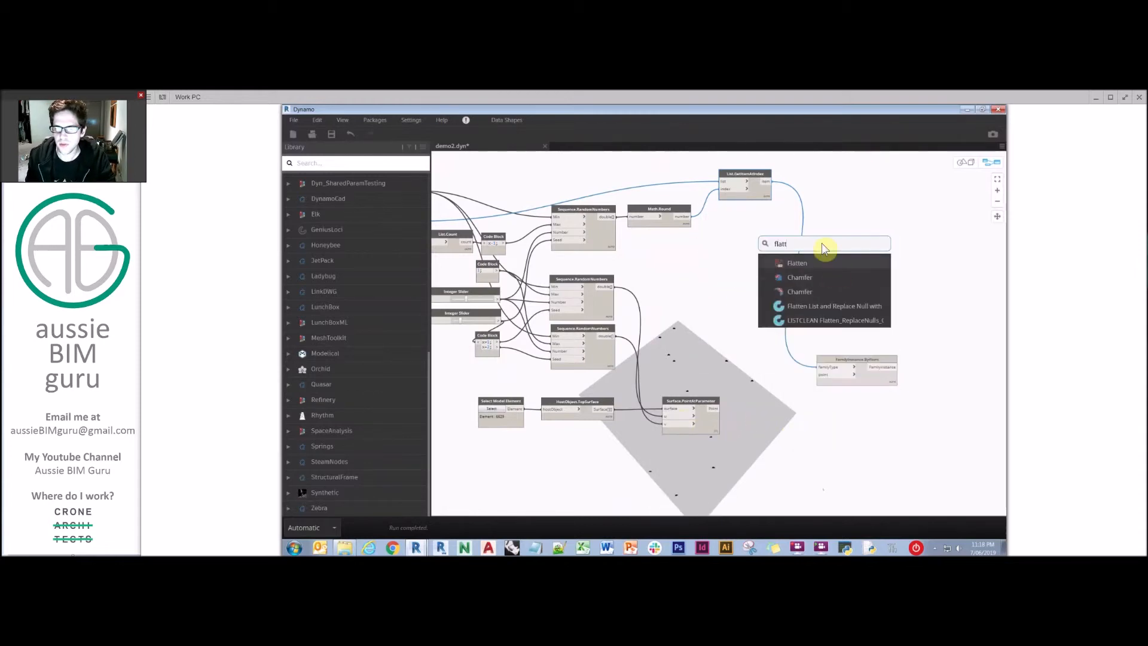
pyautogui.click(796, 263)
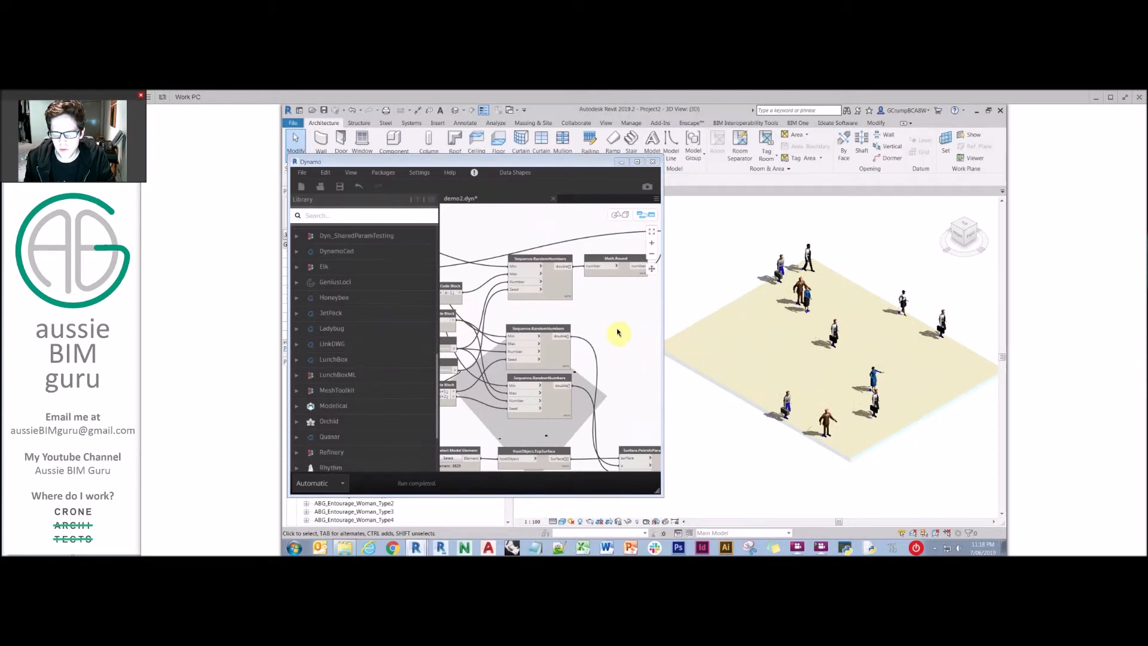
# Switch Dynamo's run mode to Manual.
pyautogui.click(781, 260)
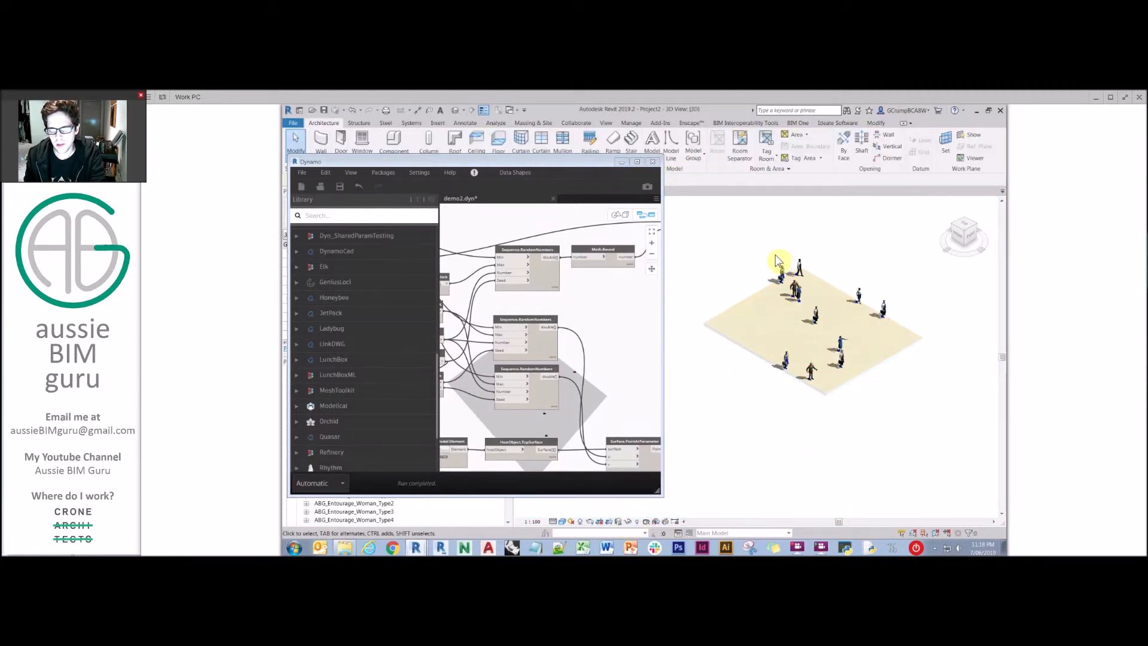
pyautogui.click(318, 481)
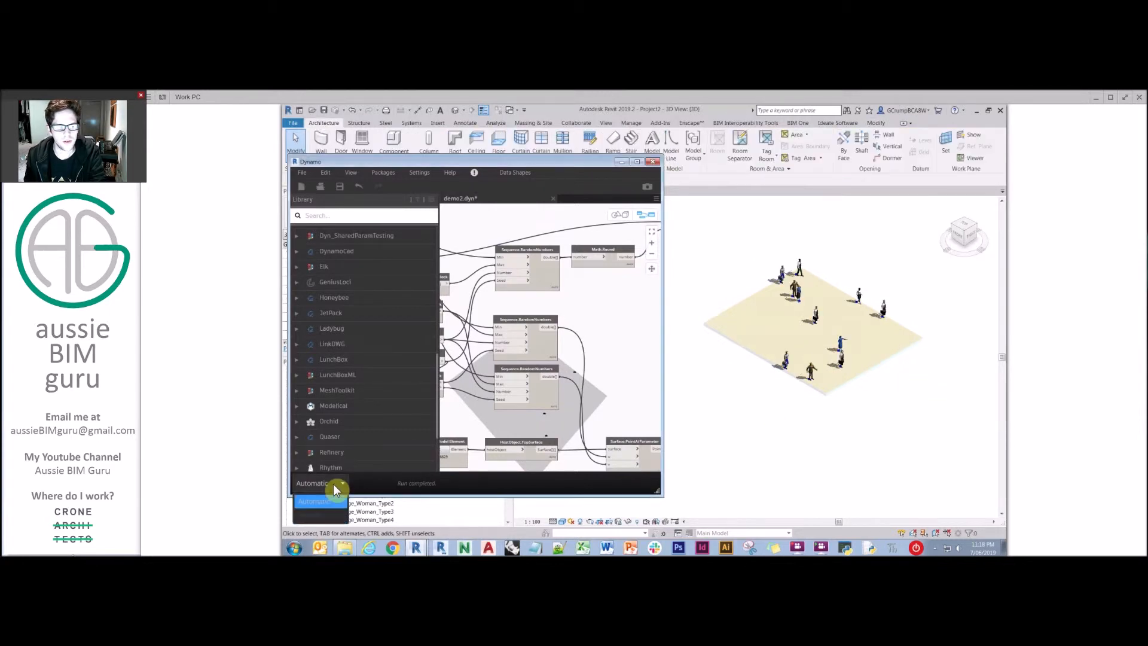
pyautogui.click(321, 482)
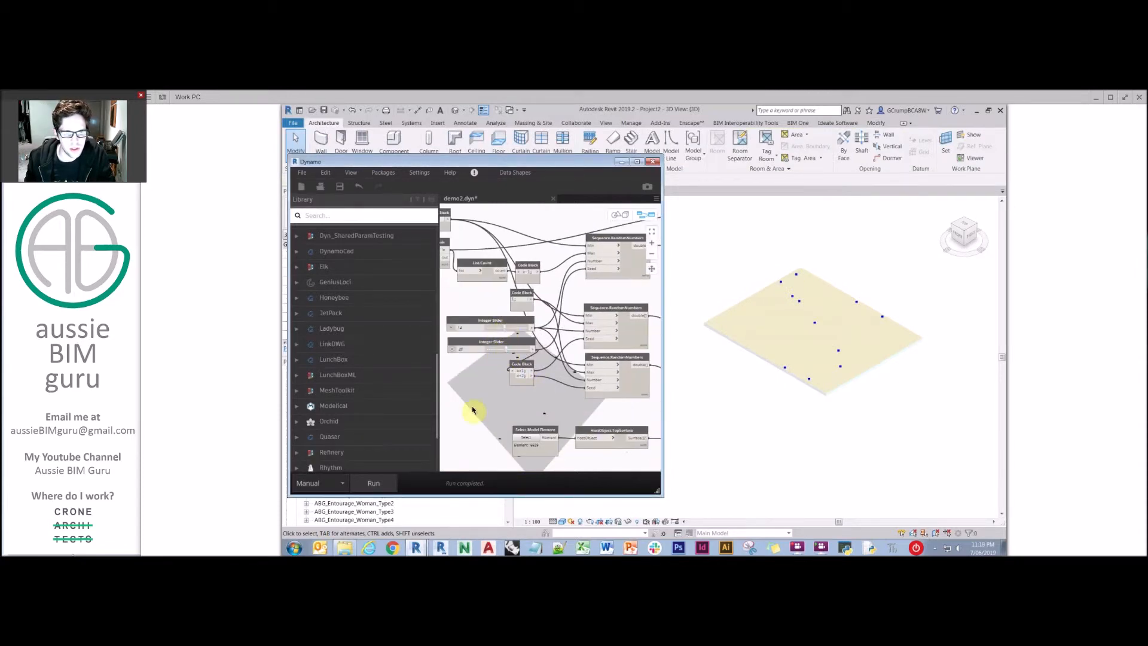
# Run the graph repeatedly to regenerate new random arrangements of people on the slab.
pyautogui.click(373, 482)
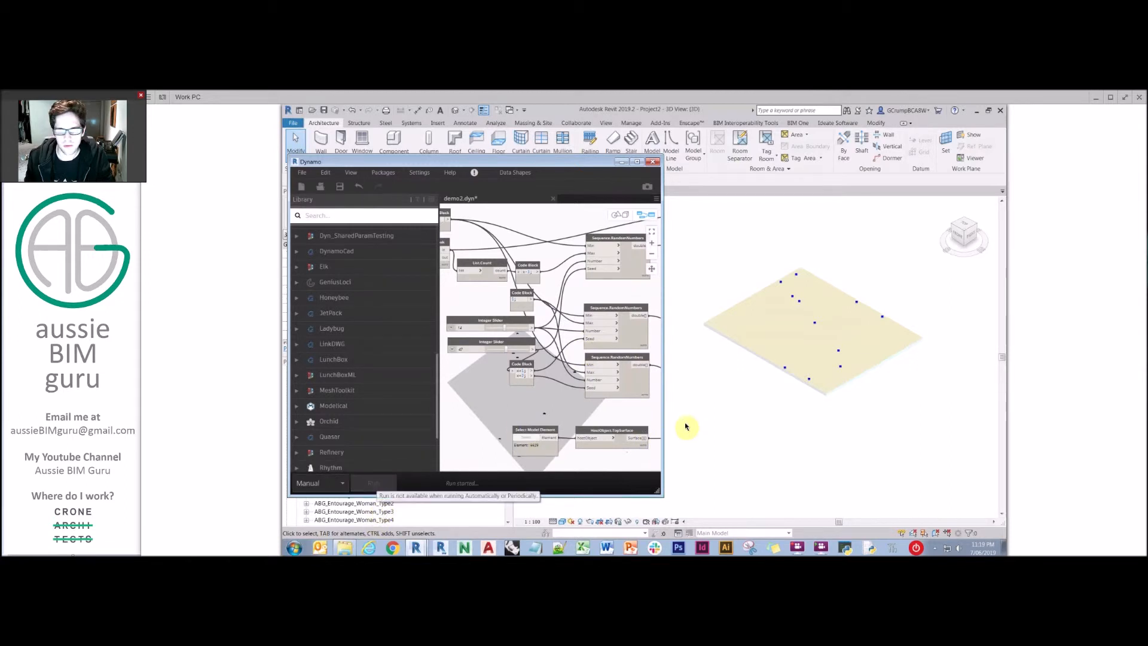
pyautogui.click(373, 482)
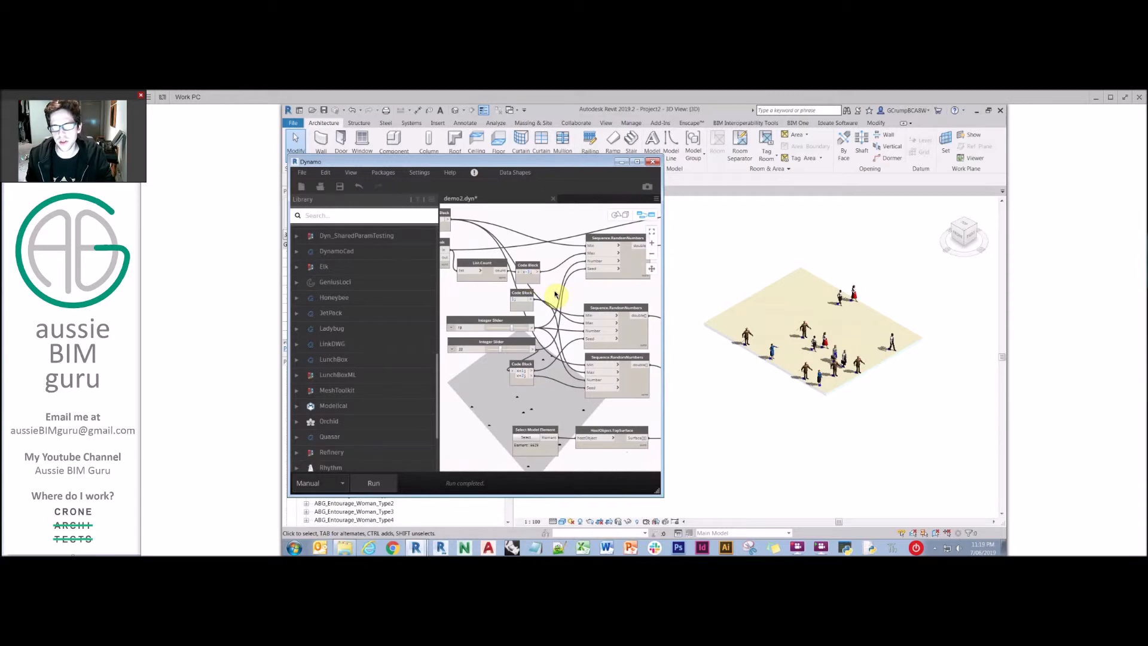
pyautogui.click(373, 482)
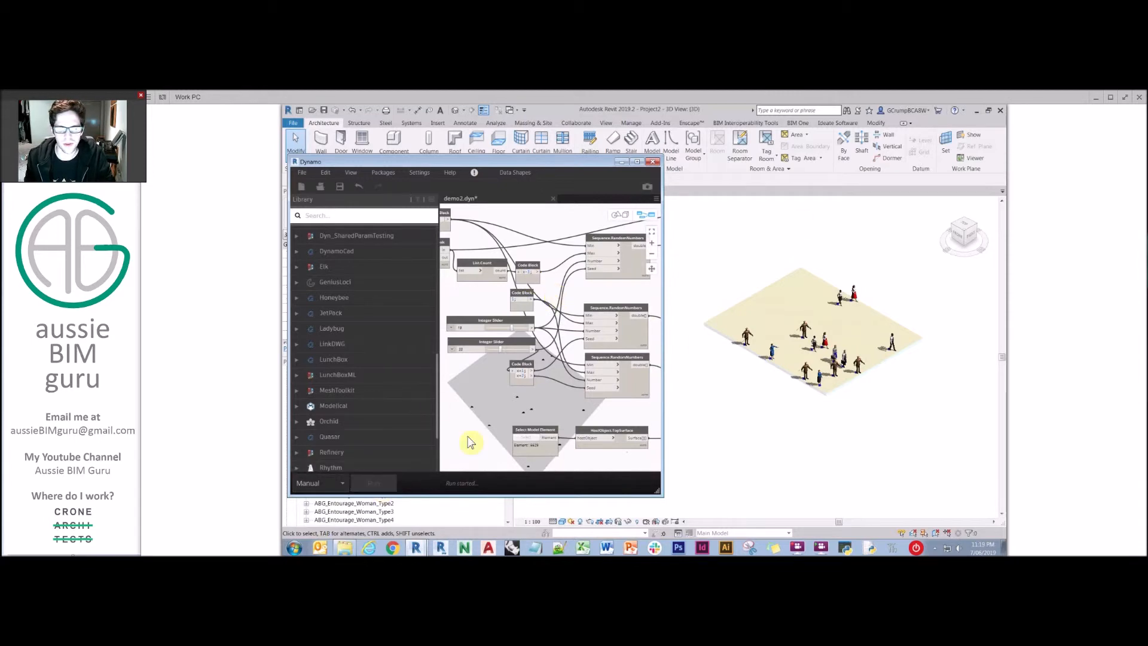
pyautogui.click(373, 482)
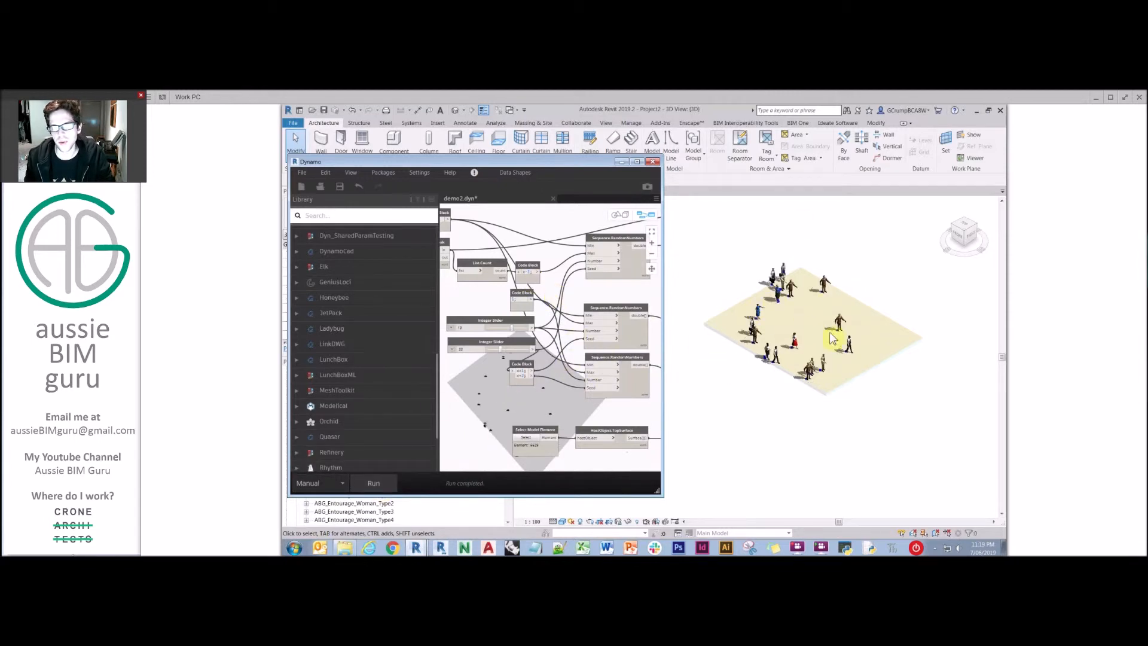
pyautogui.moveTo(733, 276)
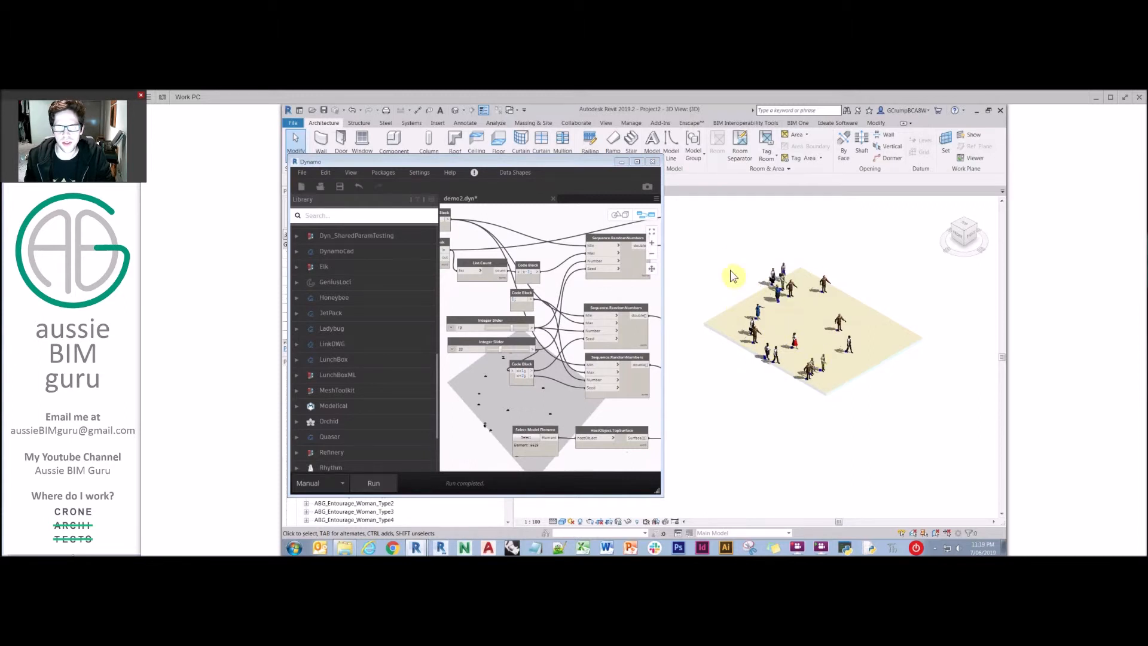
pyautogui.moveTo(831, 257)
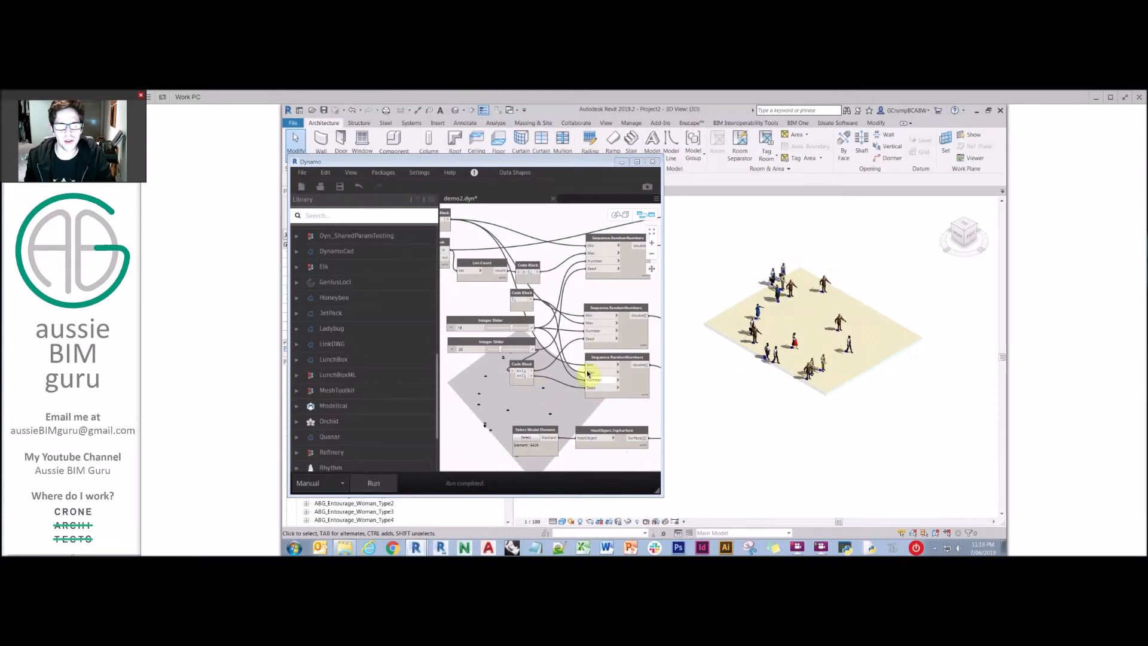
pyautogui.moveTo(688, 356)
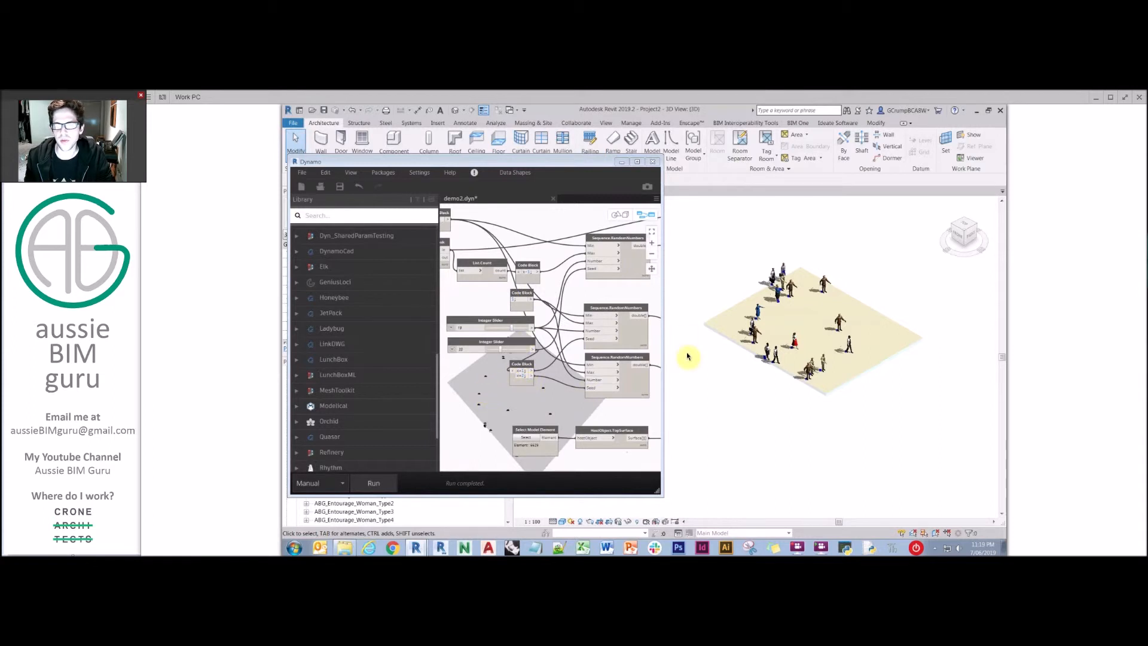
pyautogui.moveTo(761, 311)
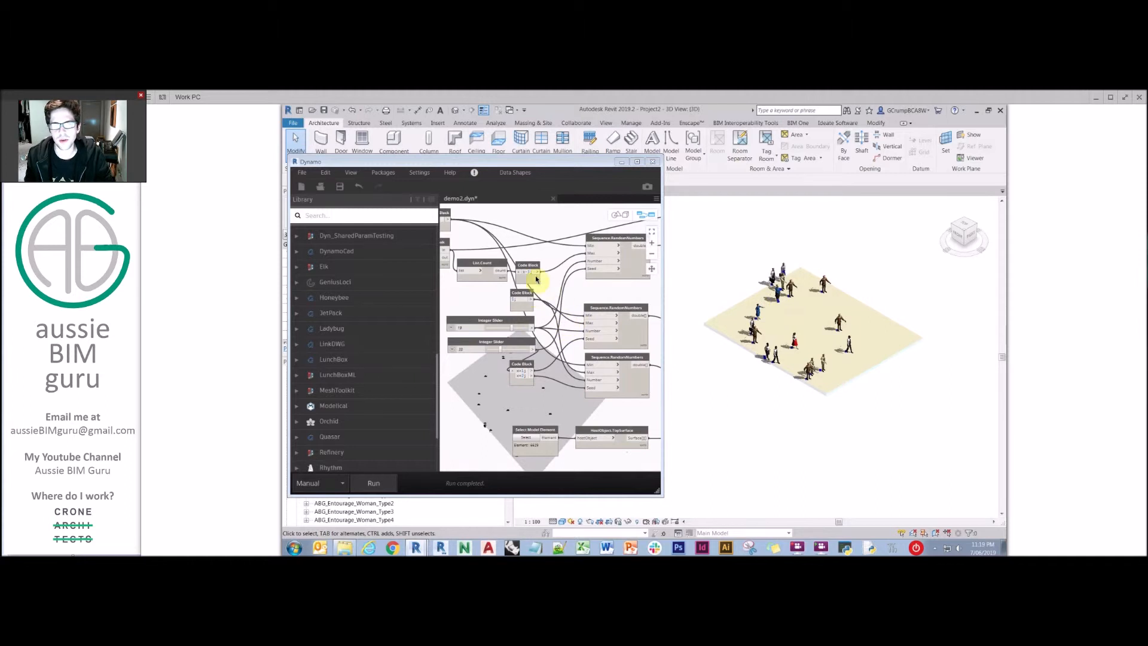
pyautogui.moveTo(543, 253)
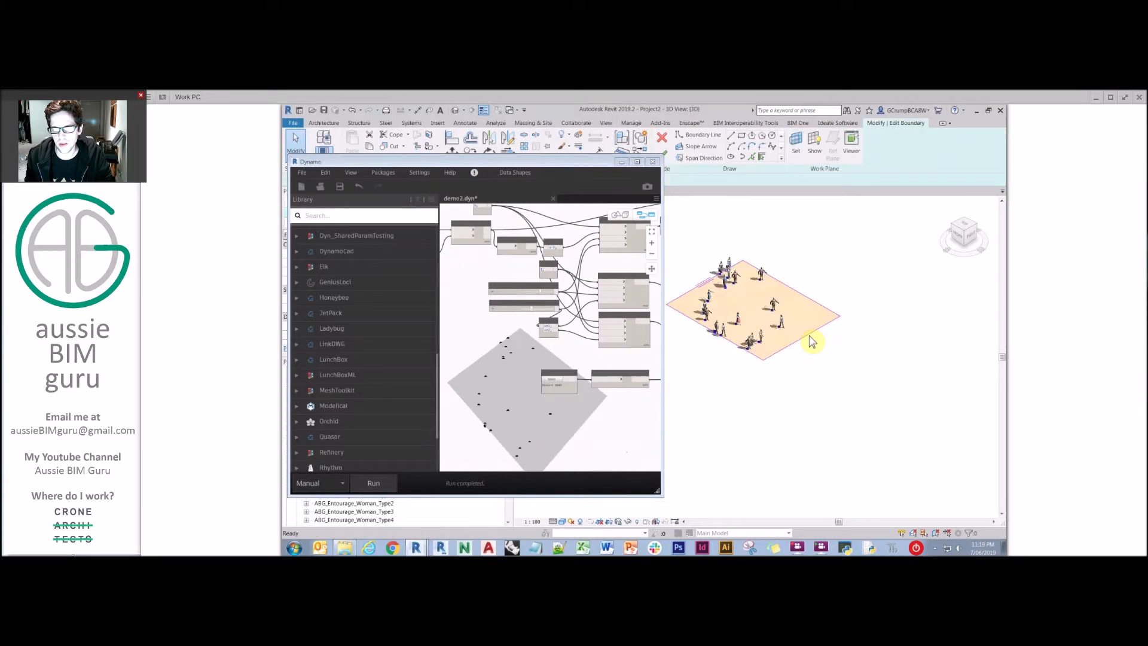
# Finish the edited floor boundary, rerun the graph, and set run mode back to Automatic.
pyautogui.click(759, 285)
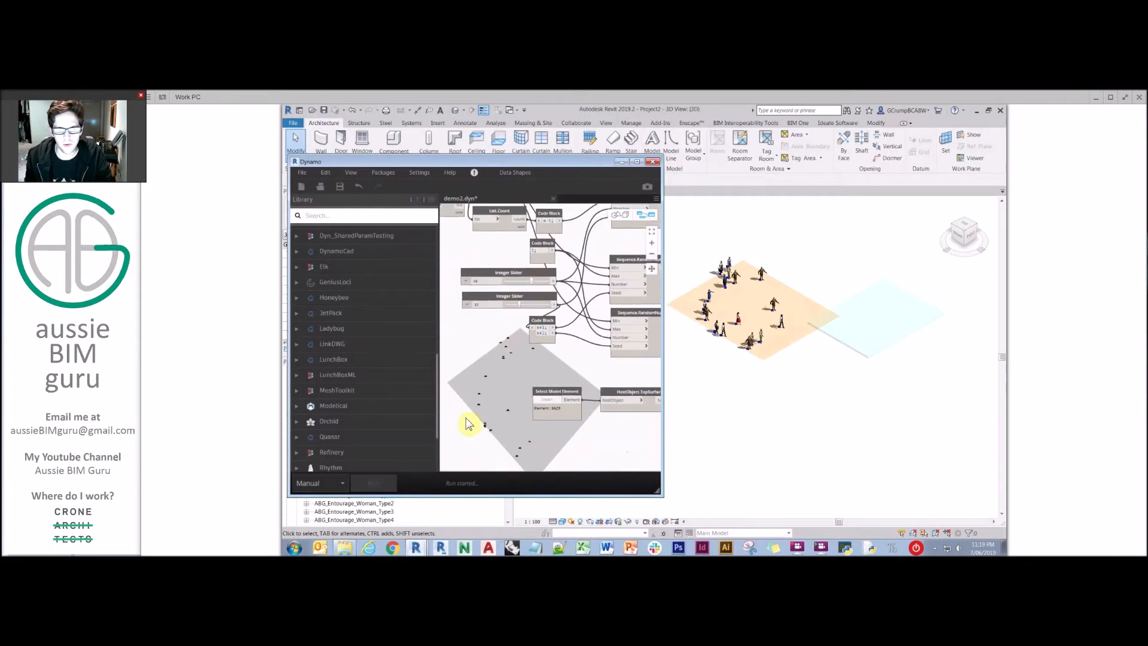
pyautogui.click(373, 482)
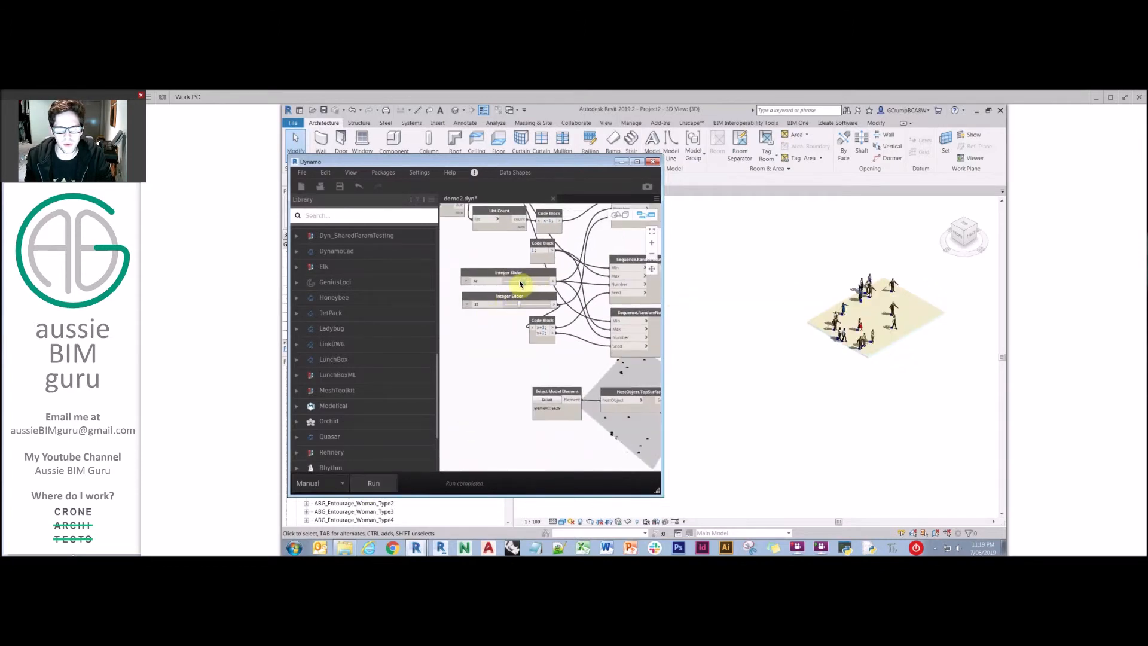
pyautogui.click(318, 482)
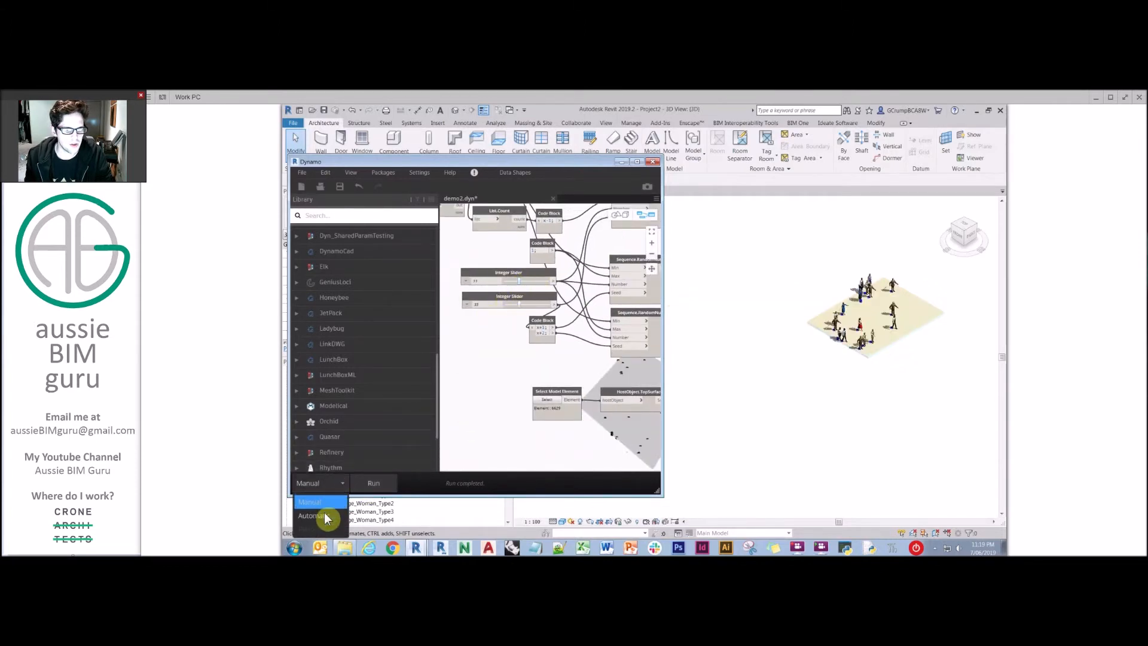
pyautogui.click(311, 516)
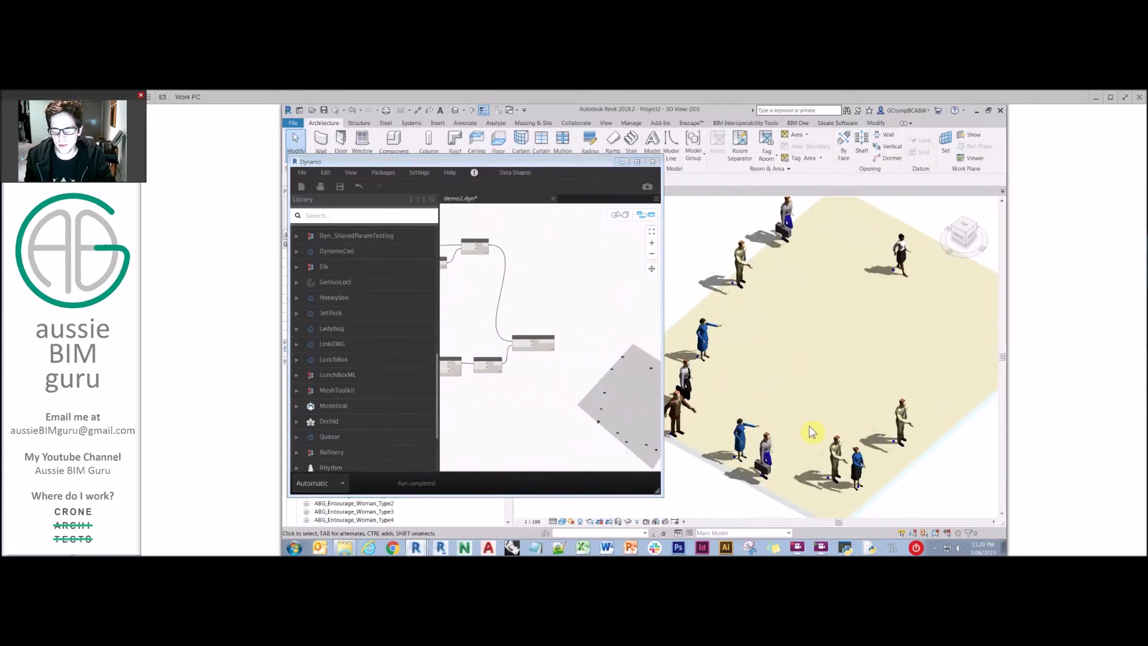
pyautogui.moveTo(602, 305)
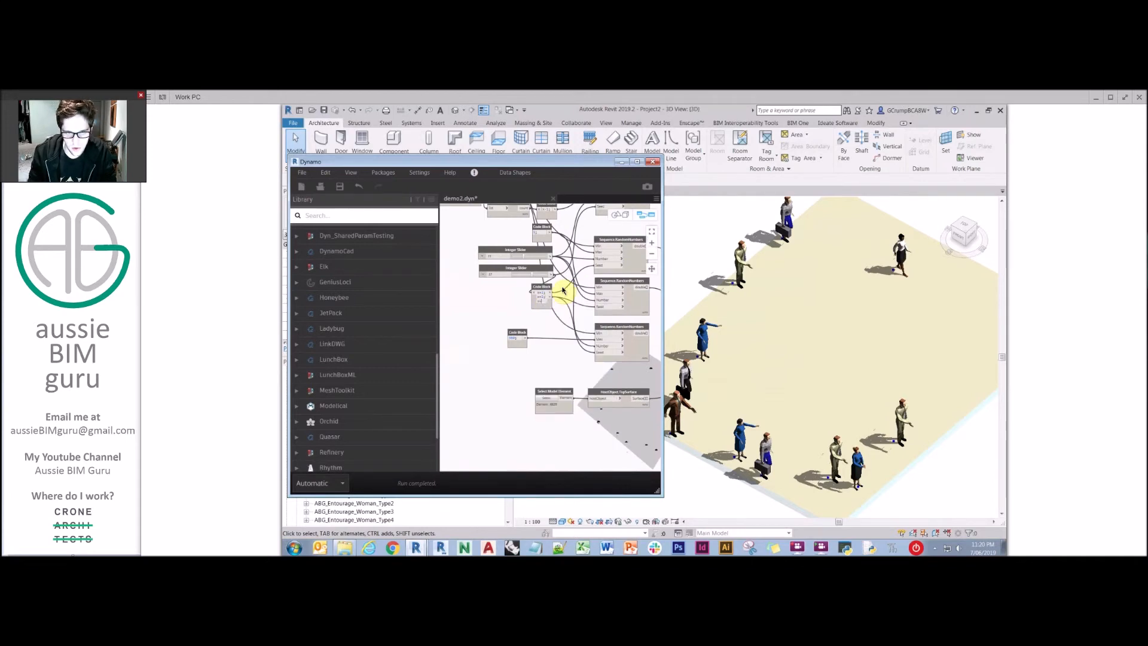
pyautogui.moveTo(586, 337)
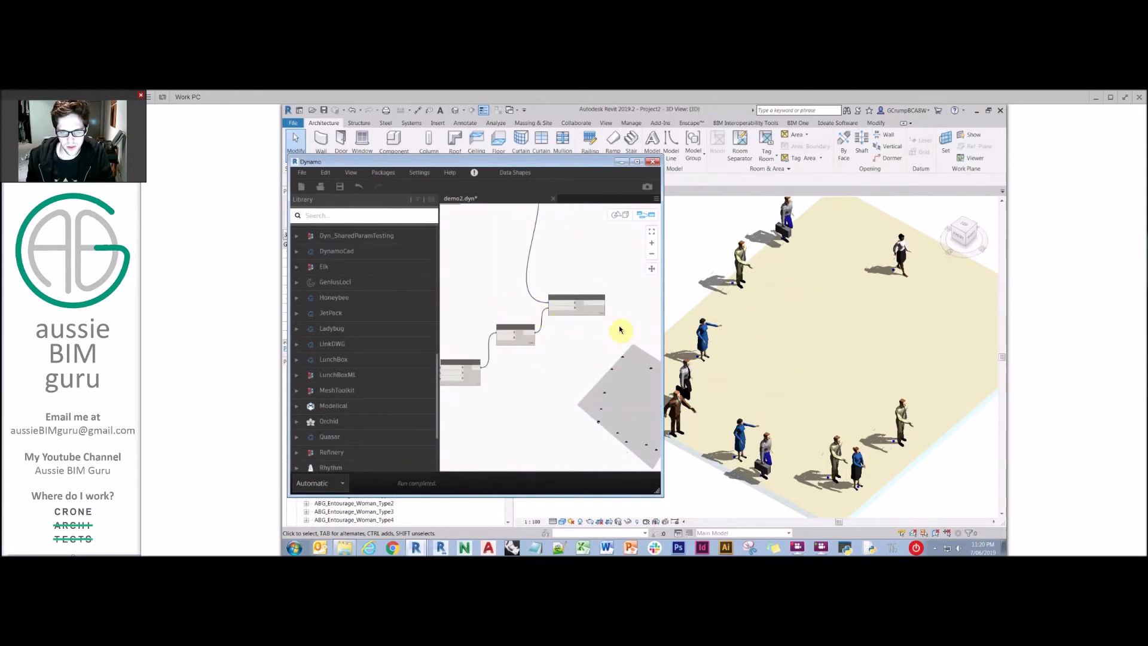
# Add a FamilyInstance.SetRotation node after the placement nodes.
pyautogui.write('famil')
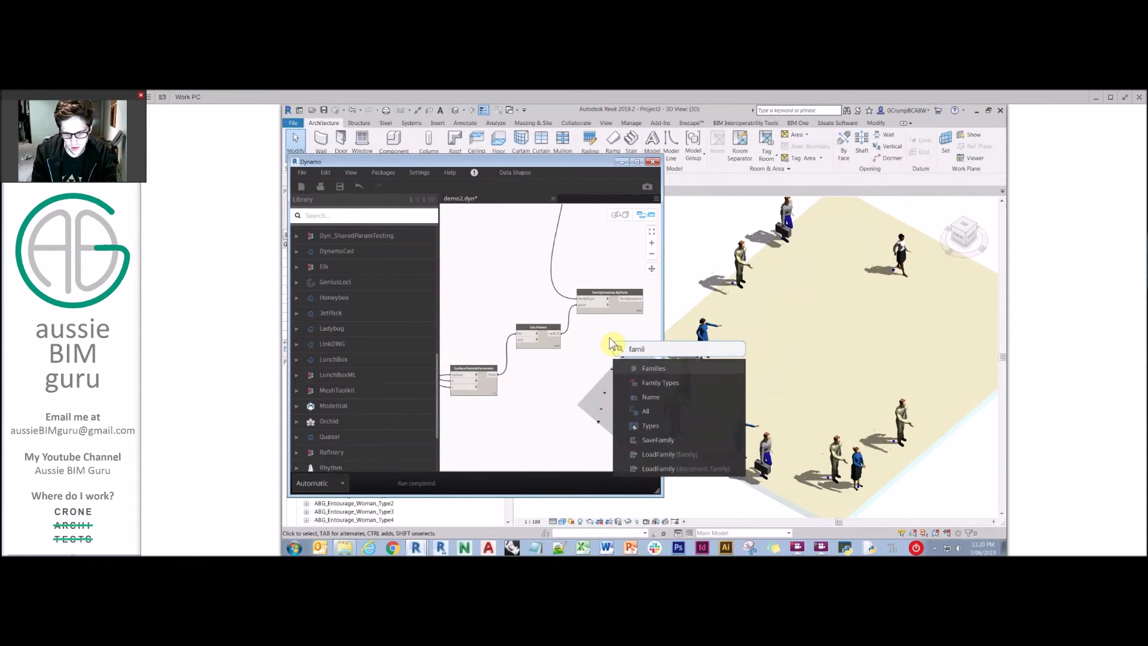
pyautogui.write('instance set rotatiuon')
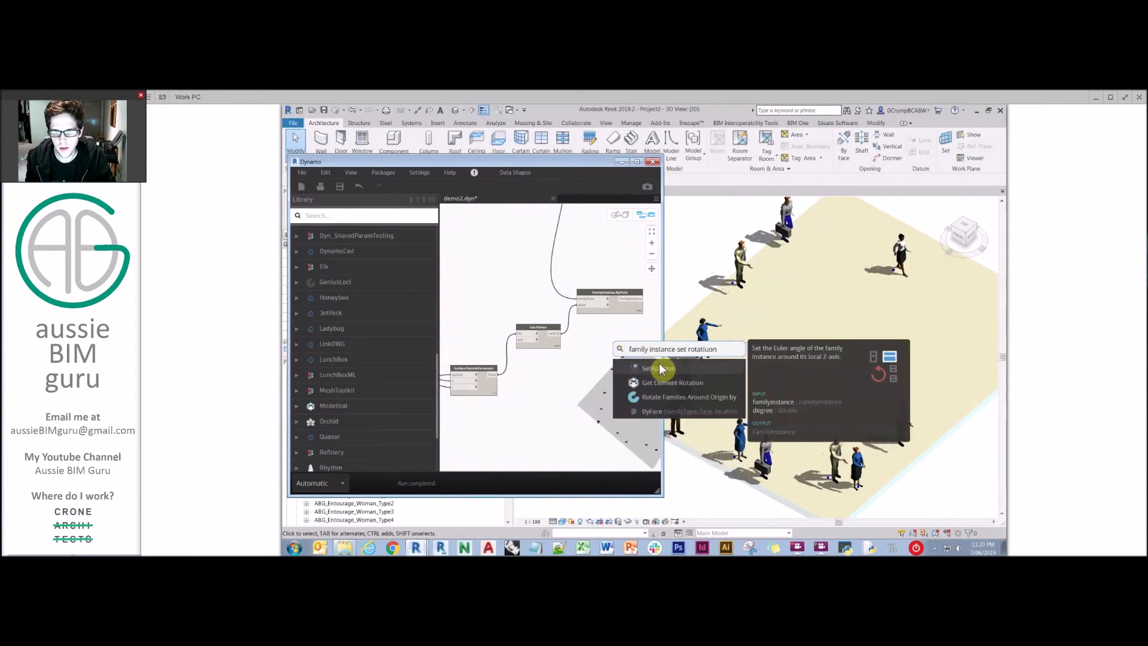
pyautogui.click(658, 368)
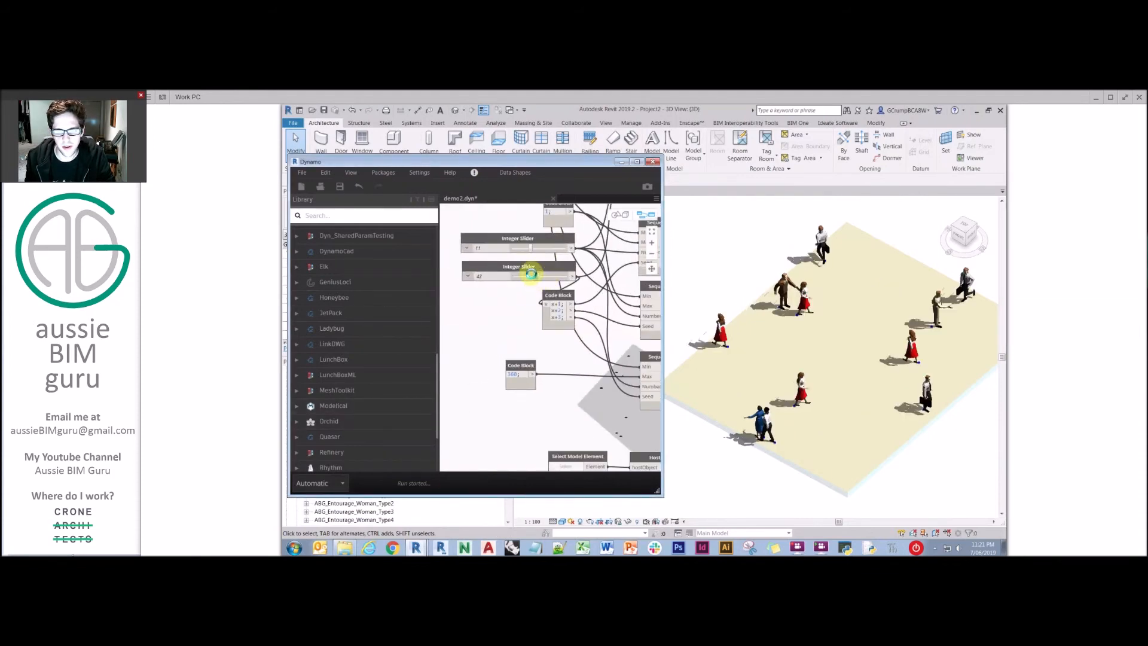
# Change an Integer Slider value to regenerate the people, then select the floor to reshape it.
pyautogui.moveTo(498, 275); pyautogui.dragTo(535, 275)
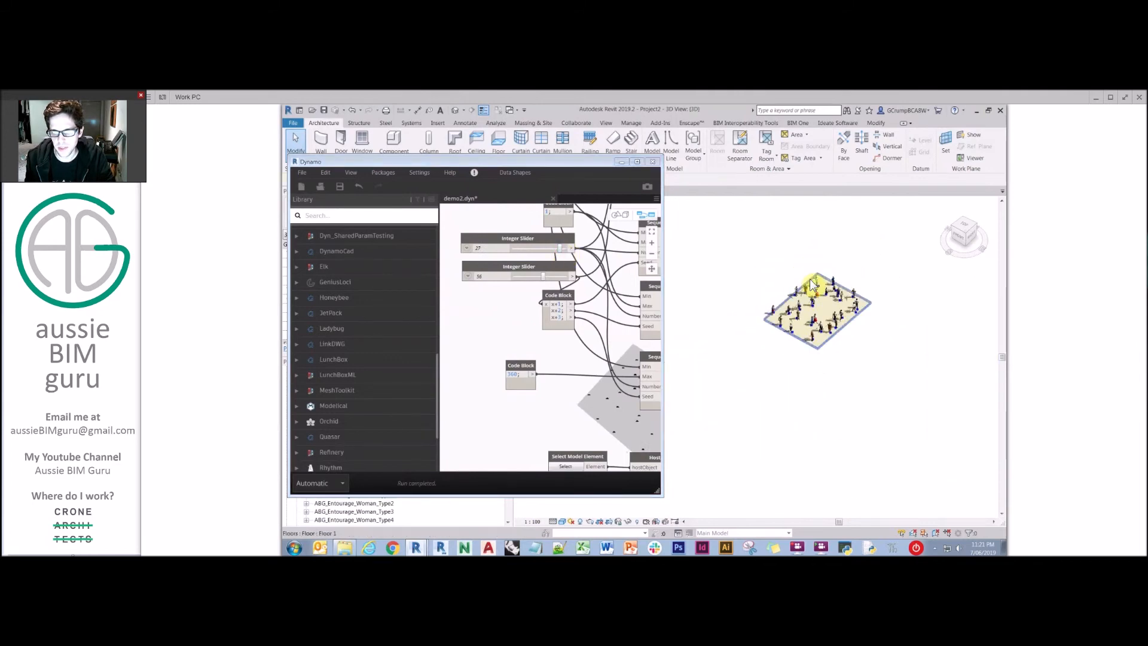
pyautogui.click(817, 307)
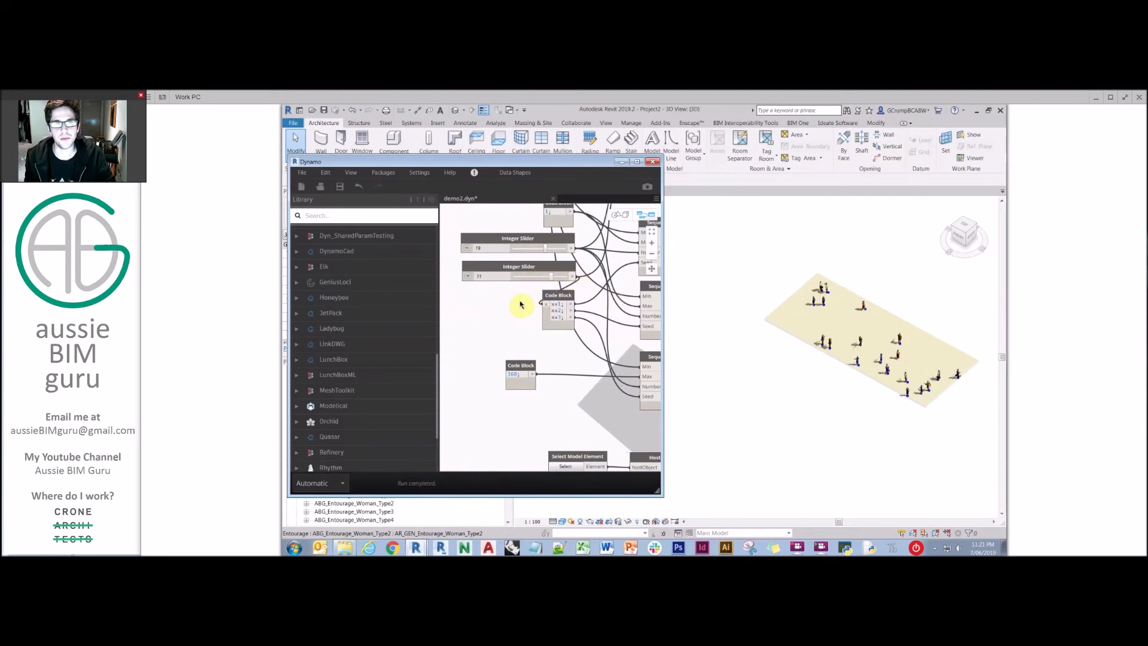
pyautogui.moveTo(481, 335)
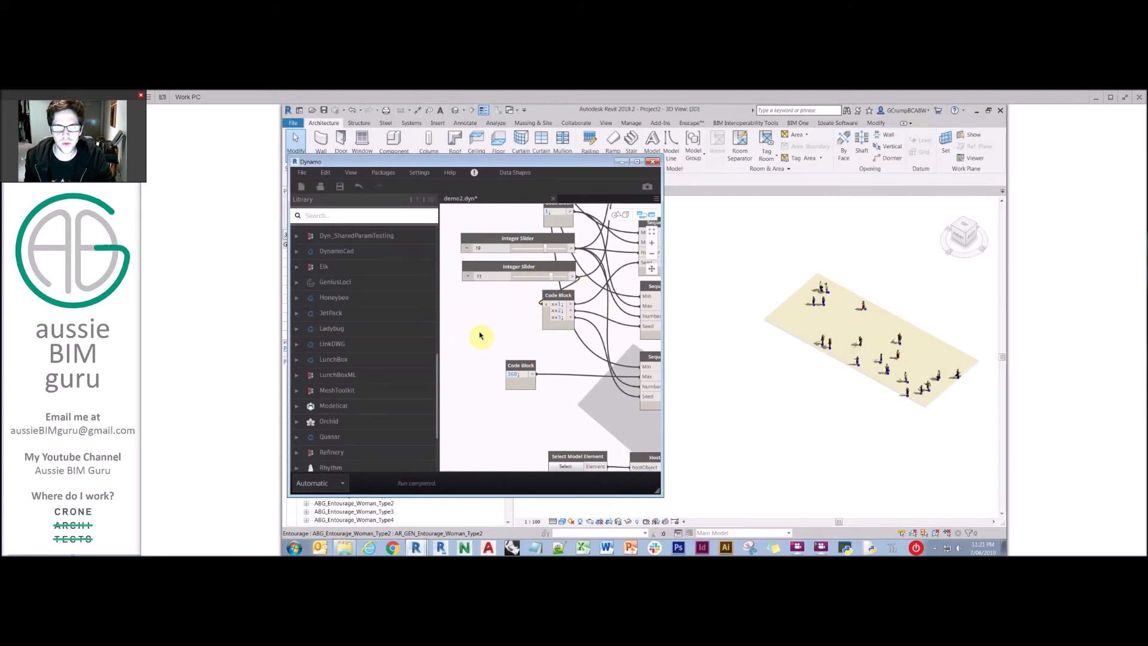
pyautogui.moveTo(527, 349)
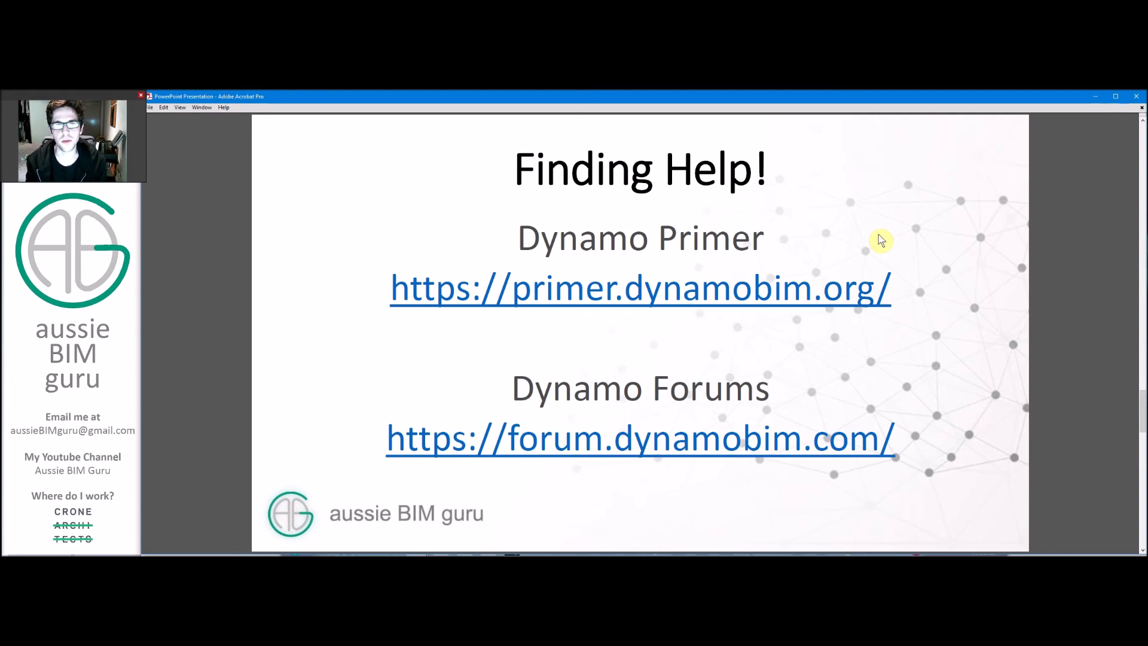
pyautogui.moveTo(878, 244)
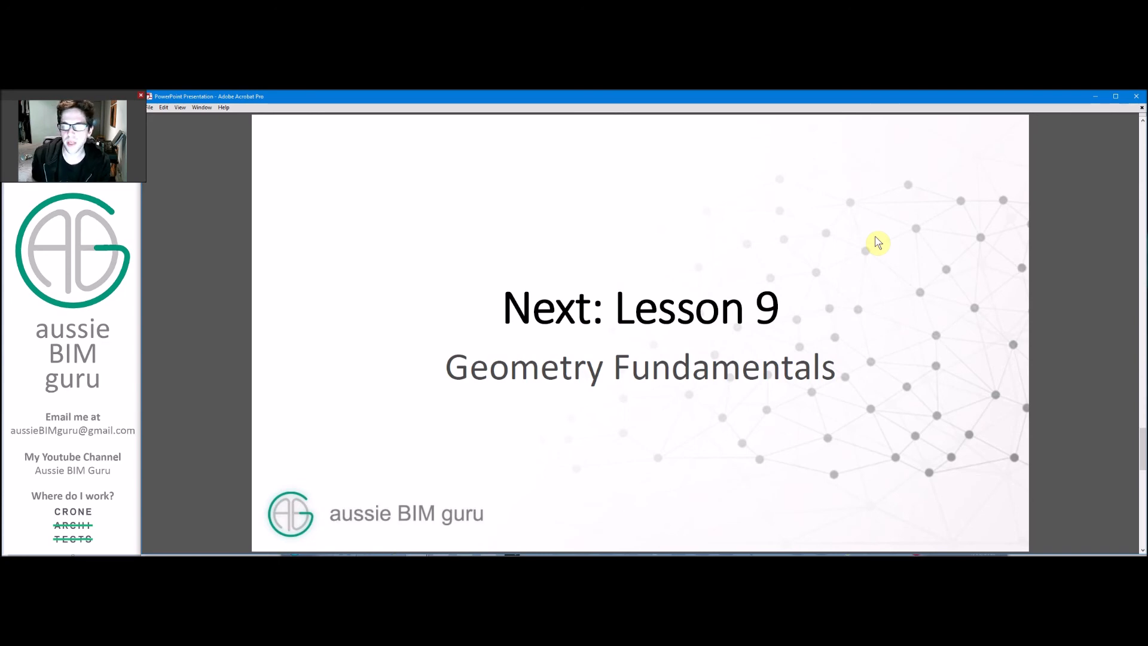
pyautogui.moveTo(804, 248)
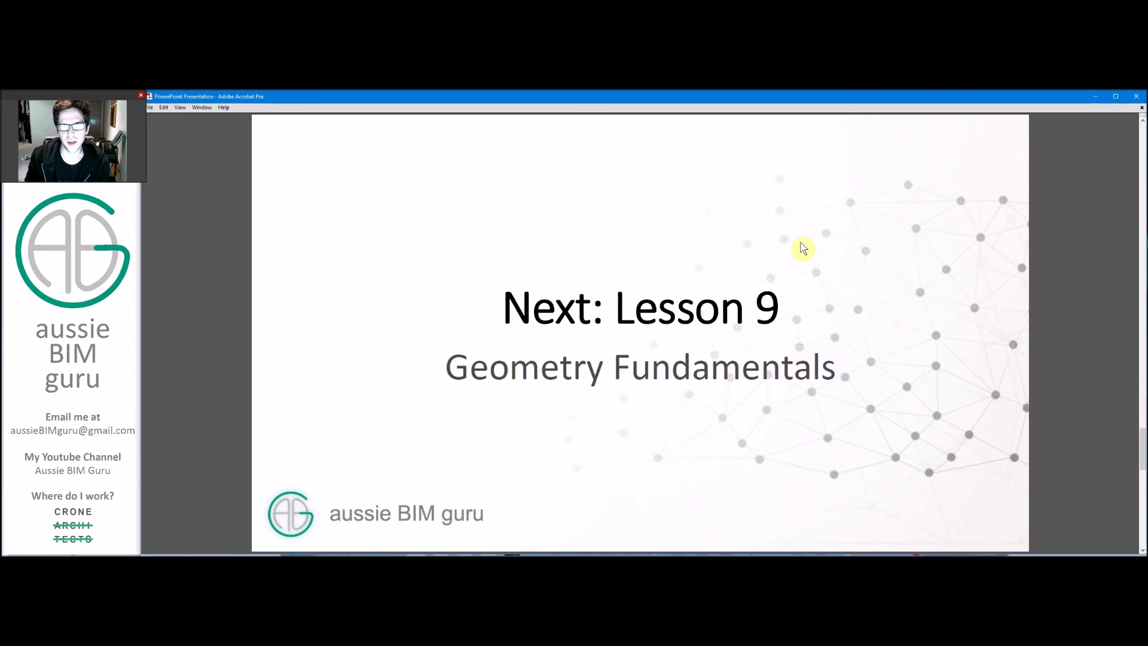